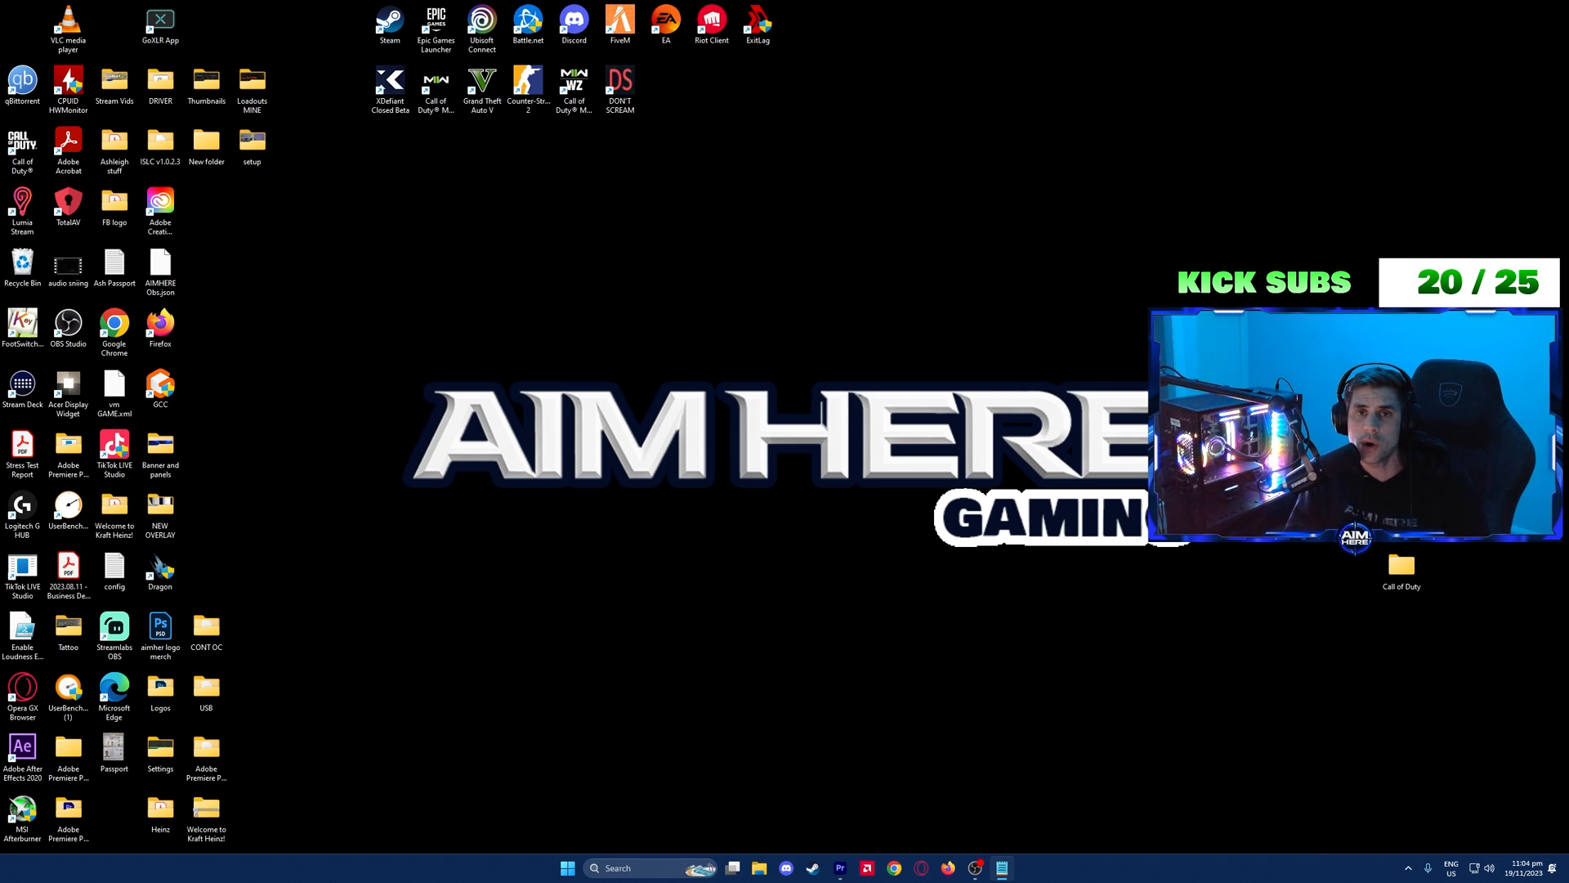
# Navigate into Documents > Call of Duty to reach the players folder with the options files.
pyautogui.click(759, 868)
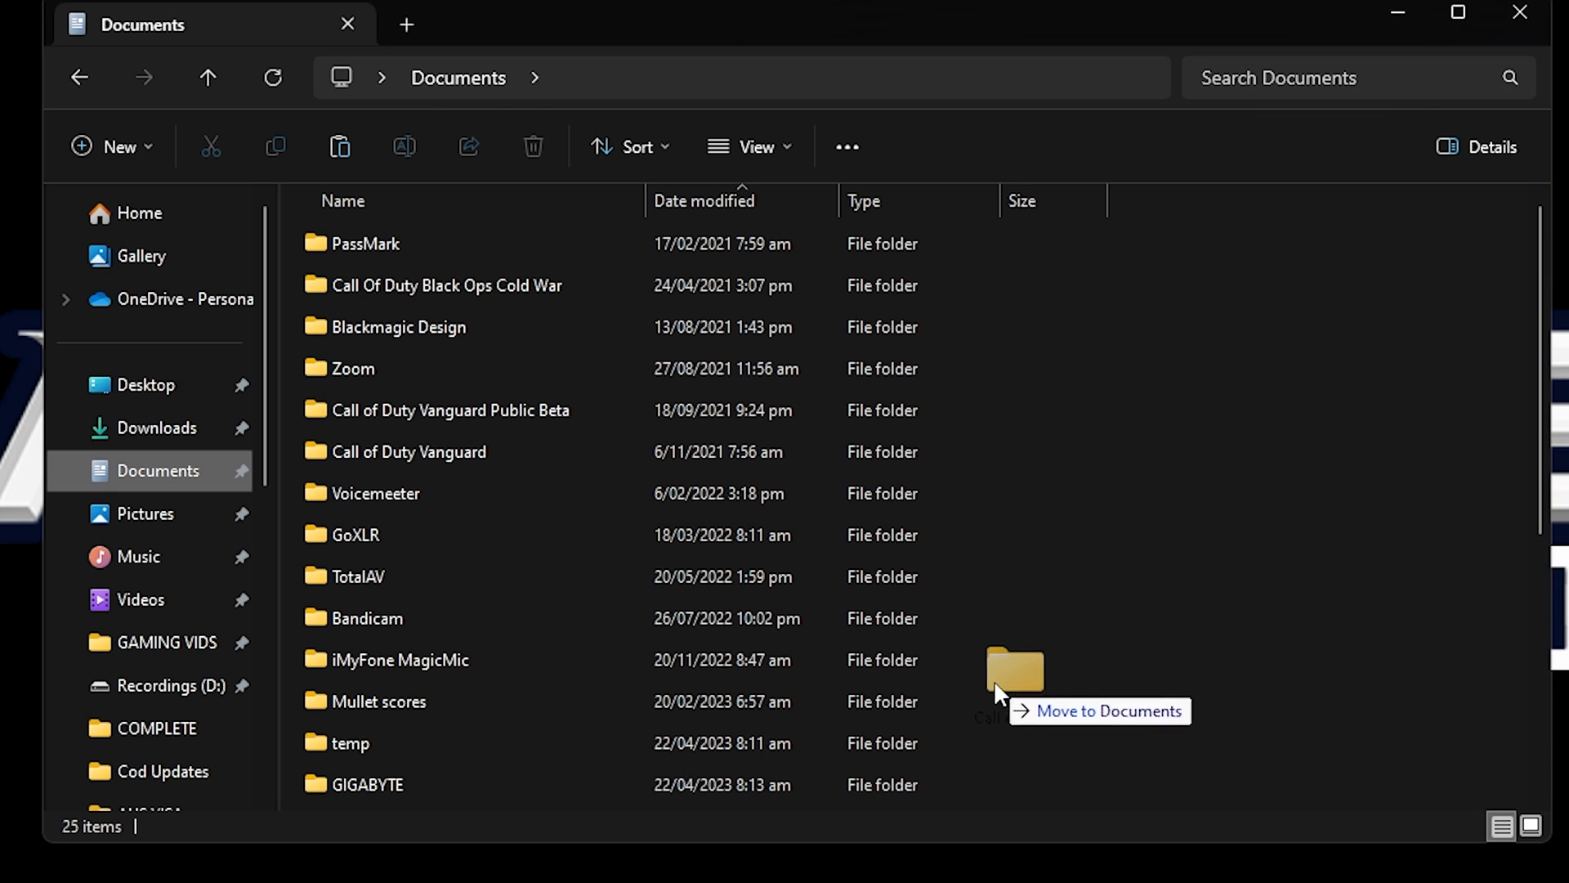
pyautogui.click(1456, 11)
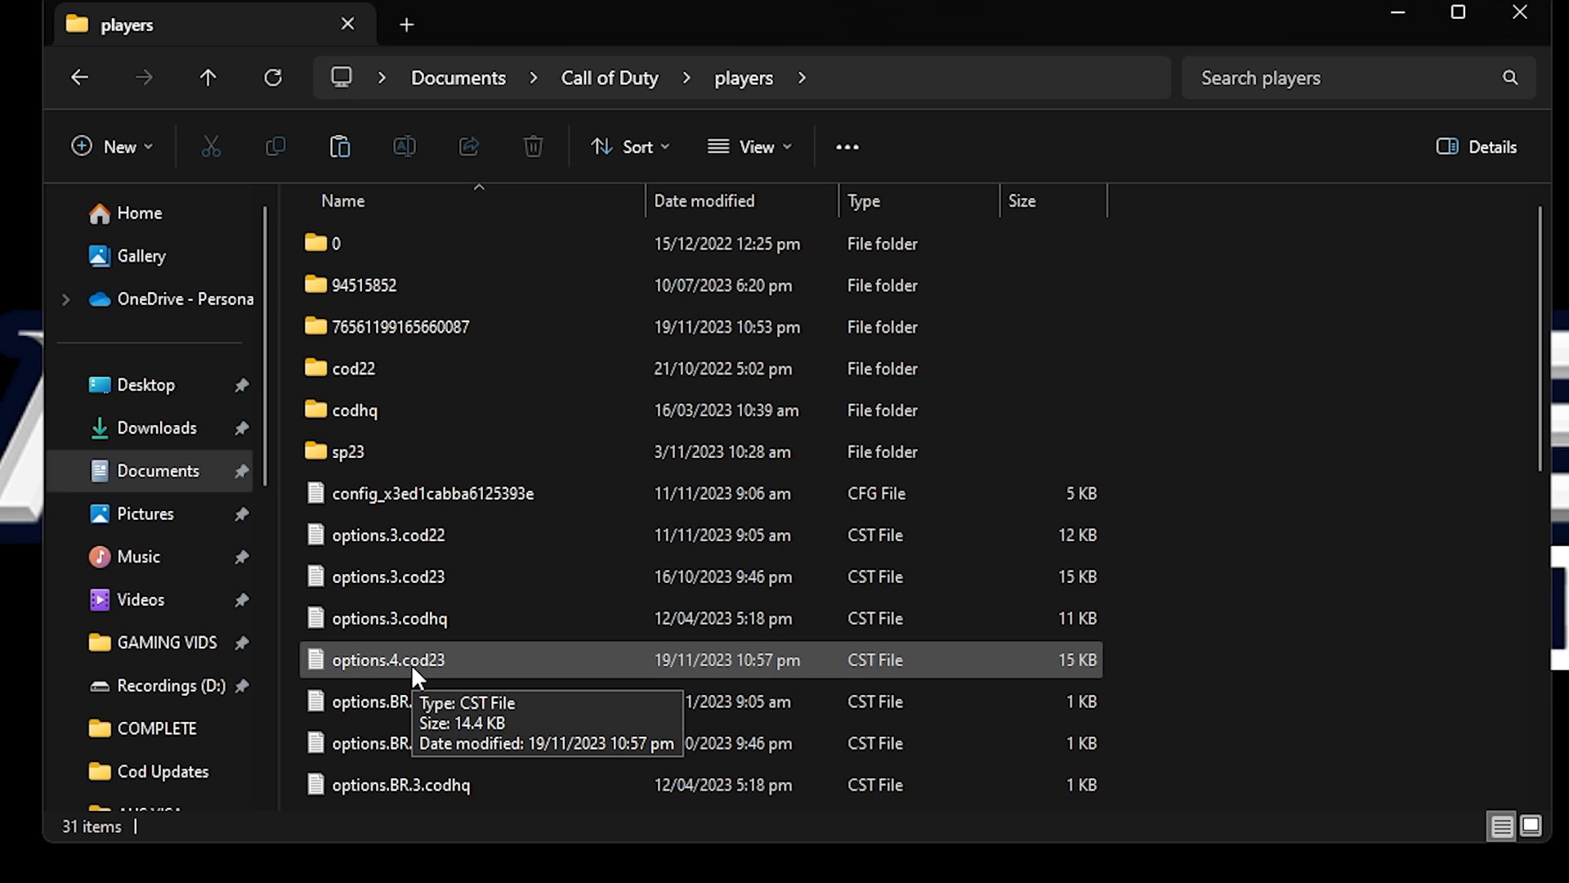
pyautogui.moveTo(1118, 459)
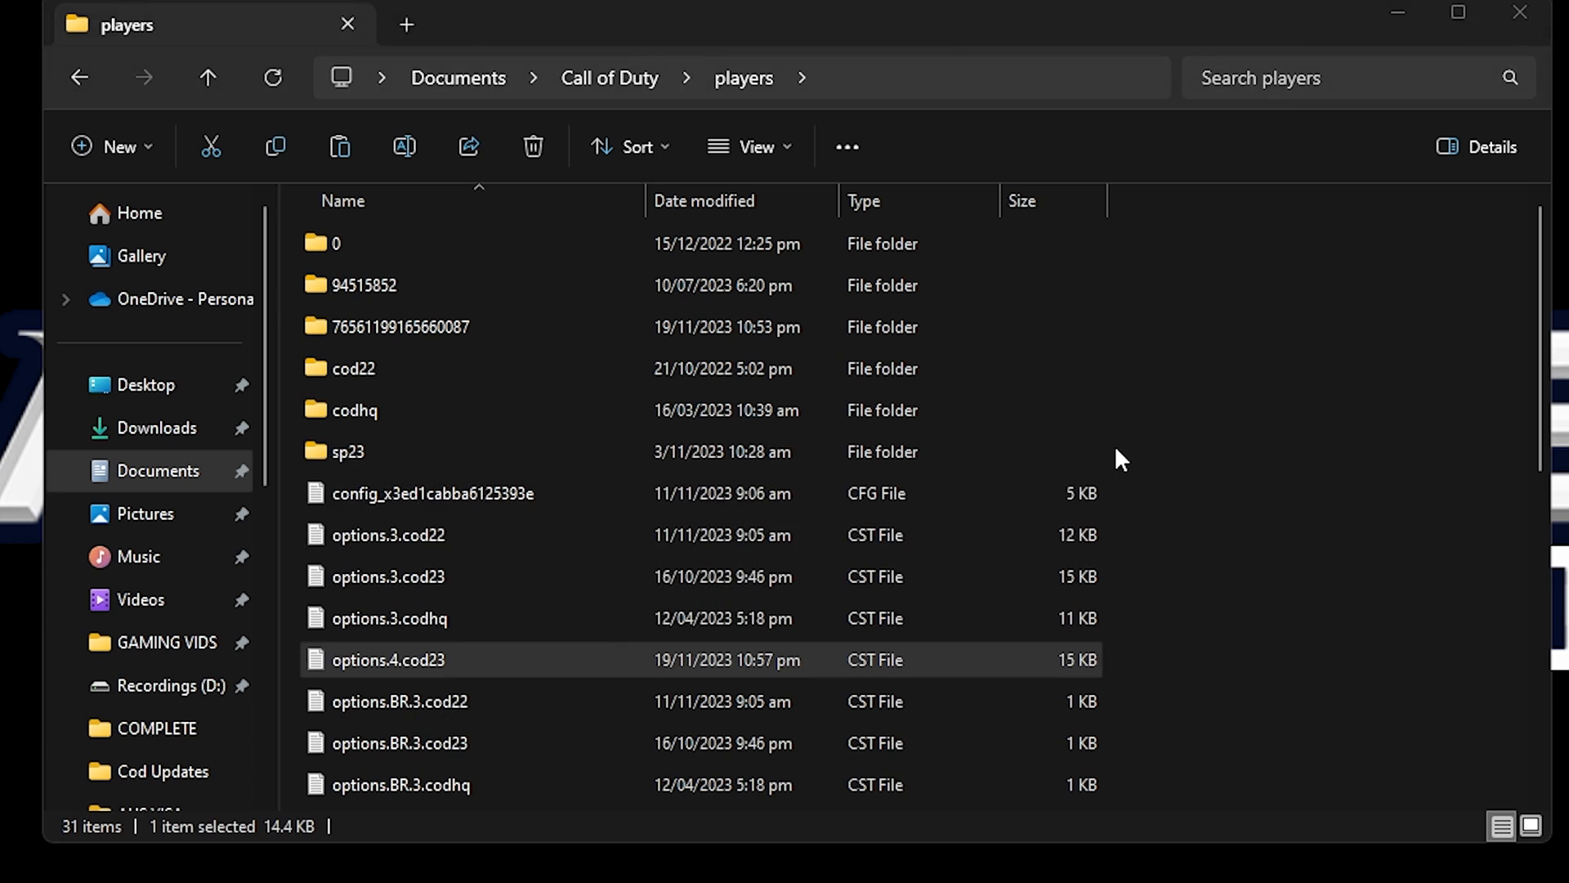
# Load options.4.cod23 in Notepad to see its System settings section.
pyautogui.doubleClick(387, 659)
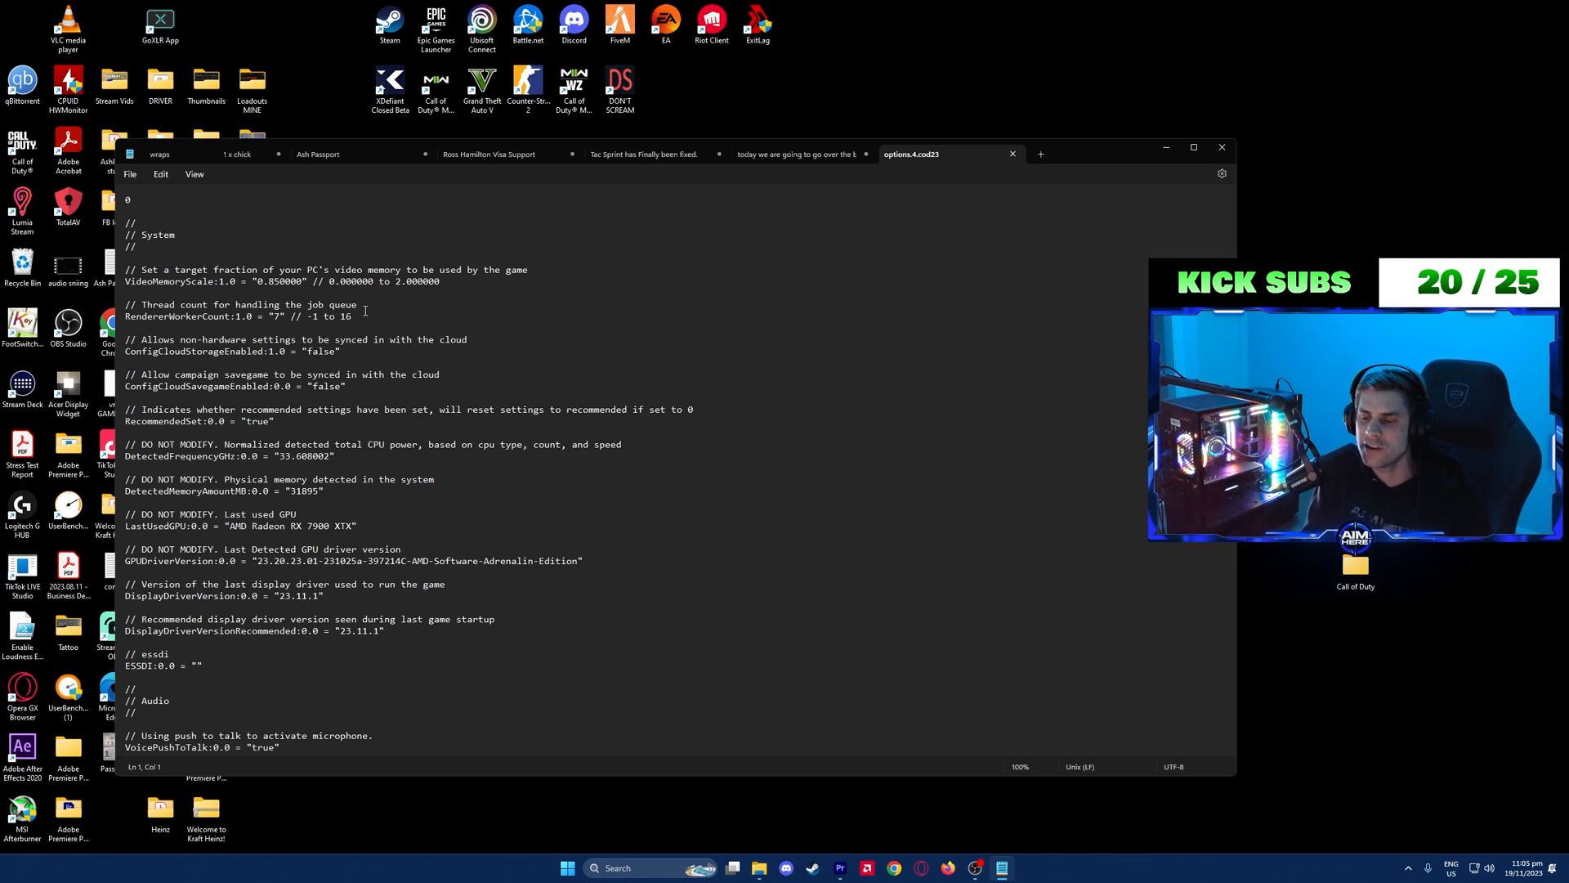
pyautogui.moveTo(513, 880)
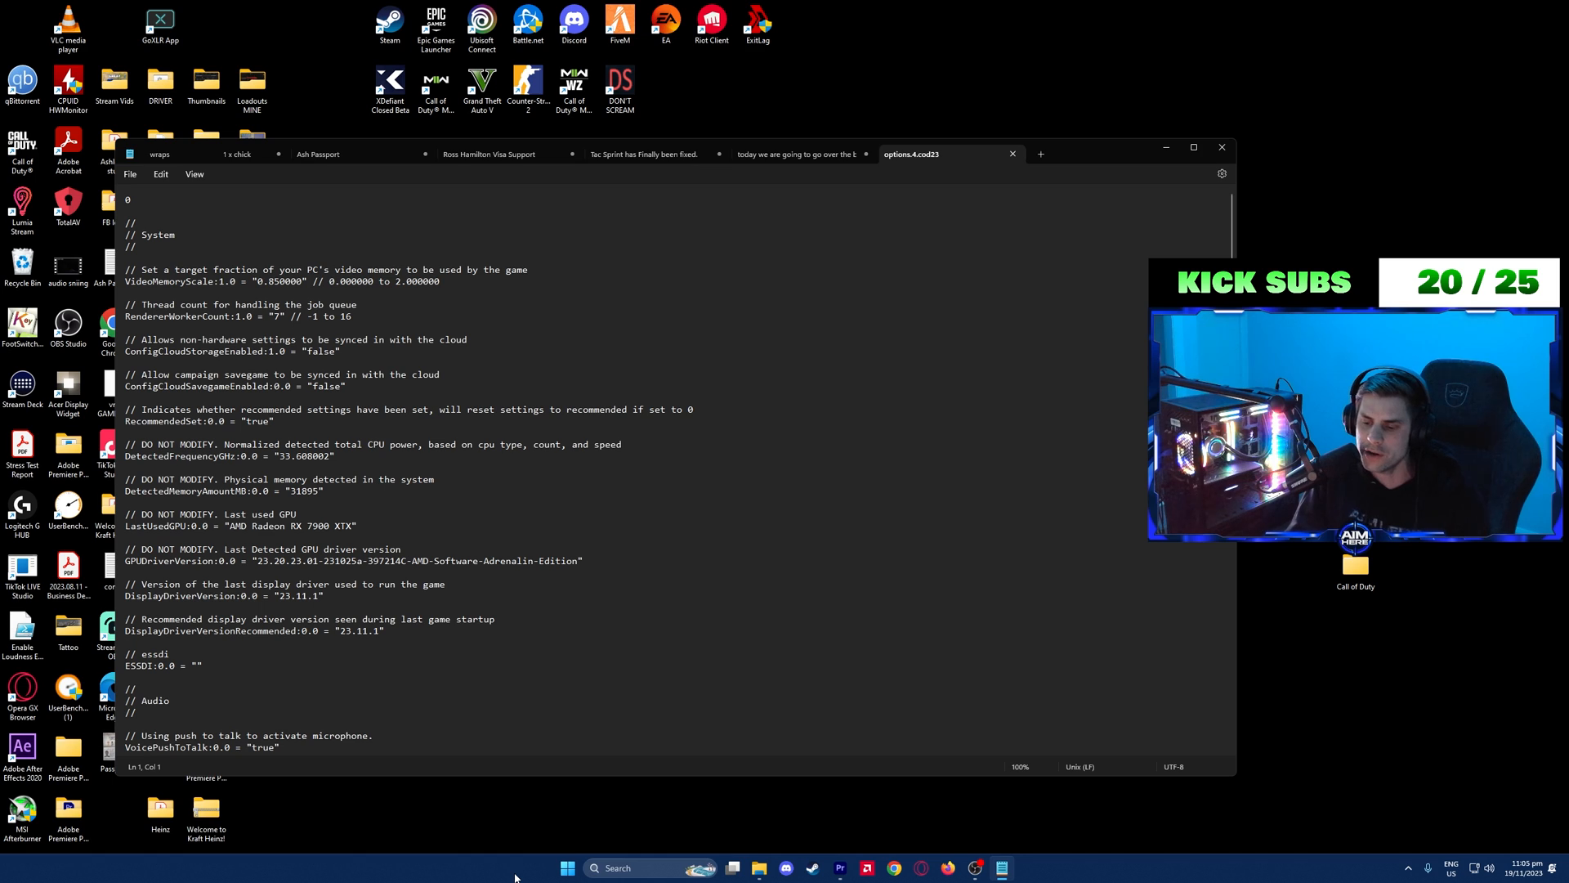
# Launch Task Manager from the taskbar and show the CPU performance page with core count.
pyautogui.rightClick(515, 868)
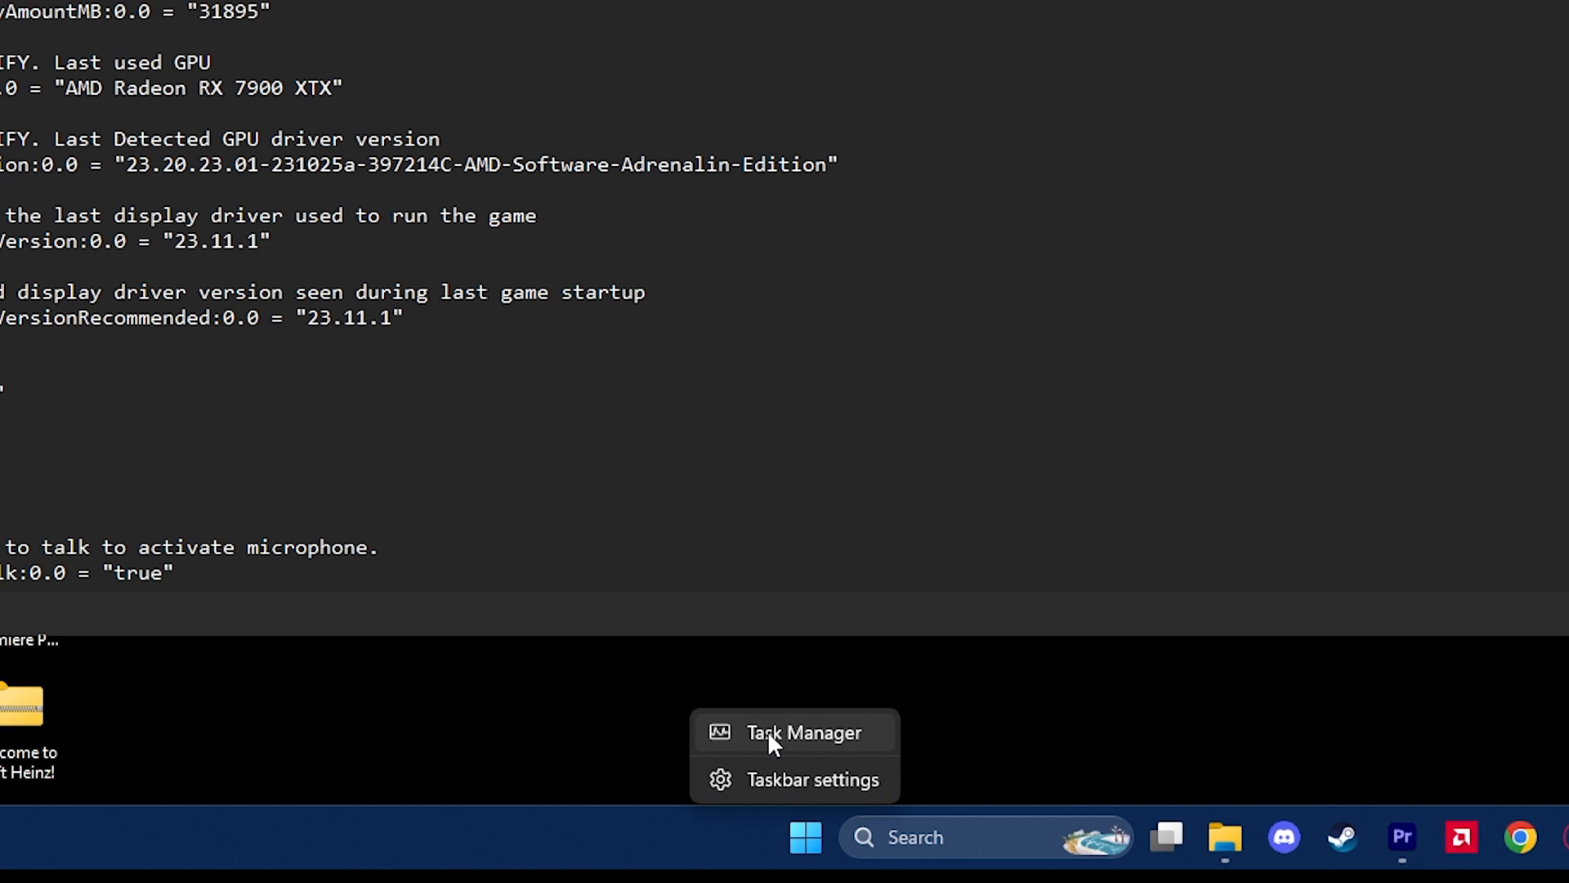
pyautogui.click(804, 733)
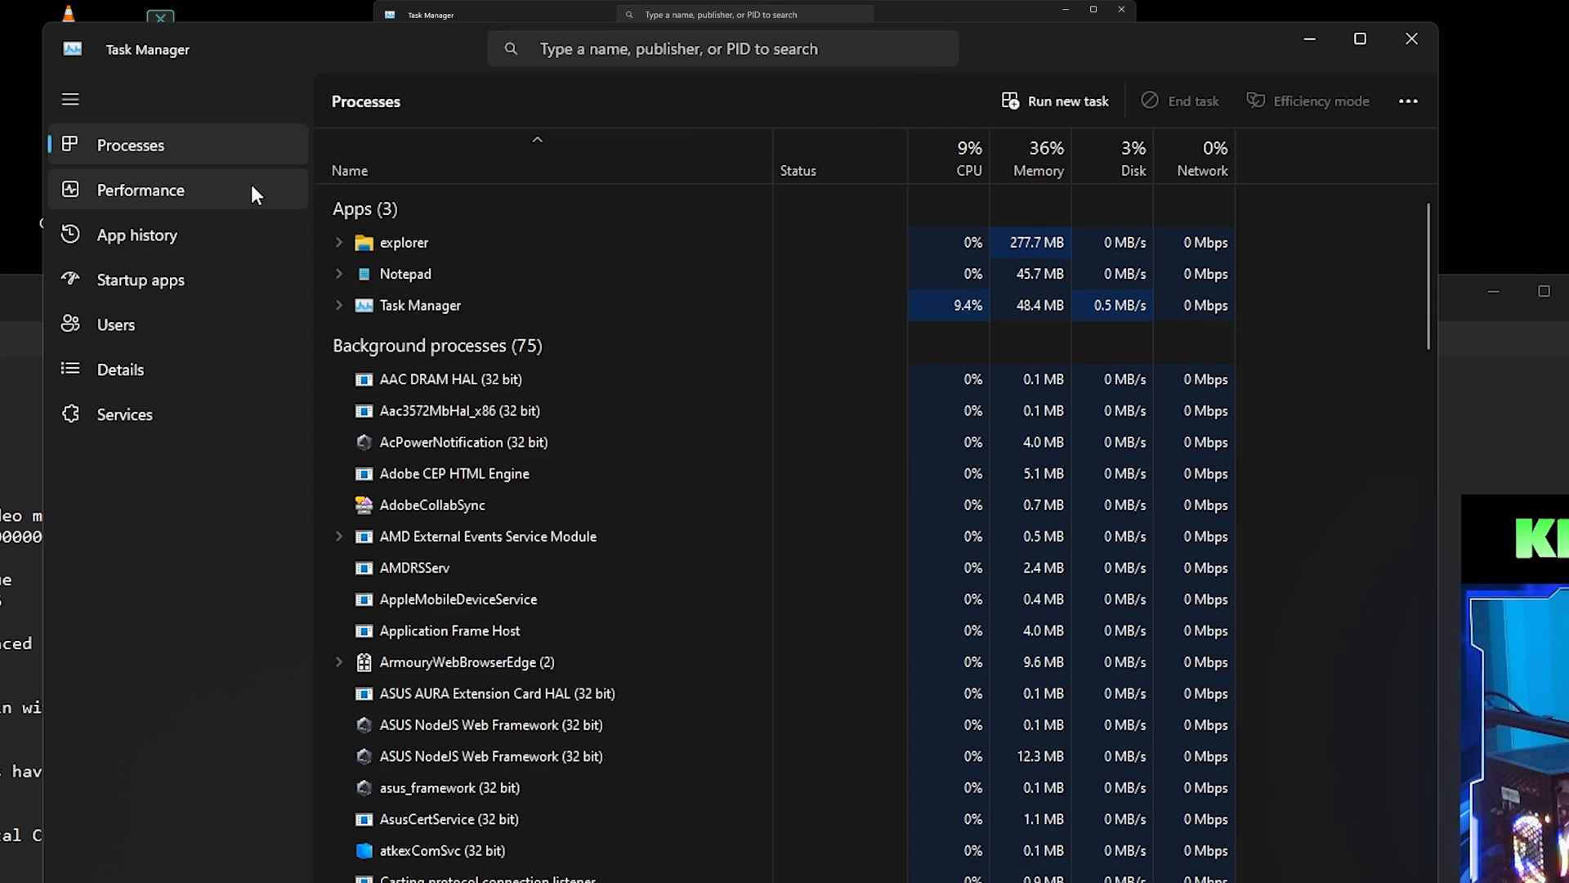
pyautogui.click(140, 190)
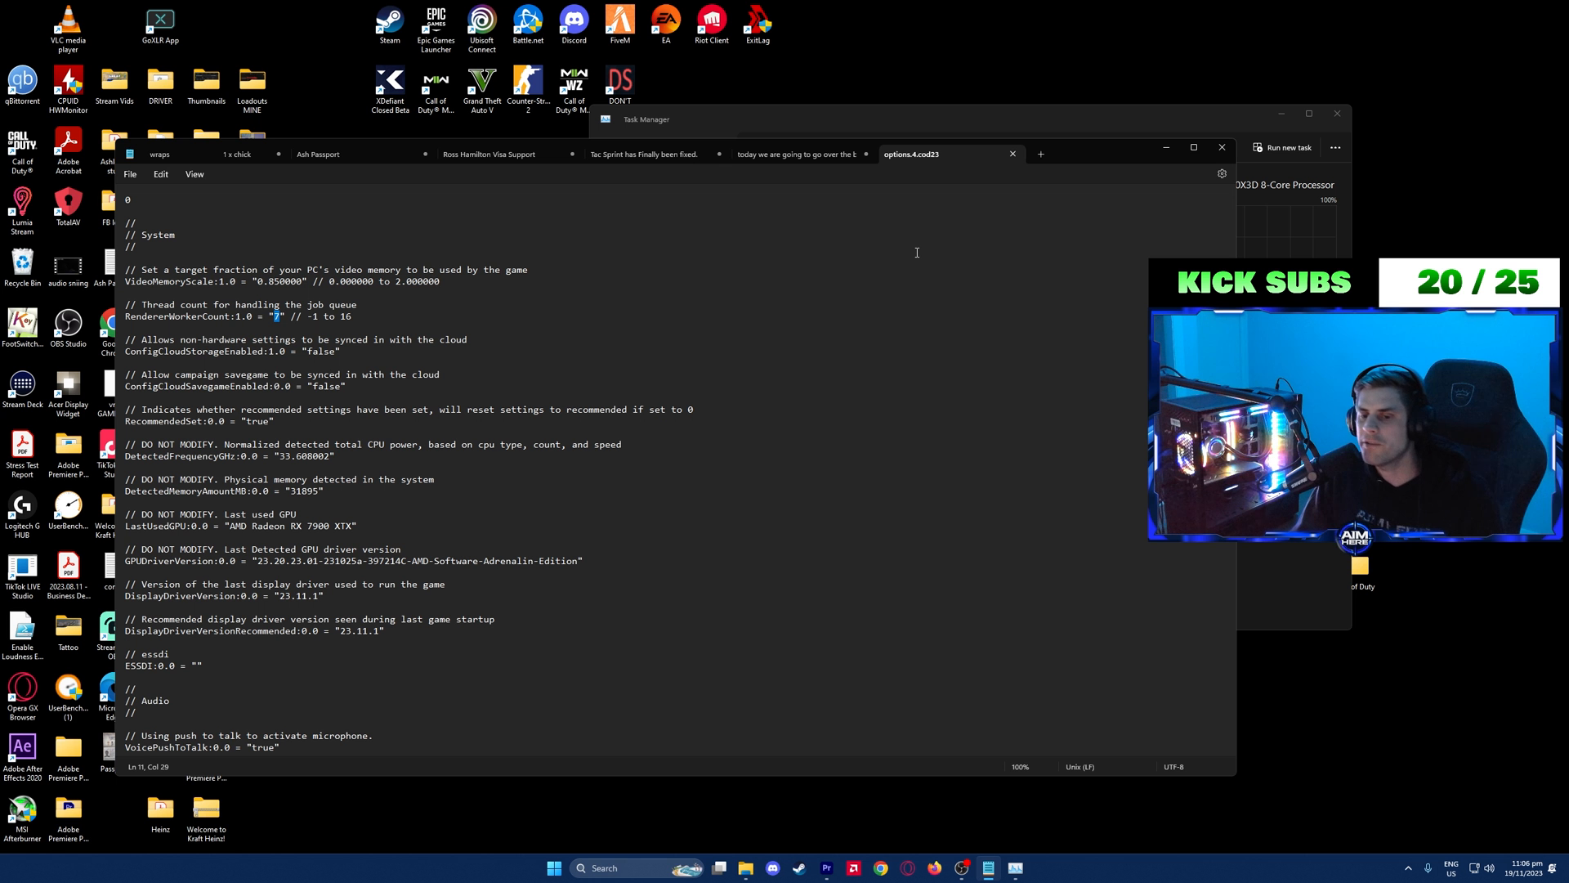
pyautogui.moveTo(844, 284)
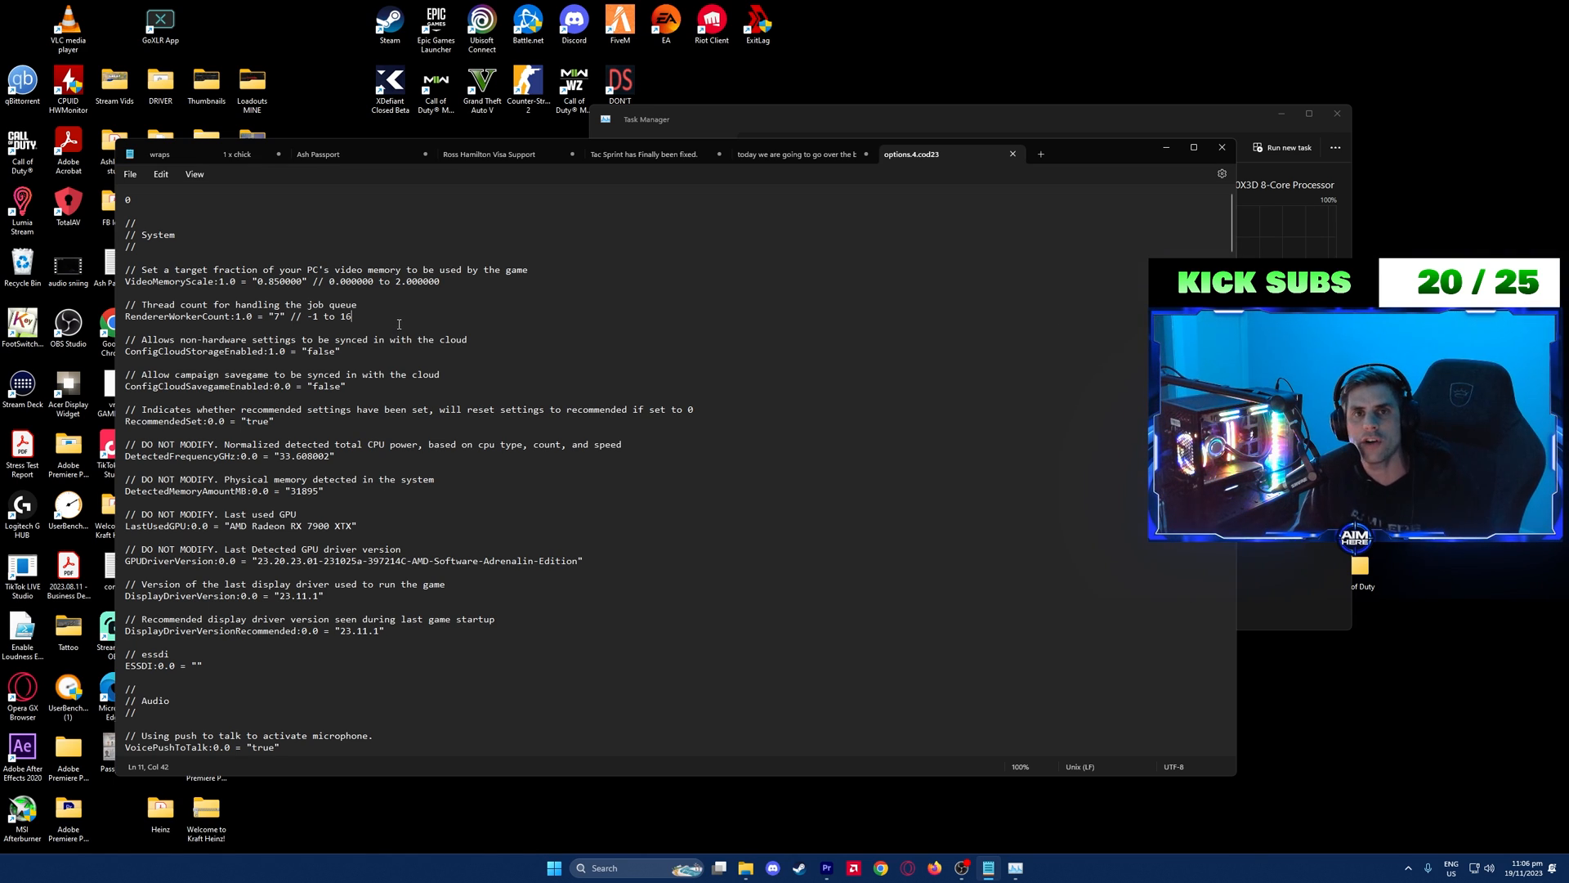
pyautogui.moveTo(430, 314)
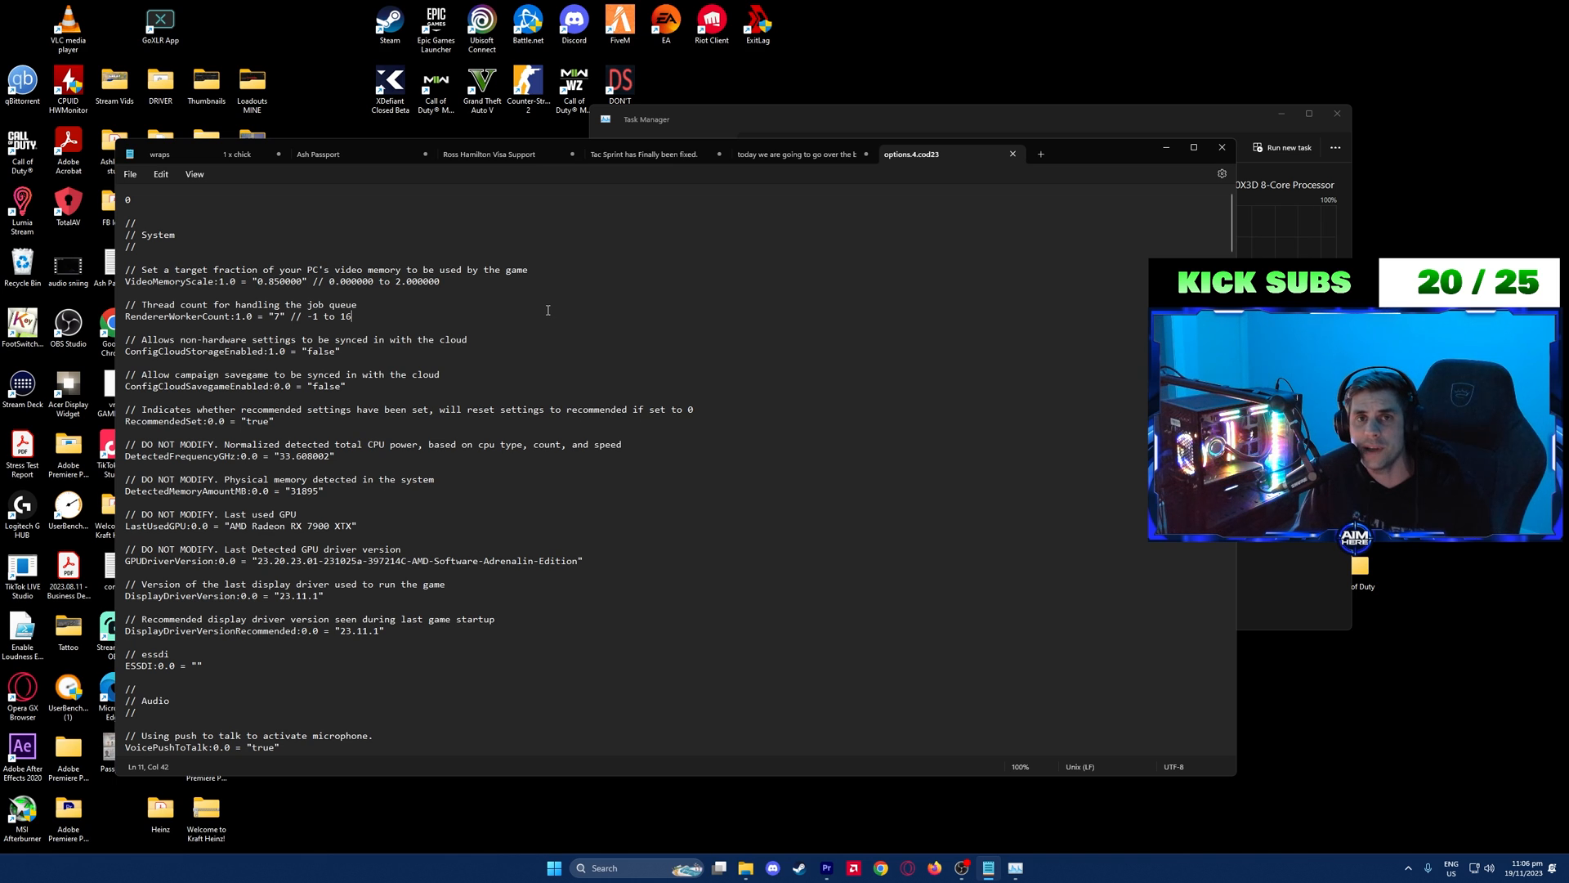
pyautogui.scroll(-3)
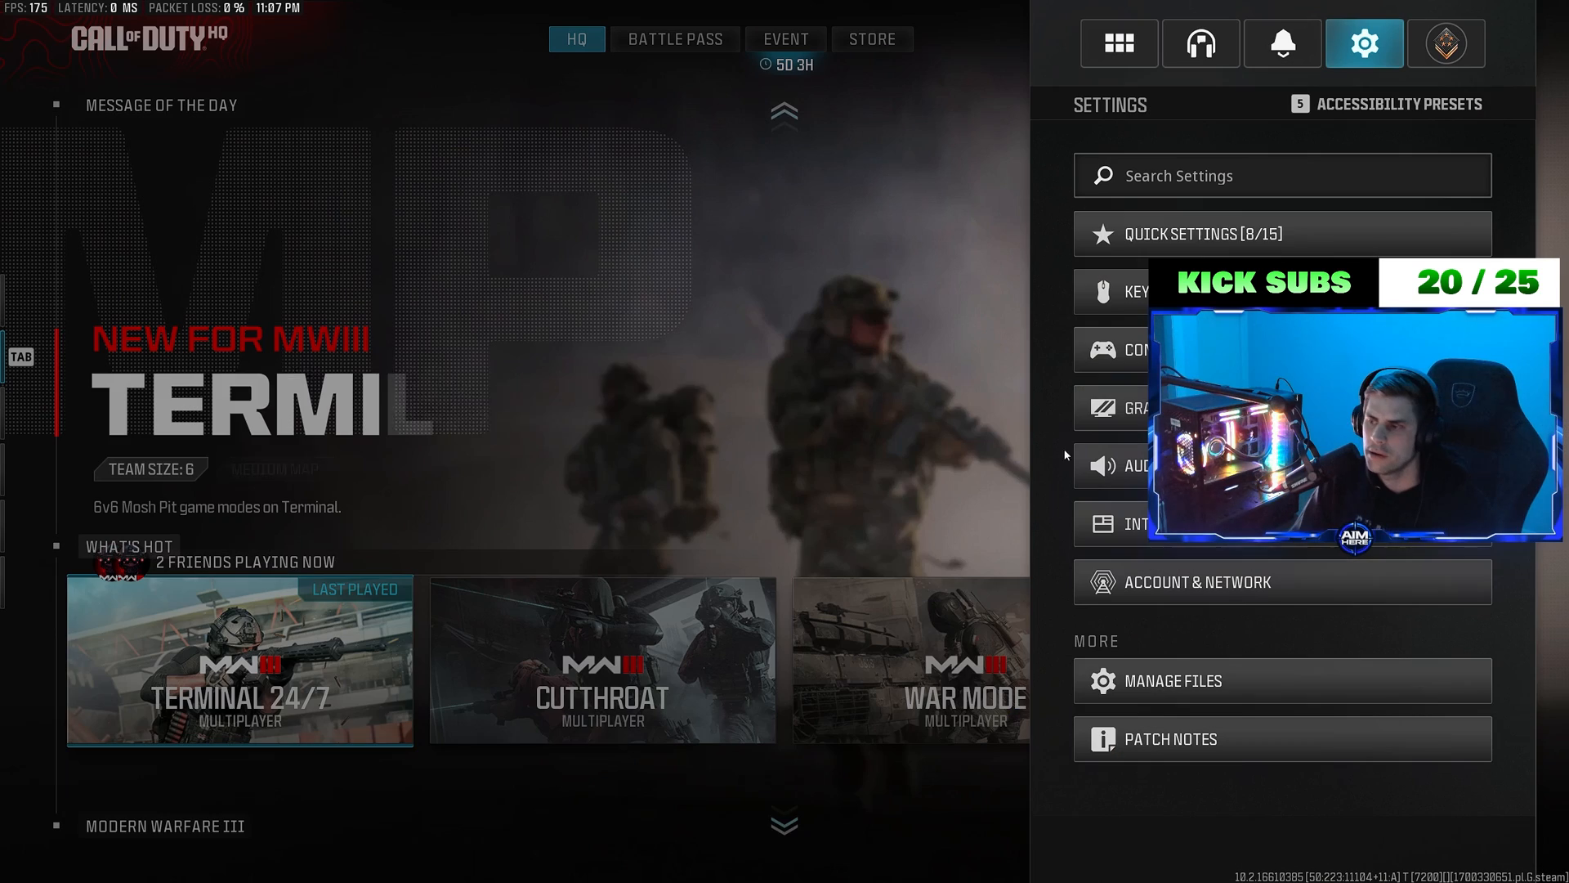
# Review Graphics, Account & Network and Interface settings, ending on the Crosshairs choices.
pyautogui.click(1134, 407)
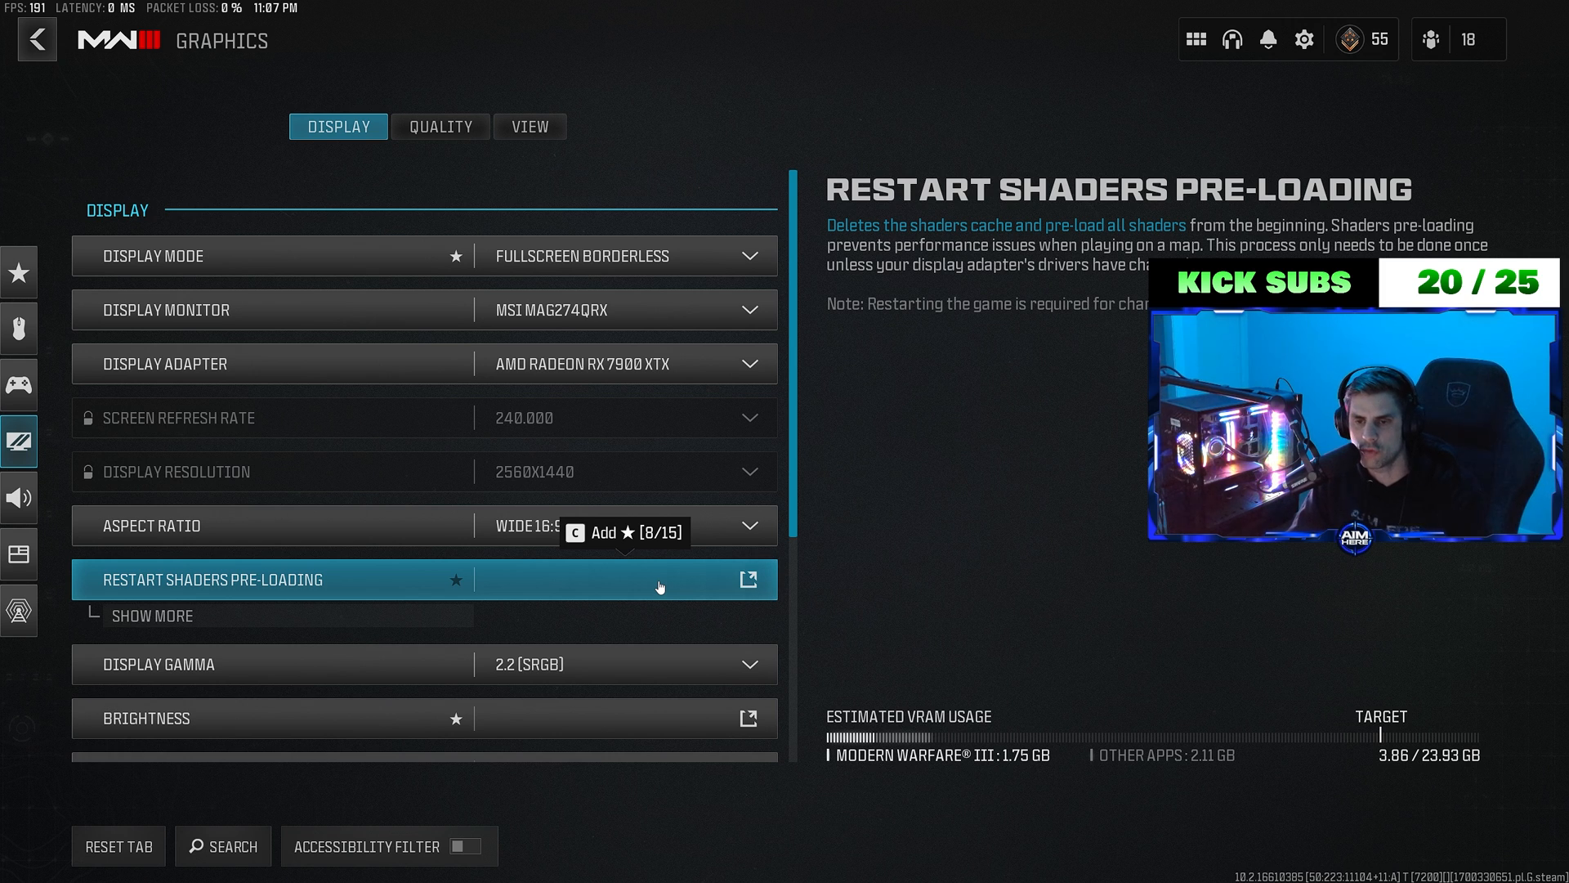
pyautogui.click(18, 611)
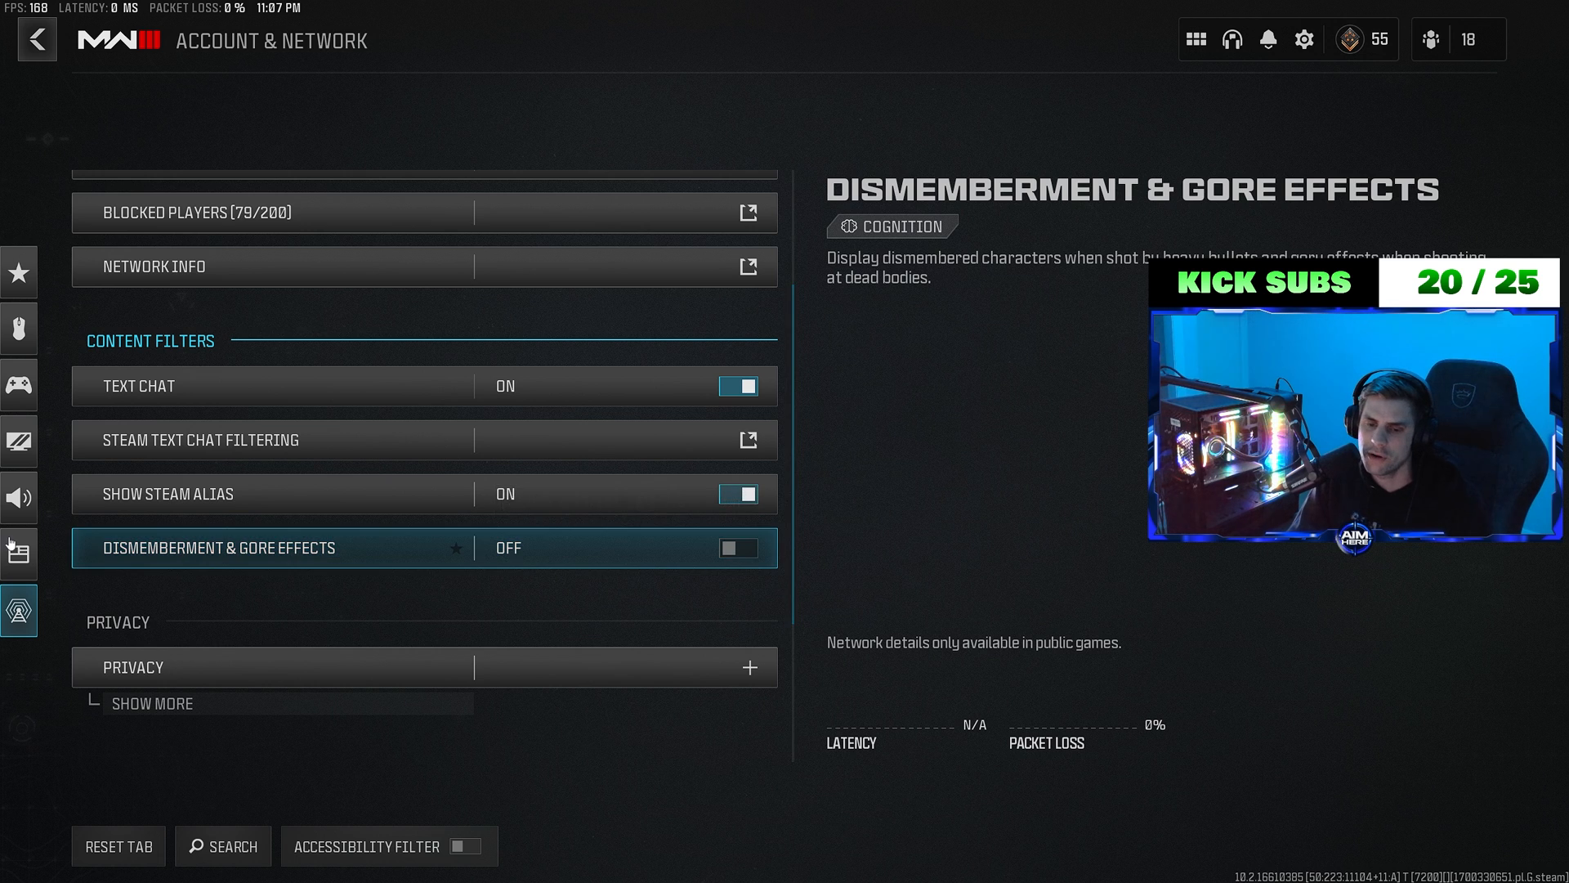
pyautogui.click(18, 554)
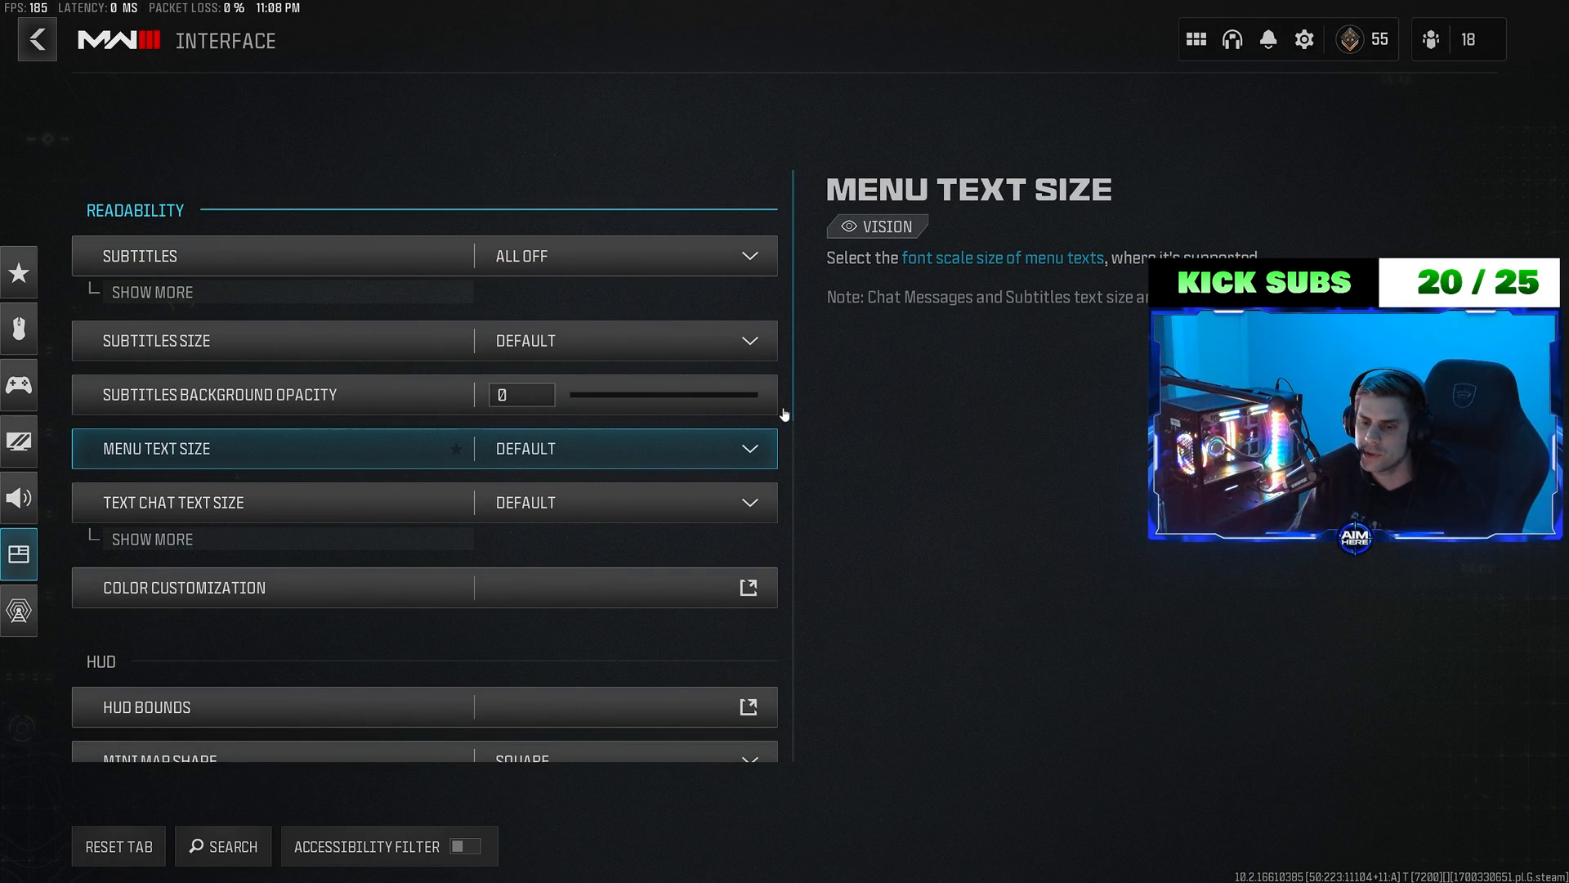
pyautogui.scroll(-3)
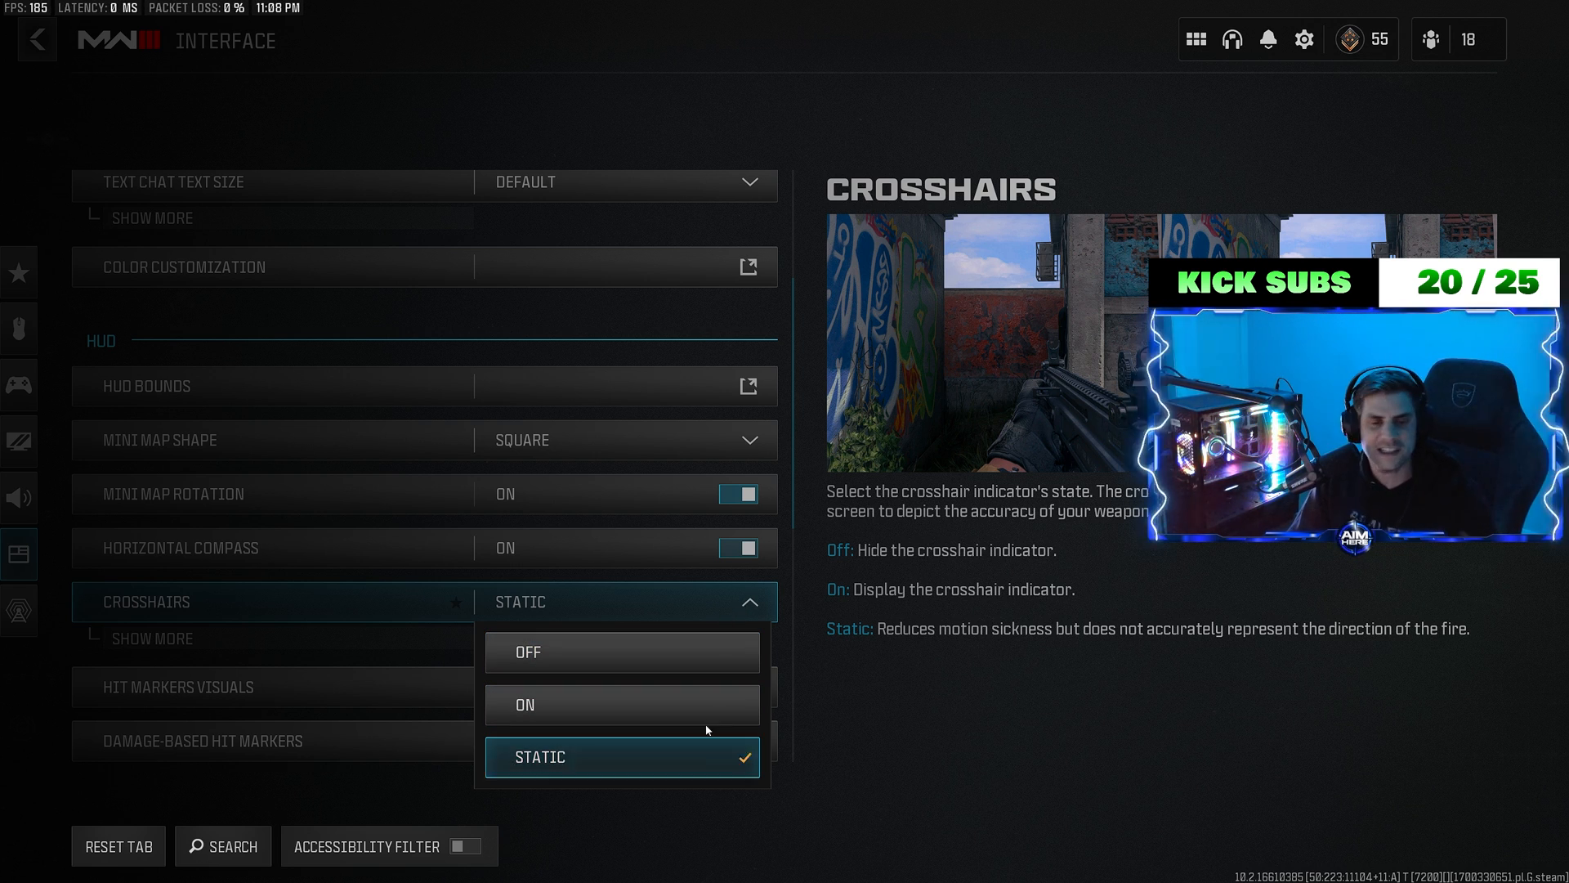
pyautogui.click(18, 497)
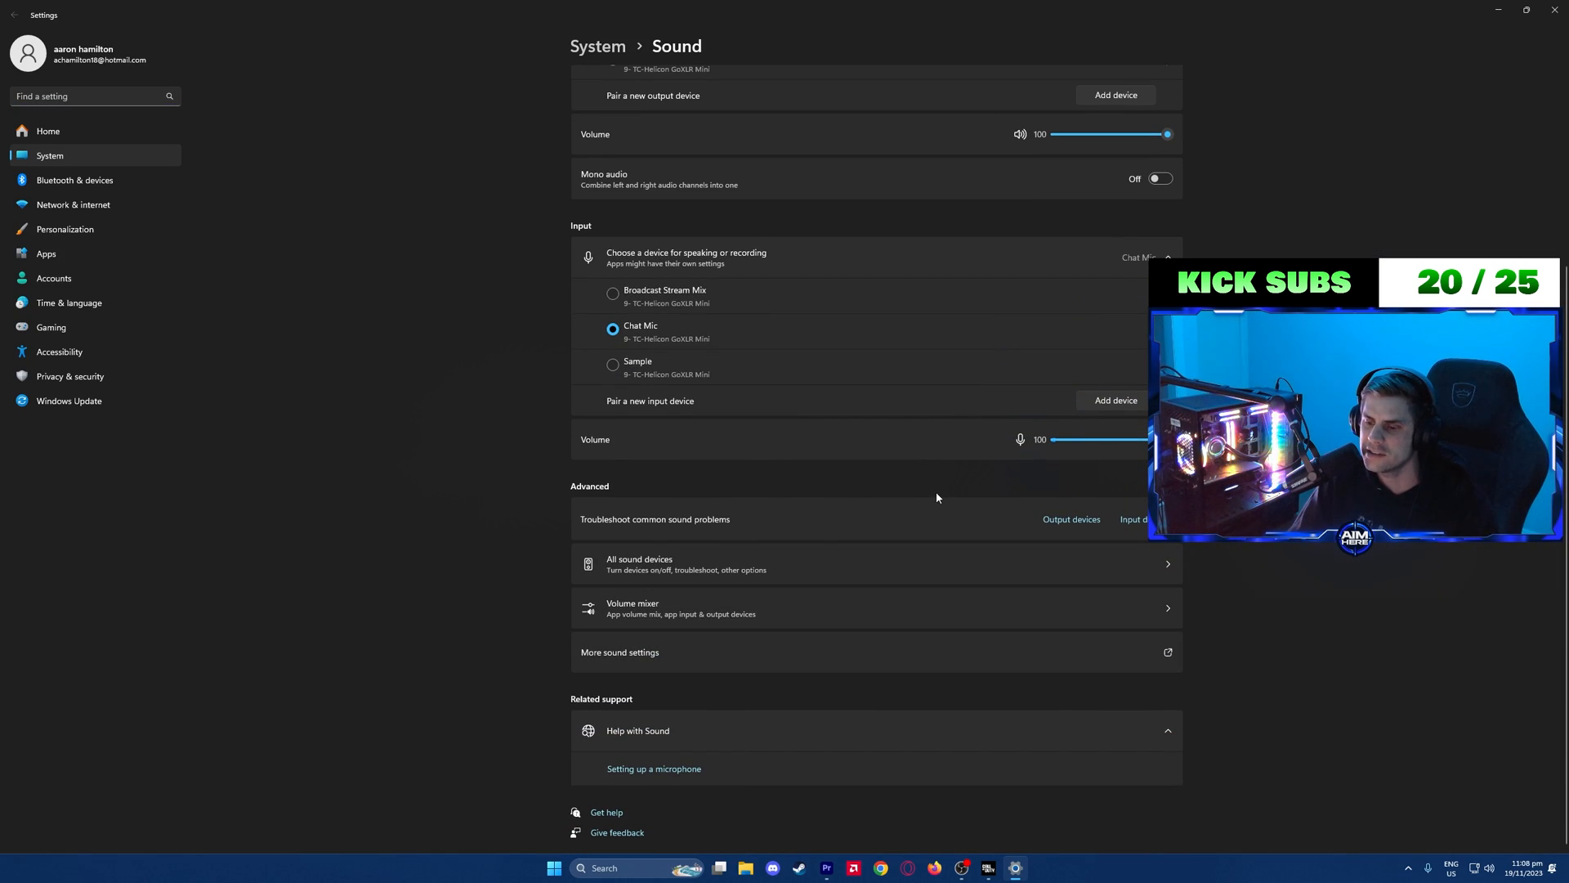
# Reach the Enhancements page of the Game playback device's properties.
pyautogui.click(619, 652)
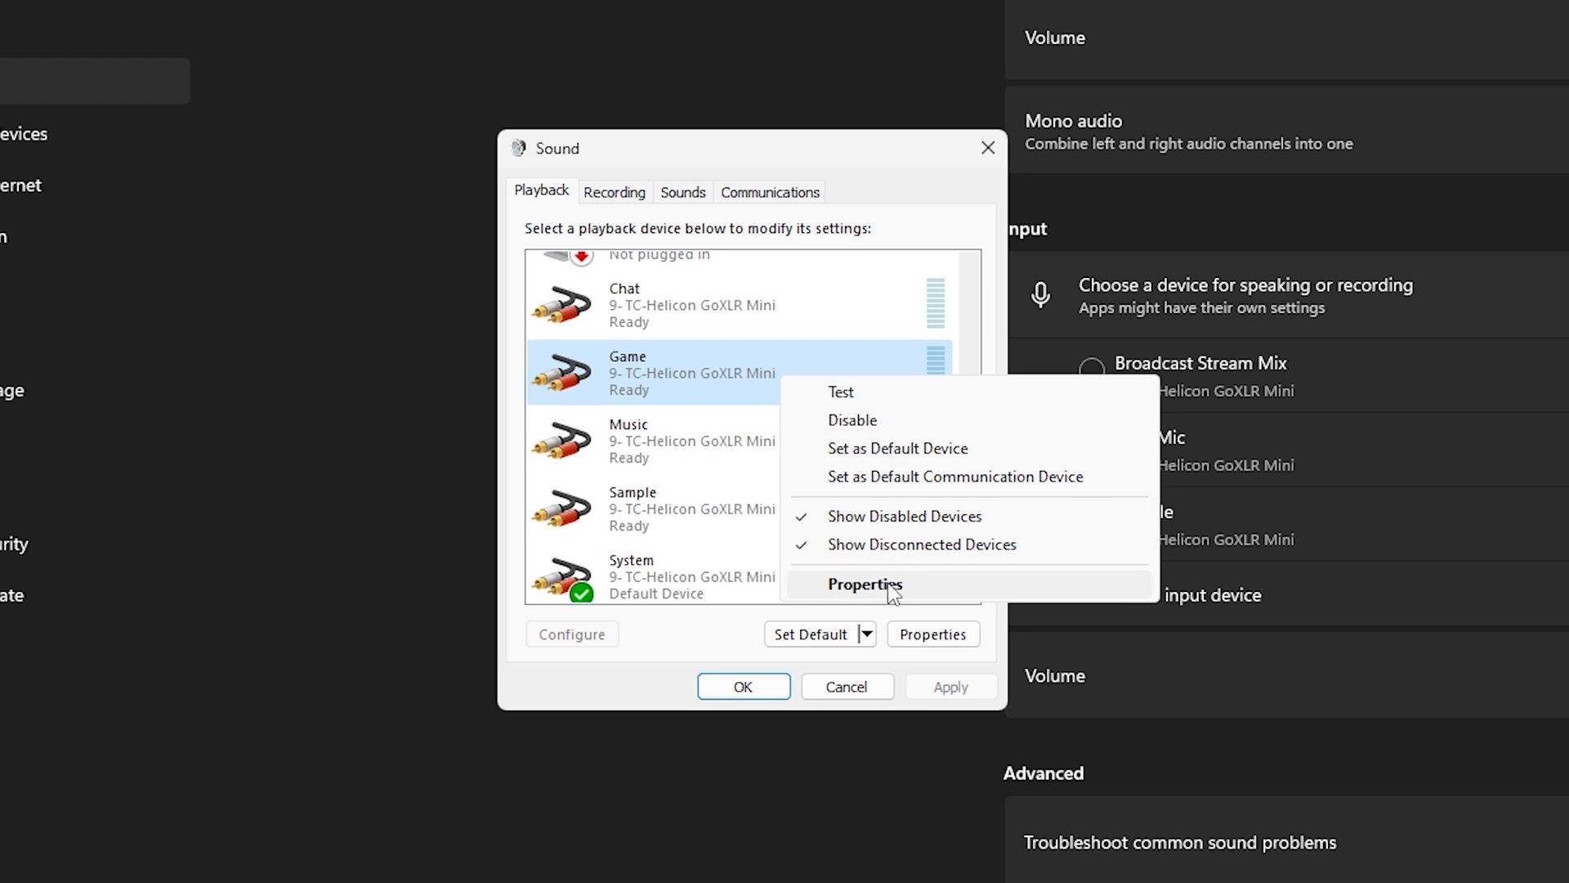
pyautogui.click(863, 584)
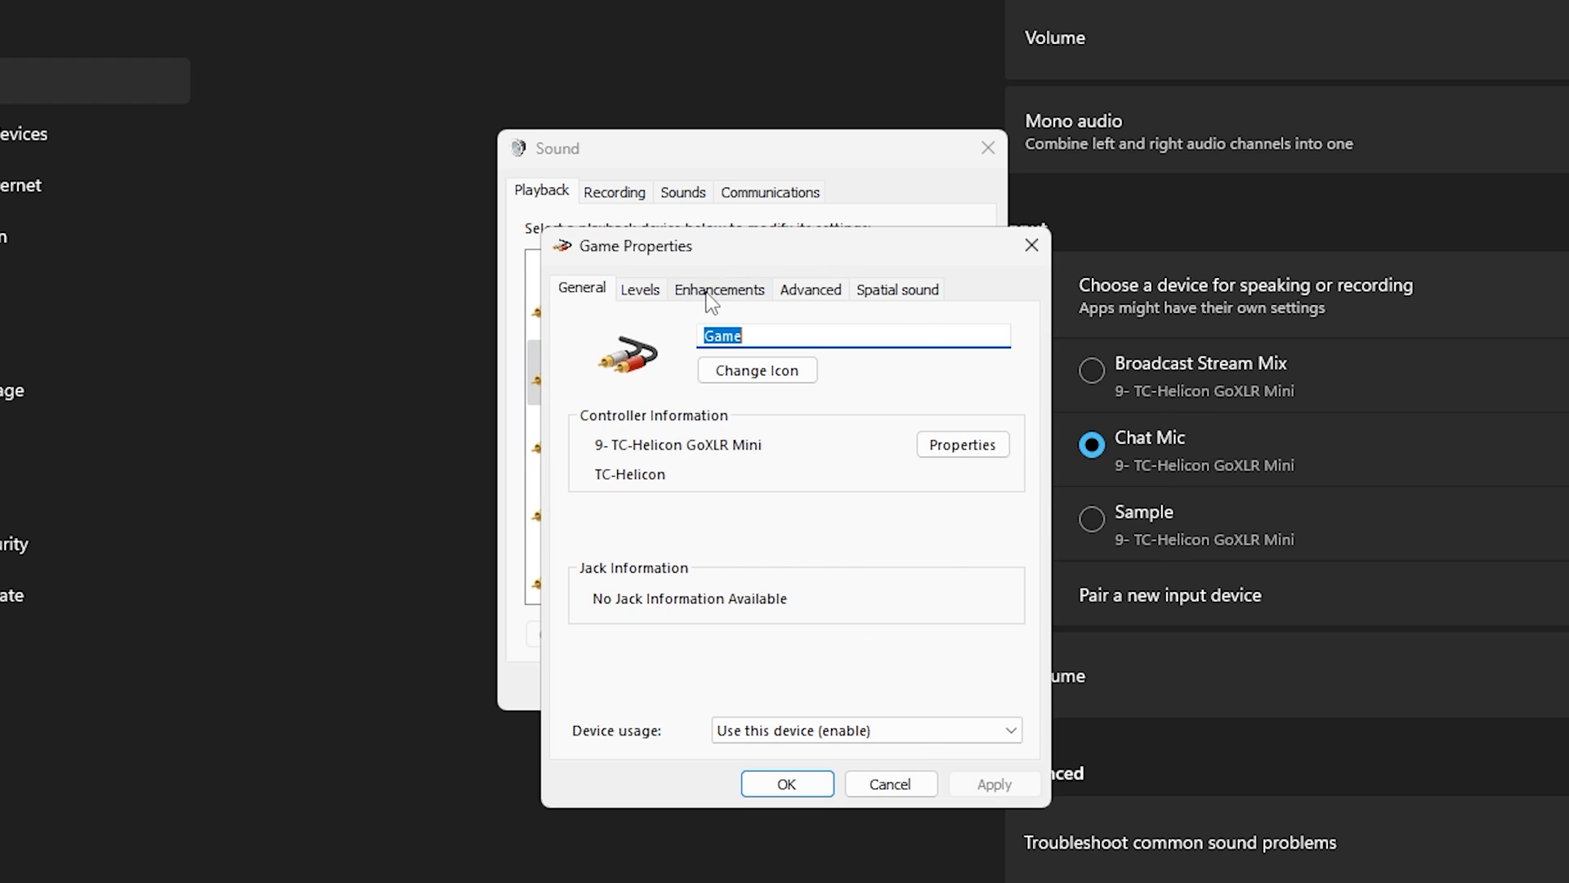
pyautogui.click(719, 290)
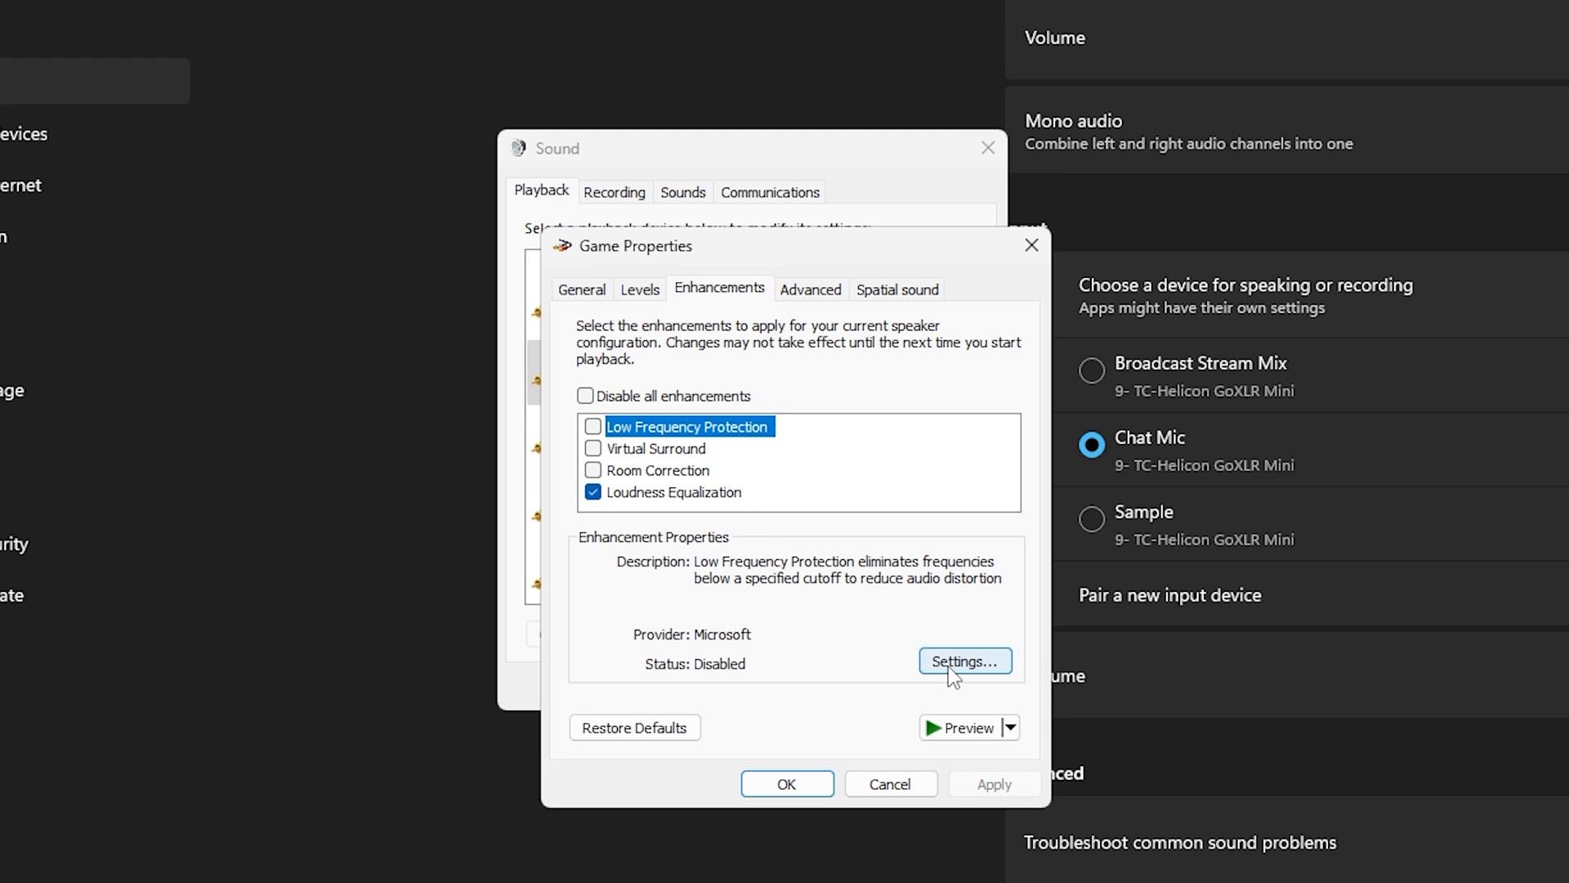
# Enable Loudness Equalization and adjust its Release Time setting.
pyautogui.click(675, 492)
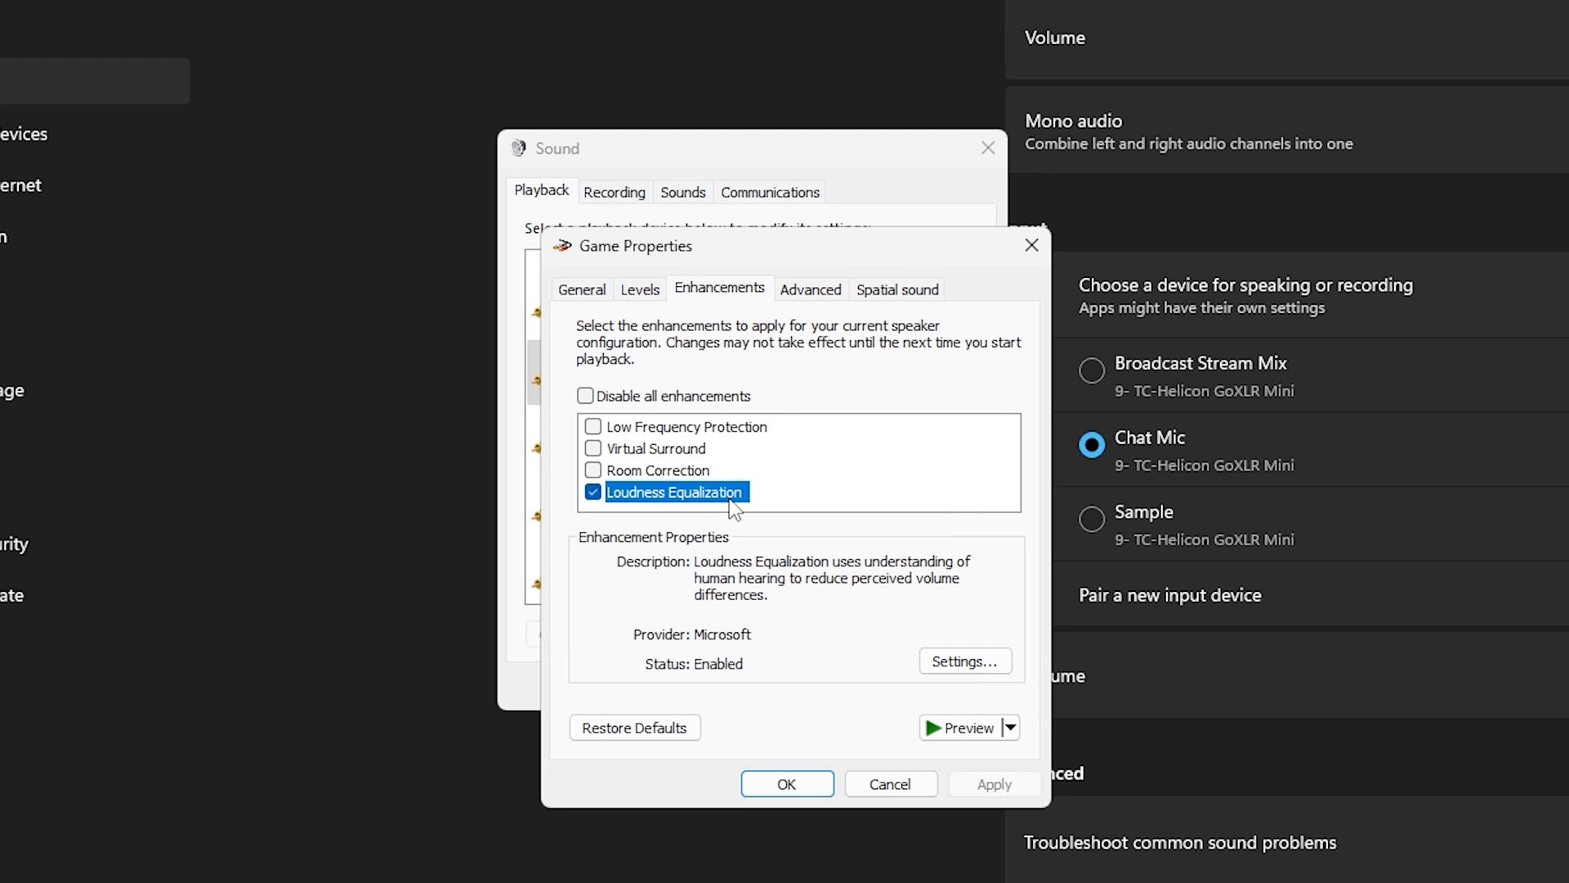
pyautogui.click(965, 660)
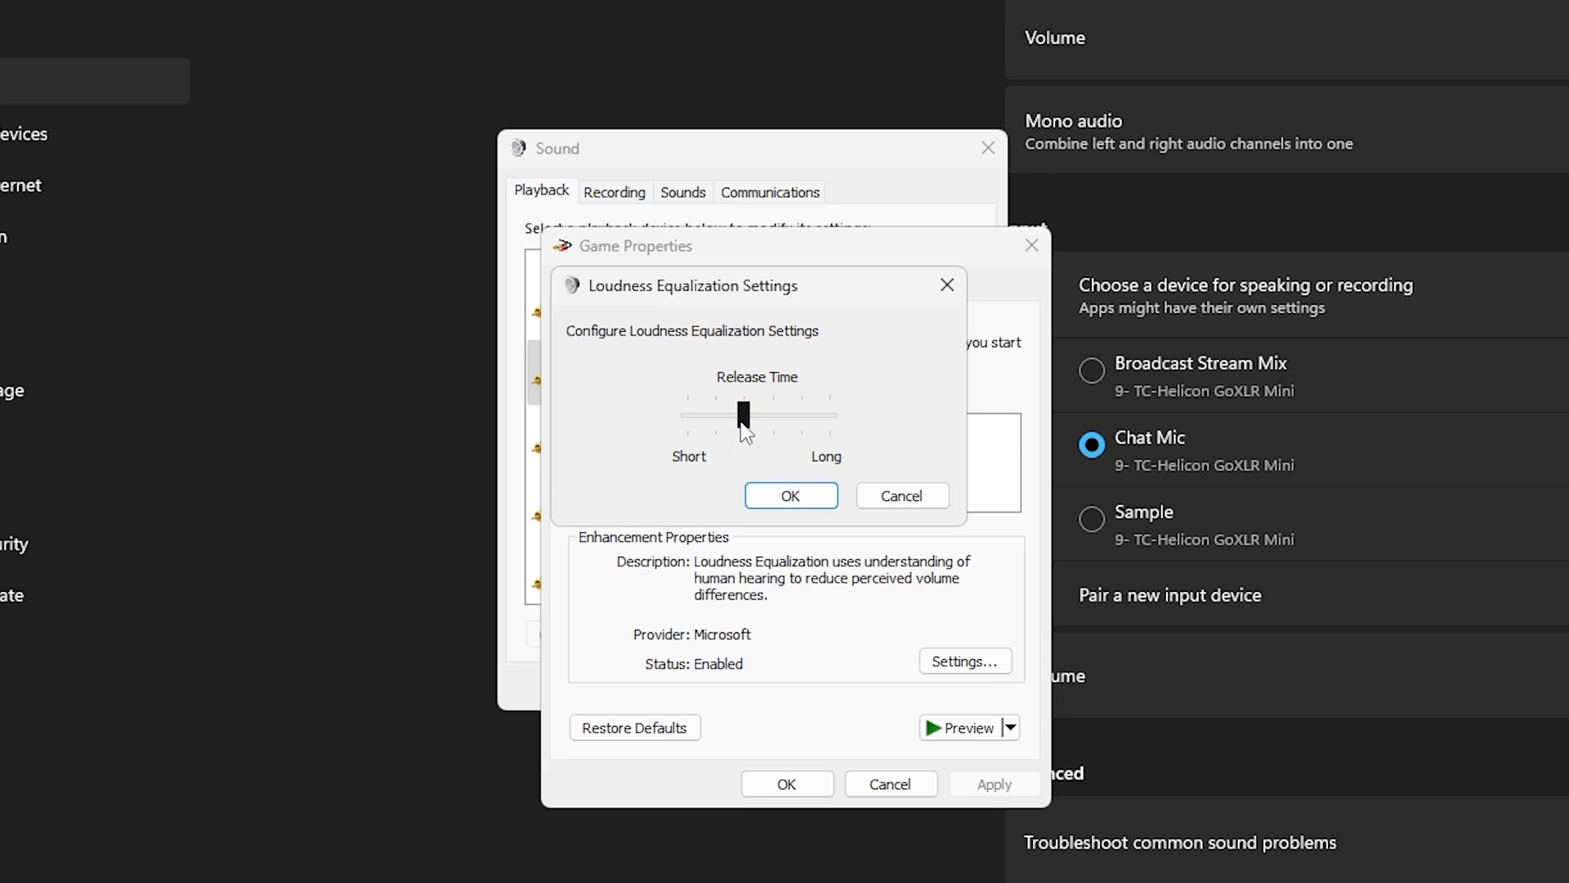
pyautogui.click(744, 413)
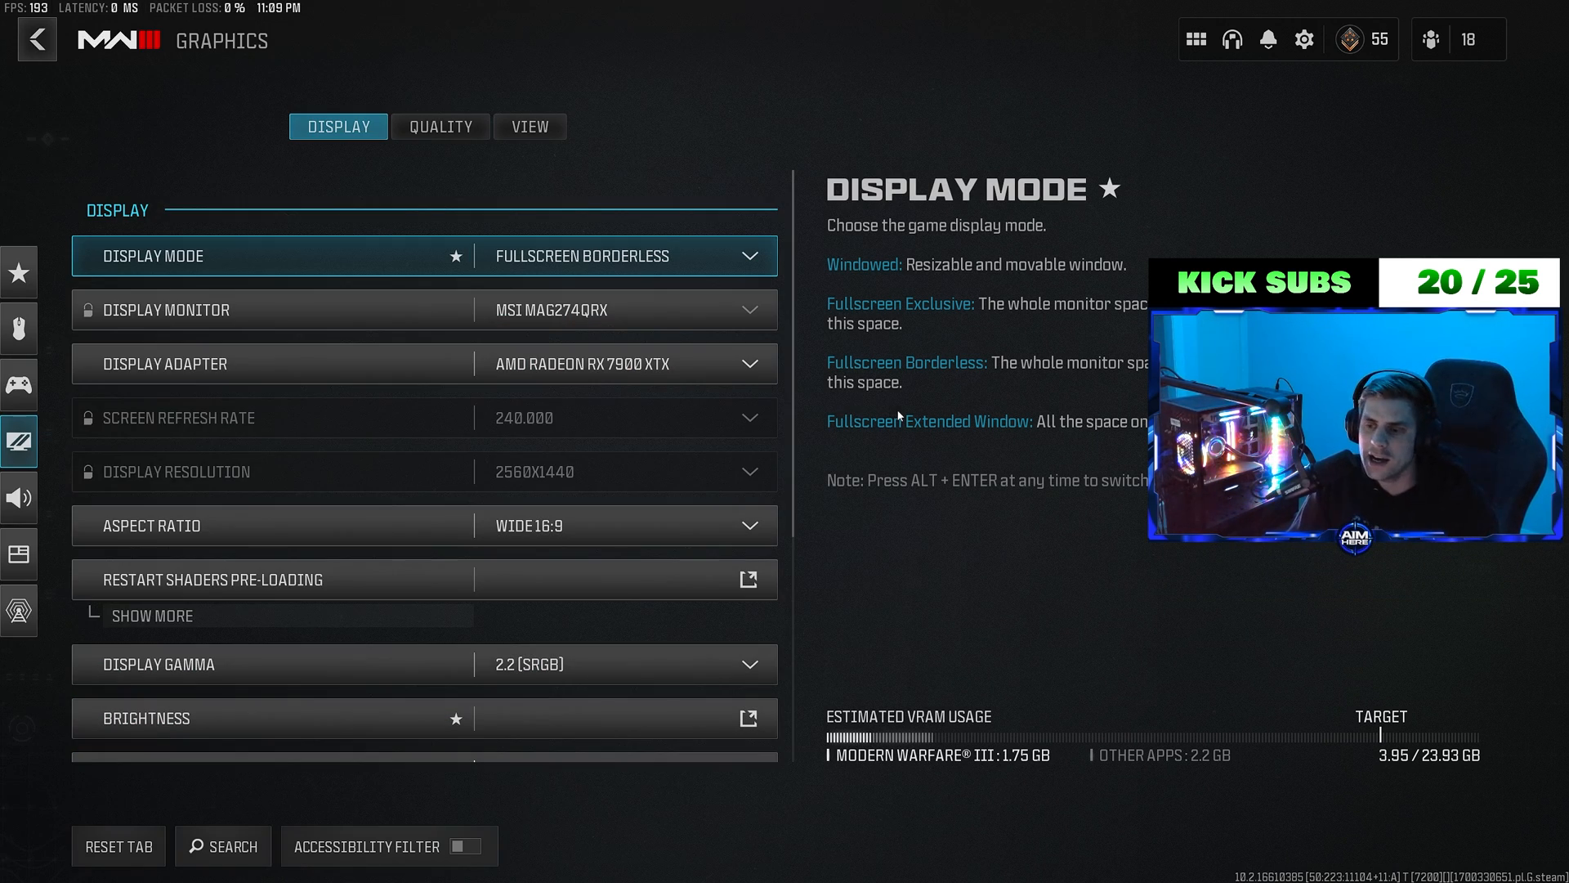
# Scroll the Display settings and keep Display Mode on Fullscreen Borderless.
pyautogui.scroll(-3)
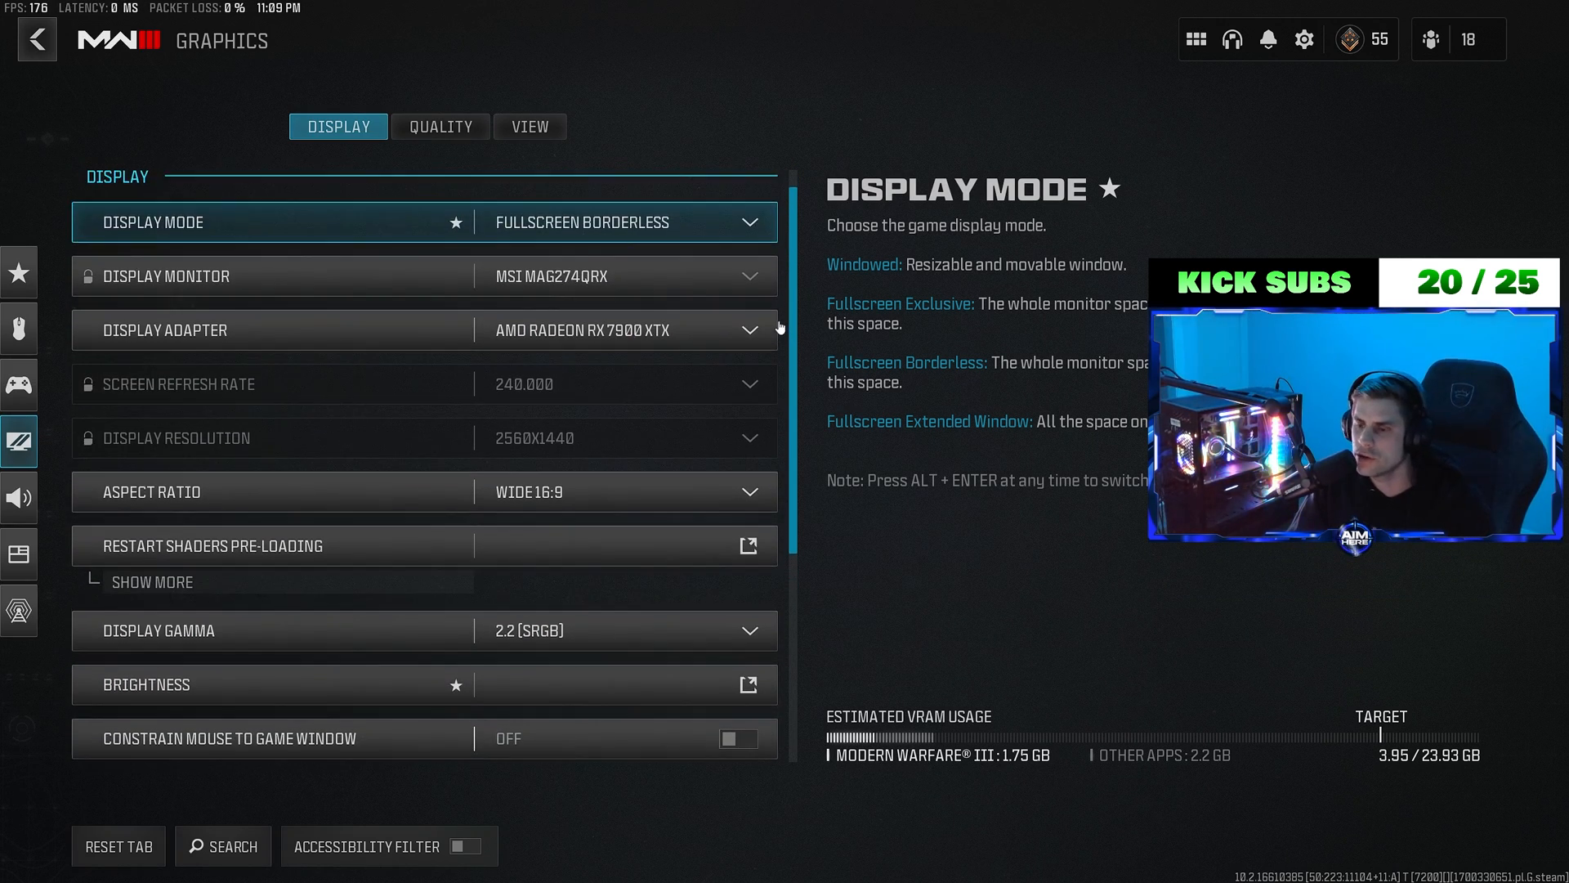
pyautogui.scroll(3)
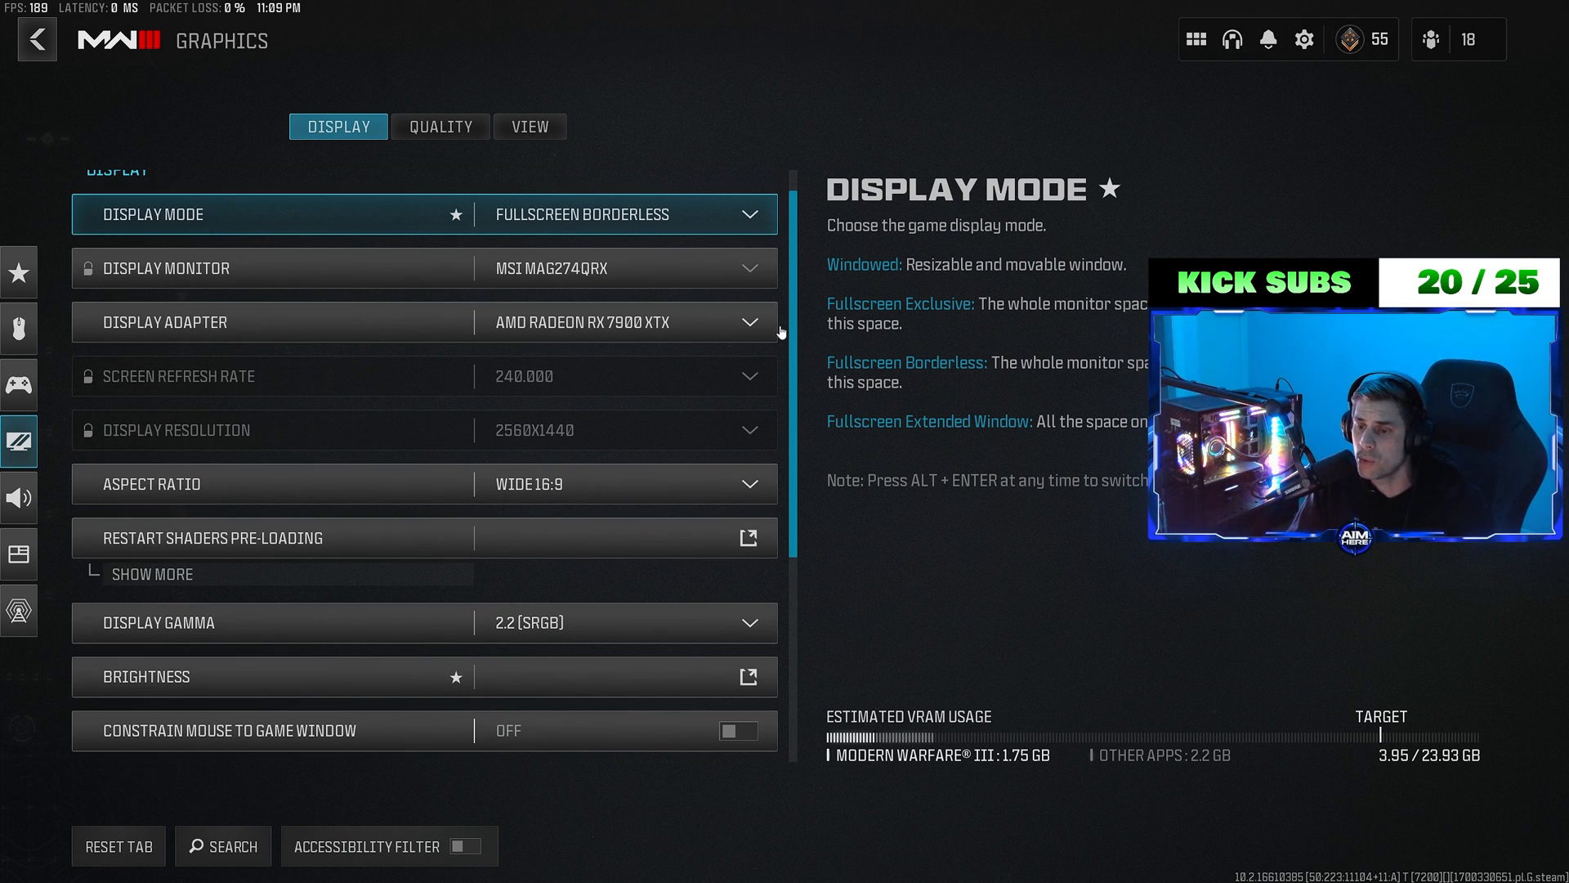
pyautogui.scroll(3)
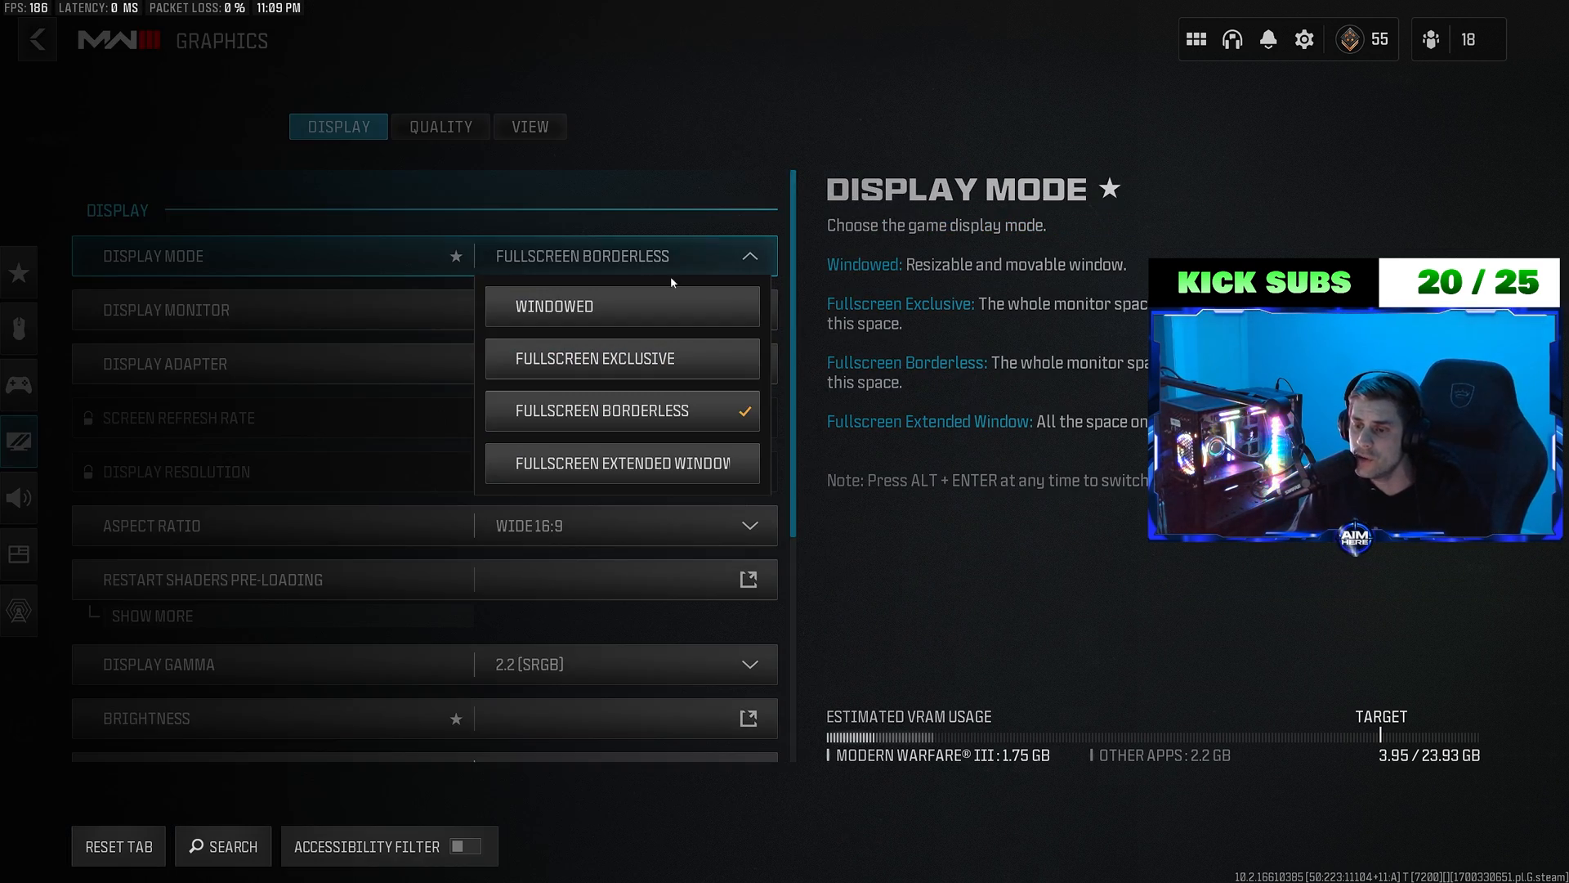
pyautogui.click(619, 358)
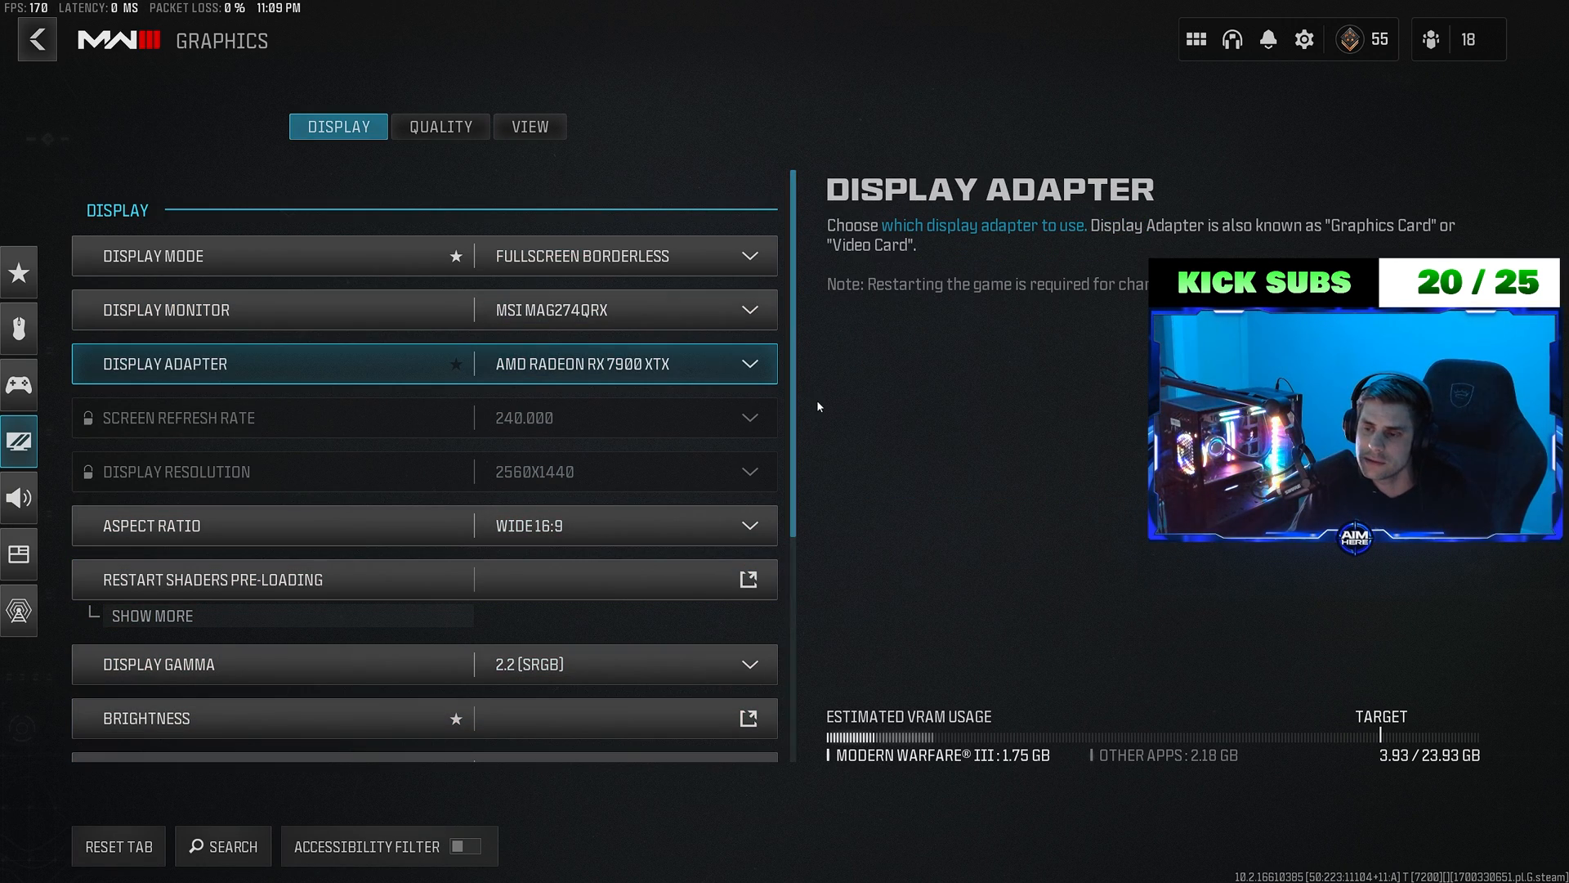
# Review the remaining Display options and move to the Quality settings.
pyautogui.scroll(-3)
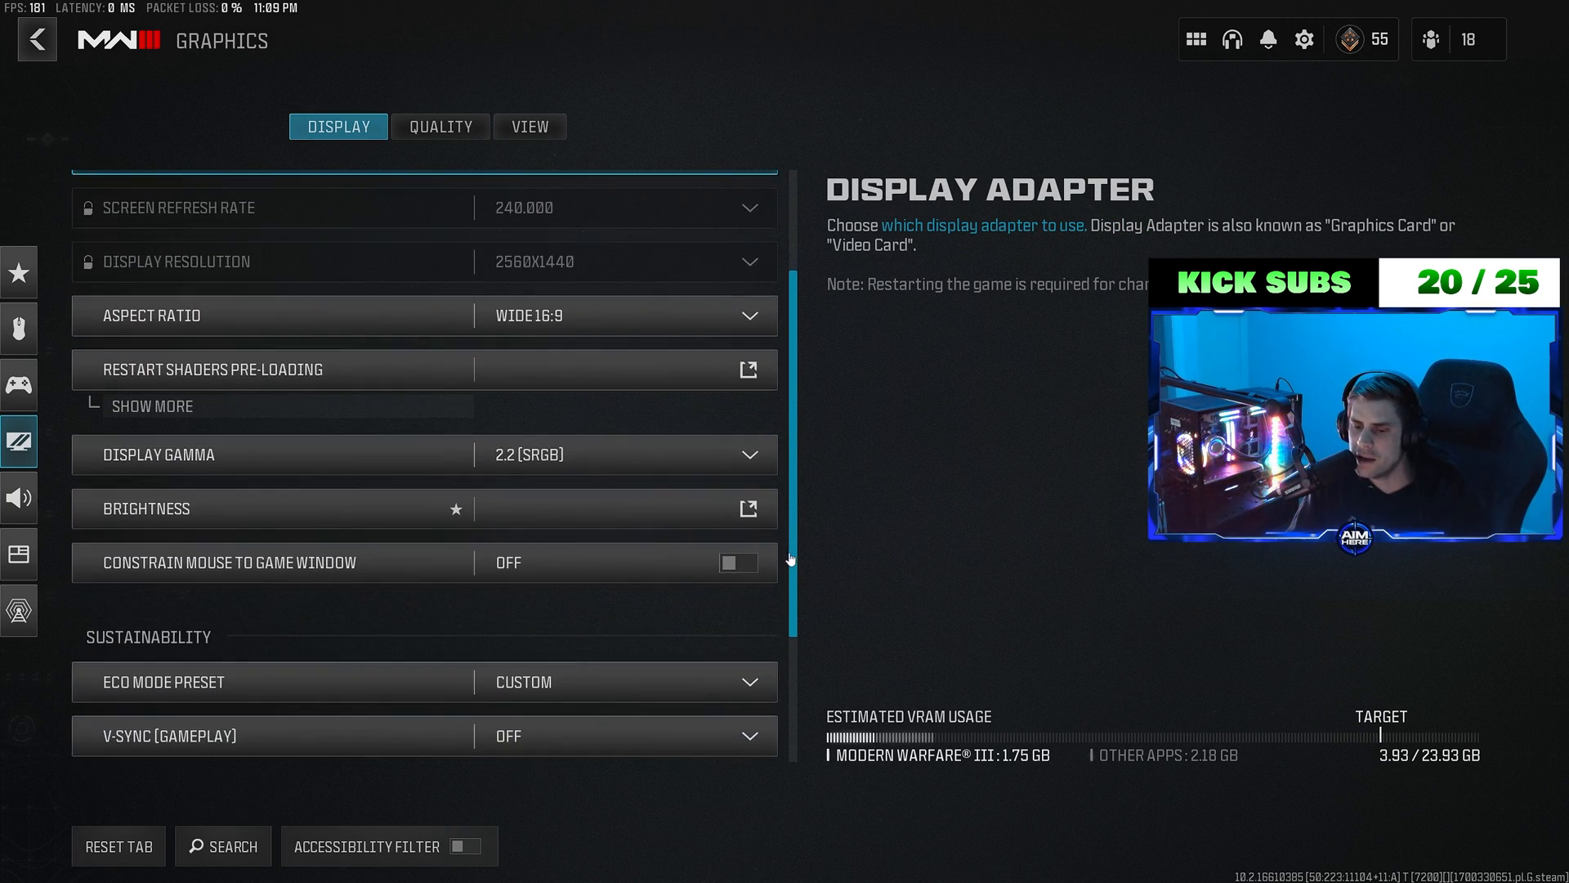
pyautogui.scroll(-3)
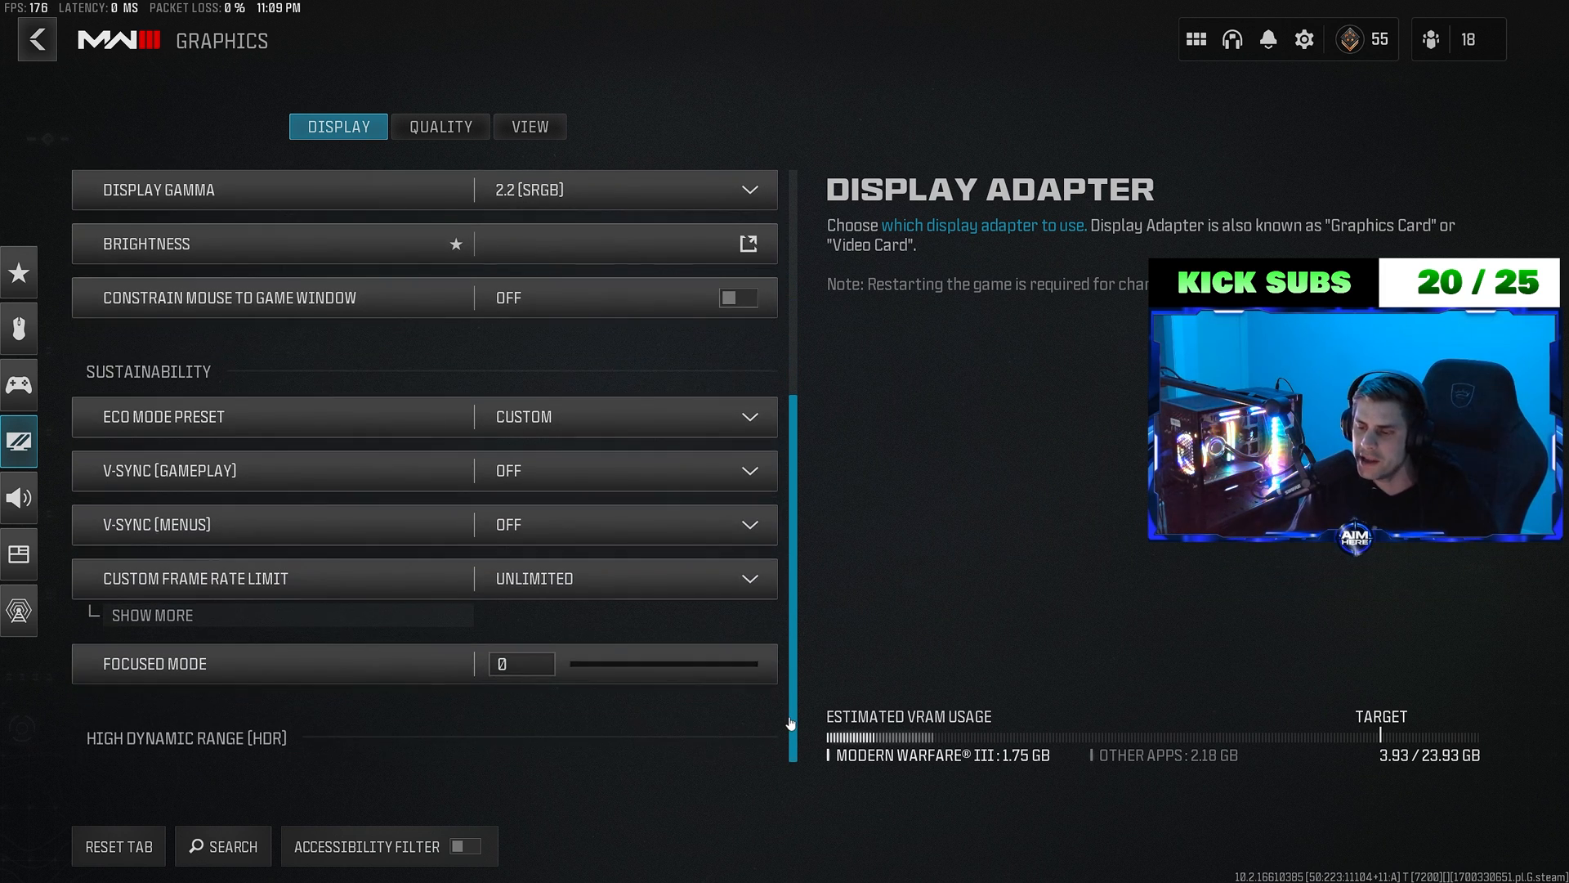
pyautogui.scroll(-3)
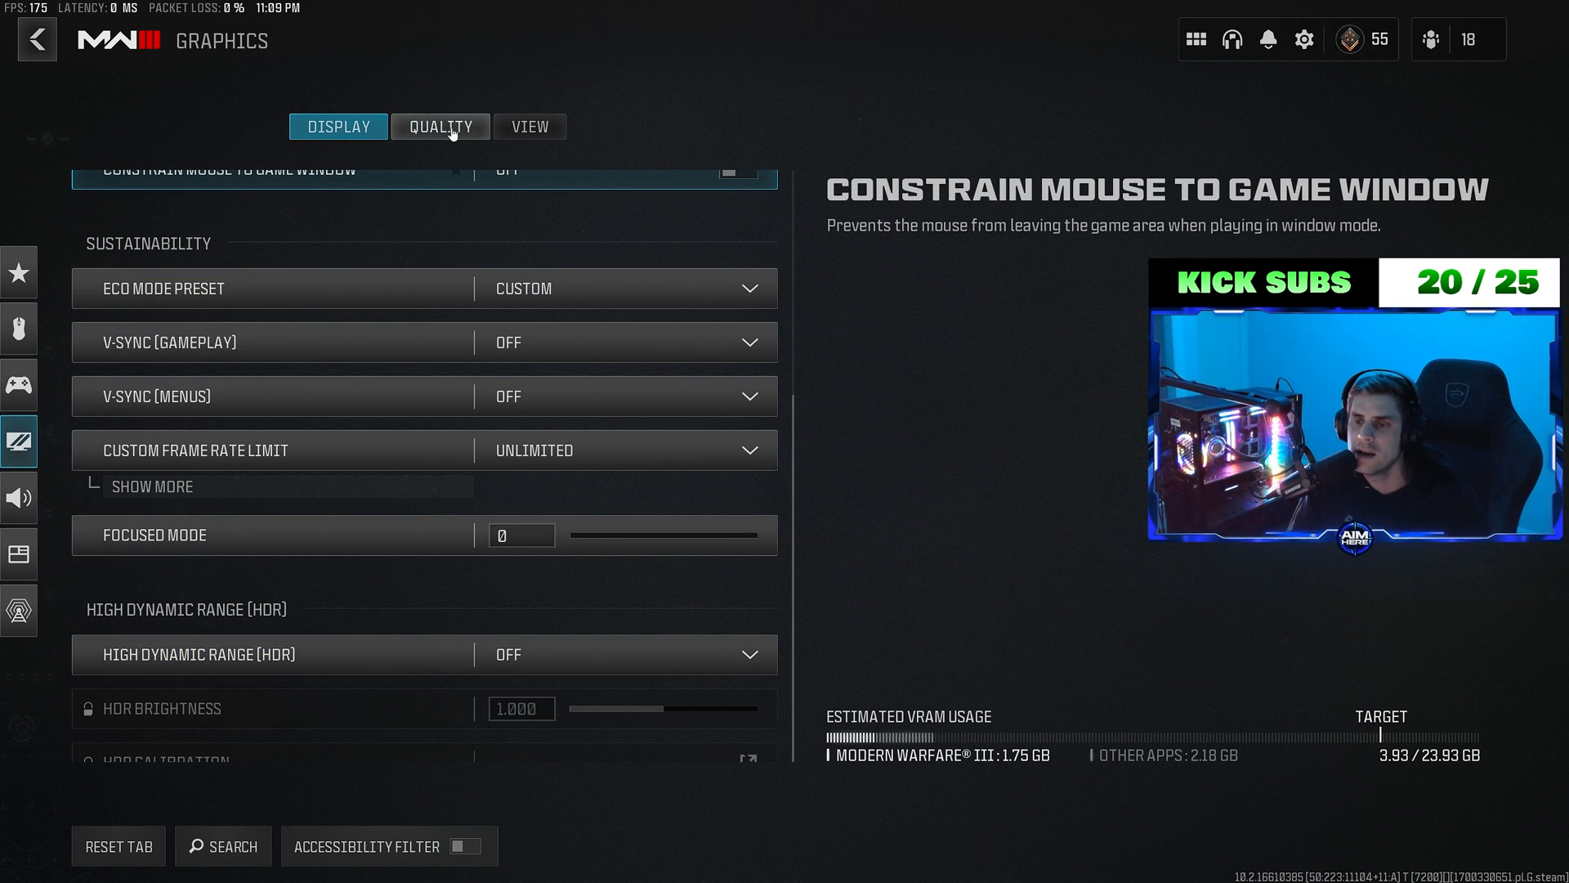
pyautogui.click(439, 126)
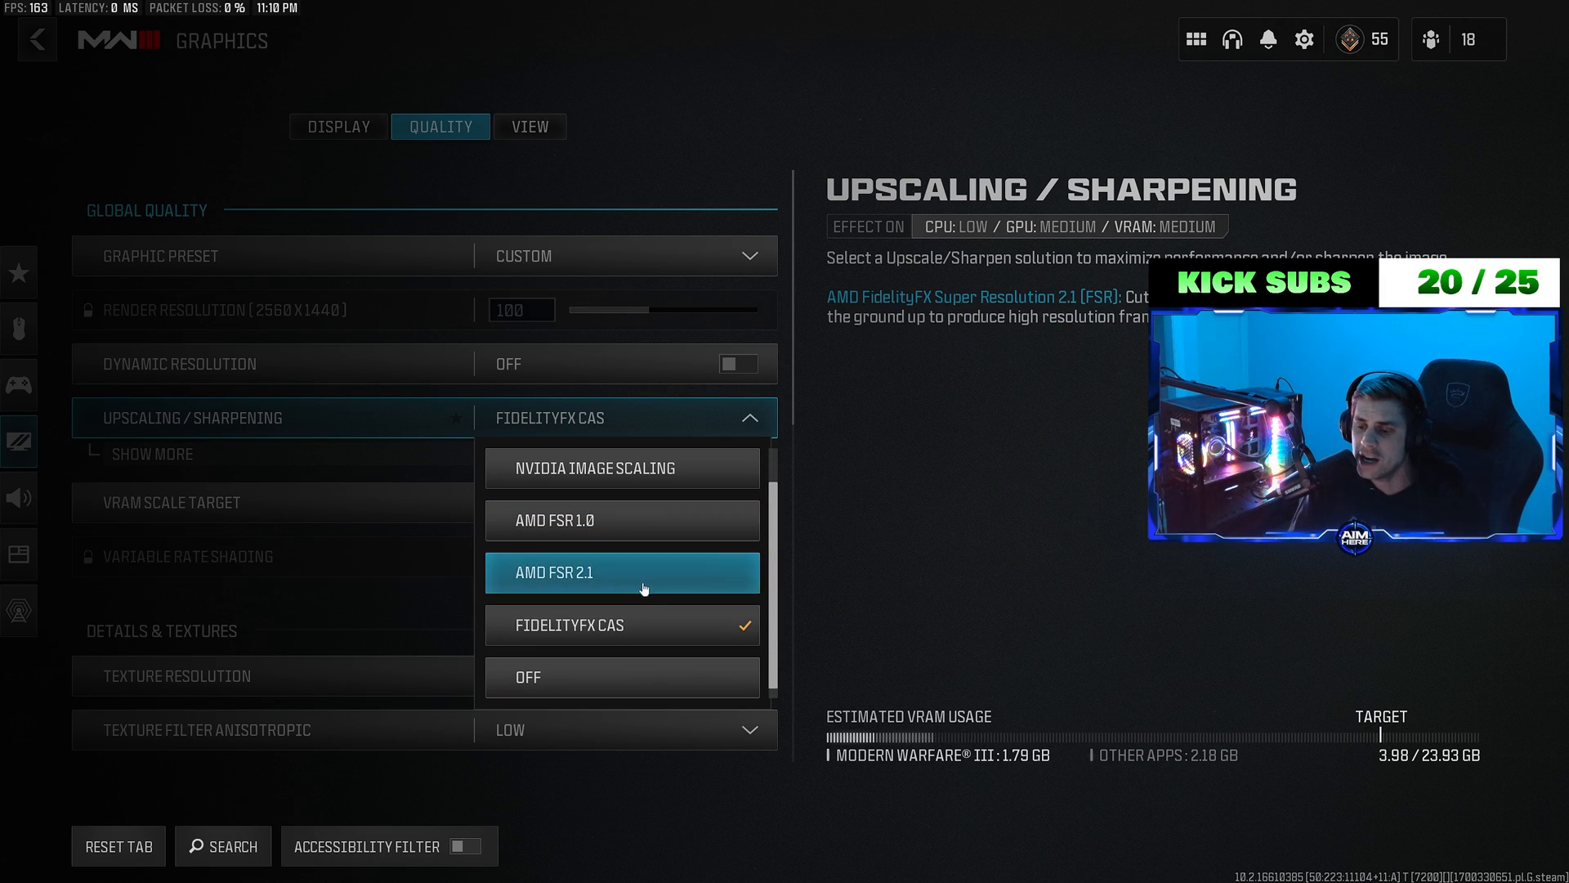
# Keep upscaling on FidelityFX CAS and Texture Resolution on Very Low, then continue down the Quality list.
pyautogui.click(621, 624)
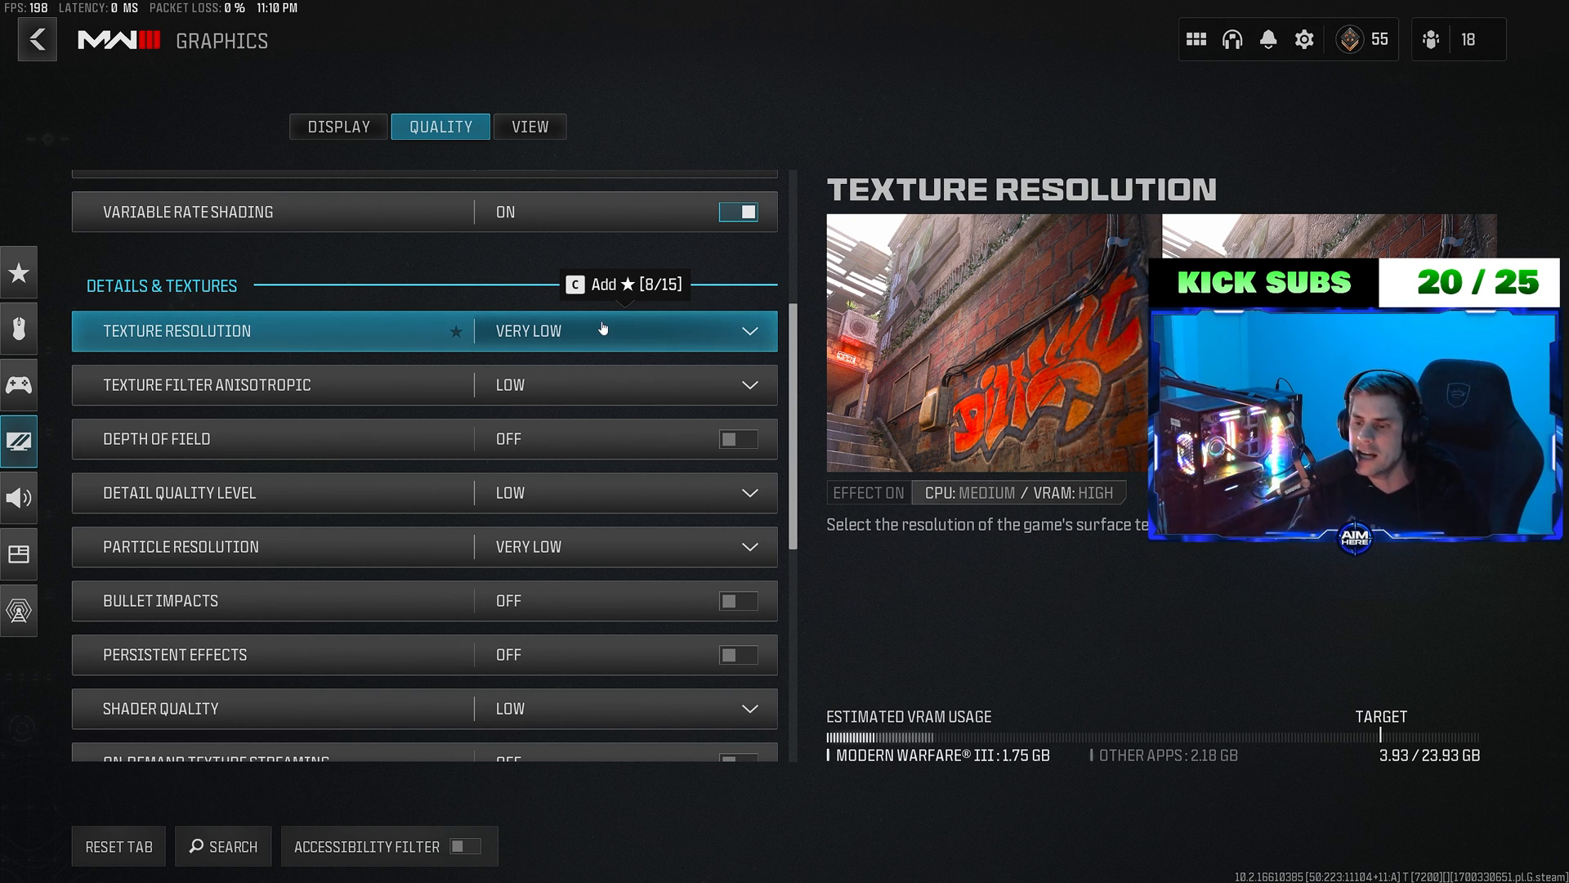
pyautogui.click(626, 330)
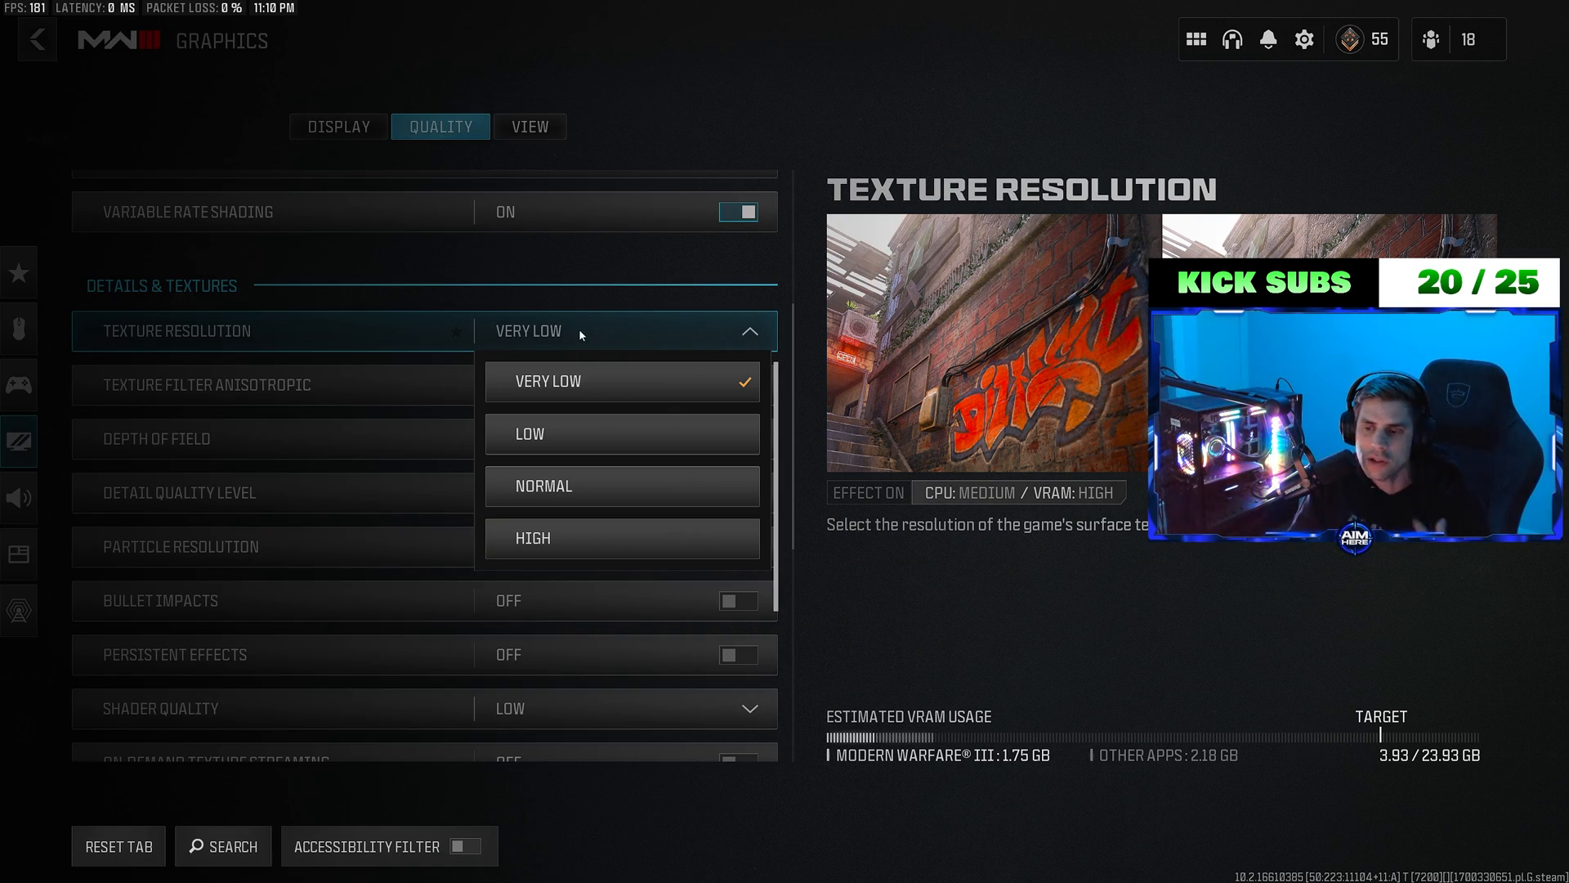
pyautogui.moveTo(644, 486)
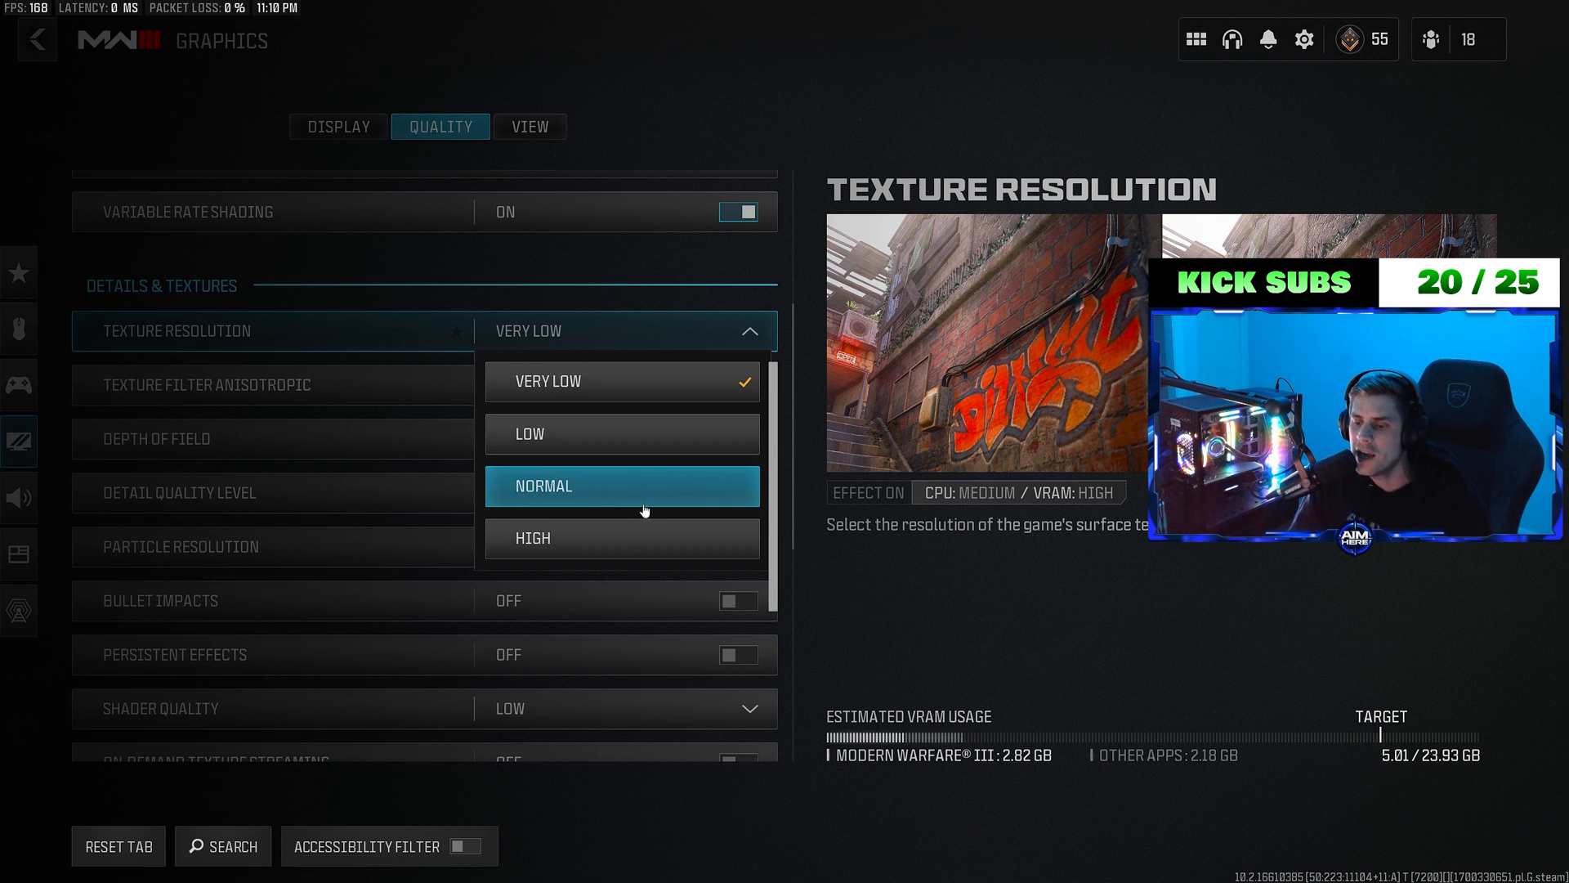
pyautogui.moveTo(685, 519)
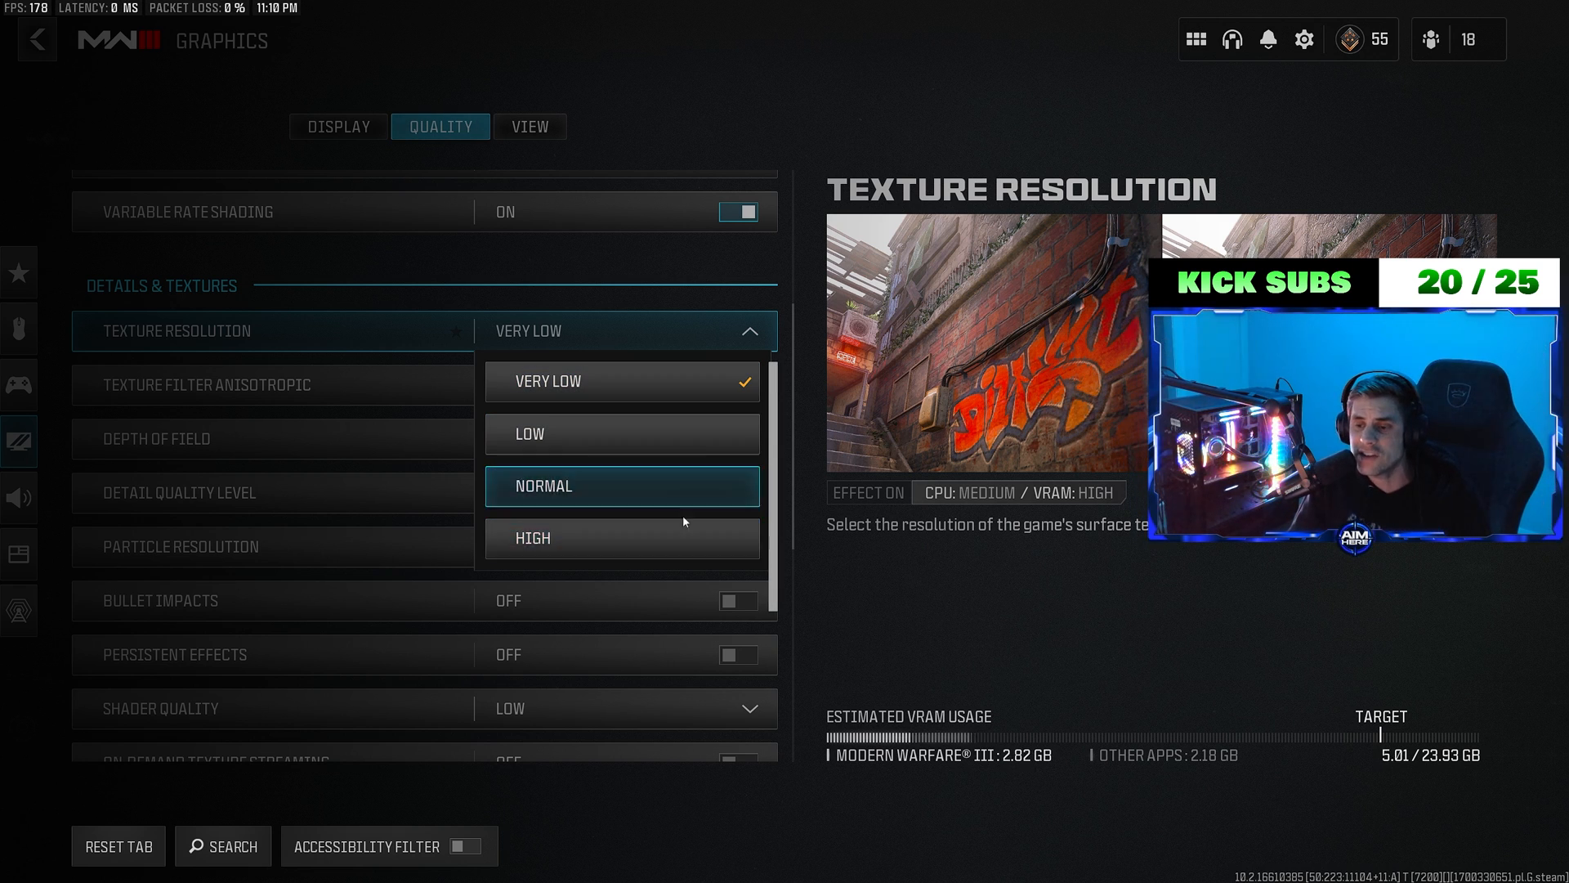
pyautogui.click(621, 380)
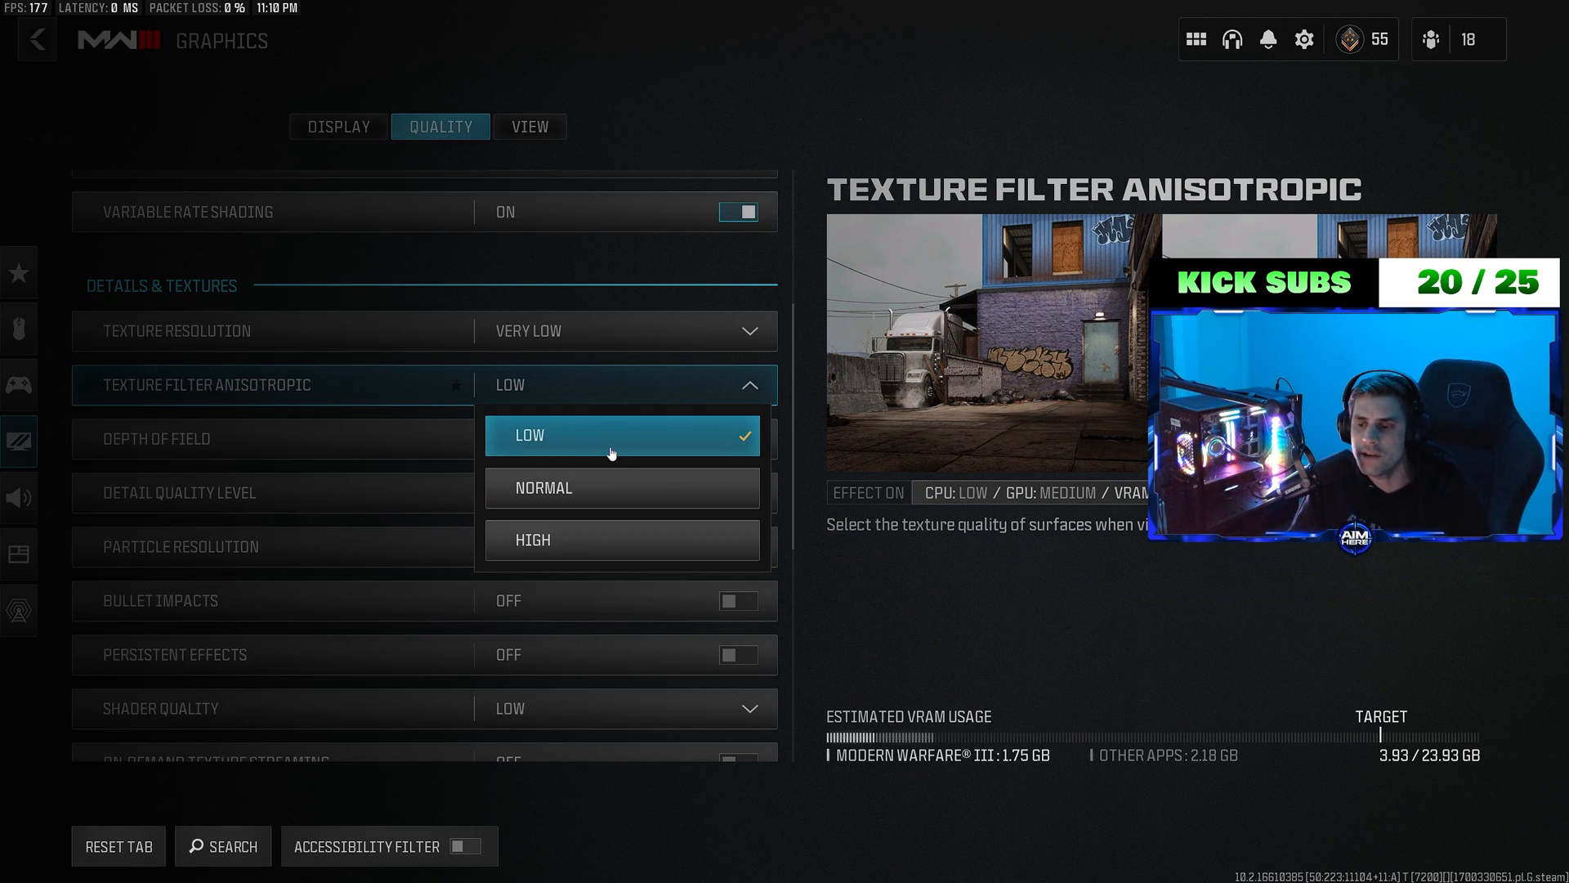
pyautogui.moveTo(641, 510)
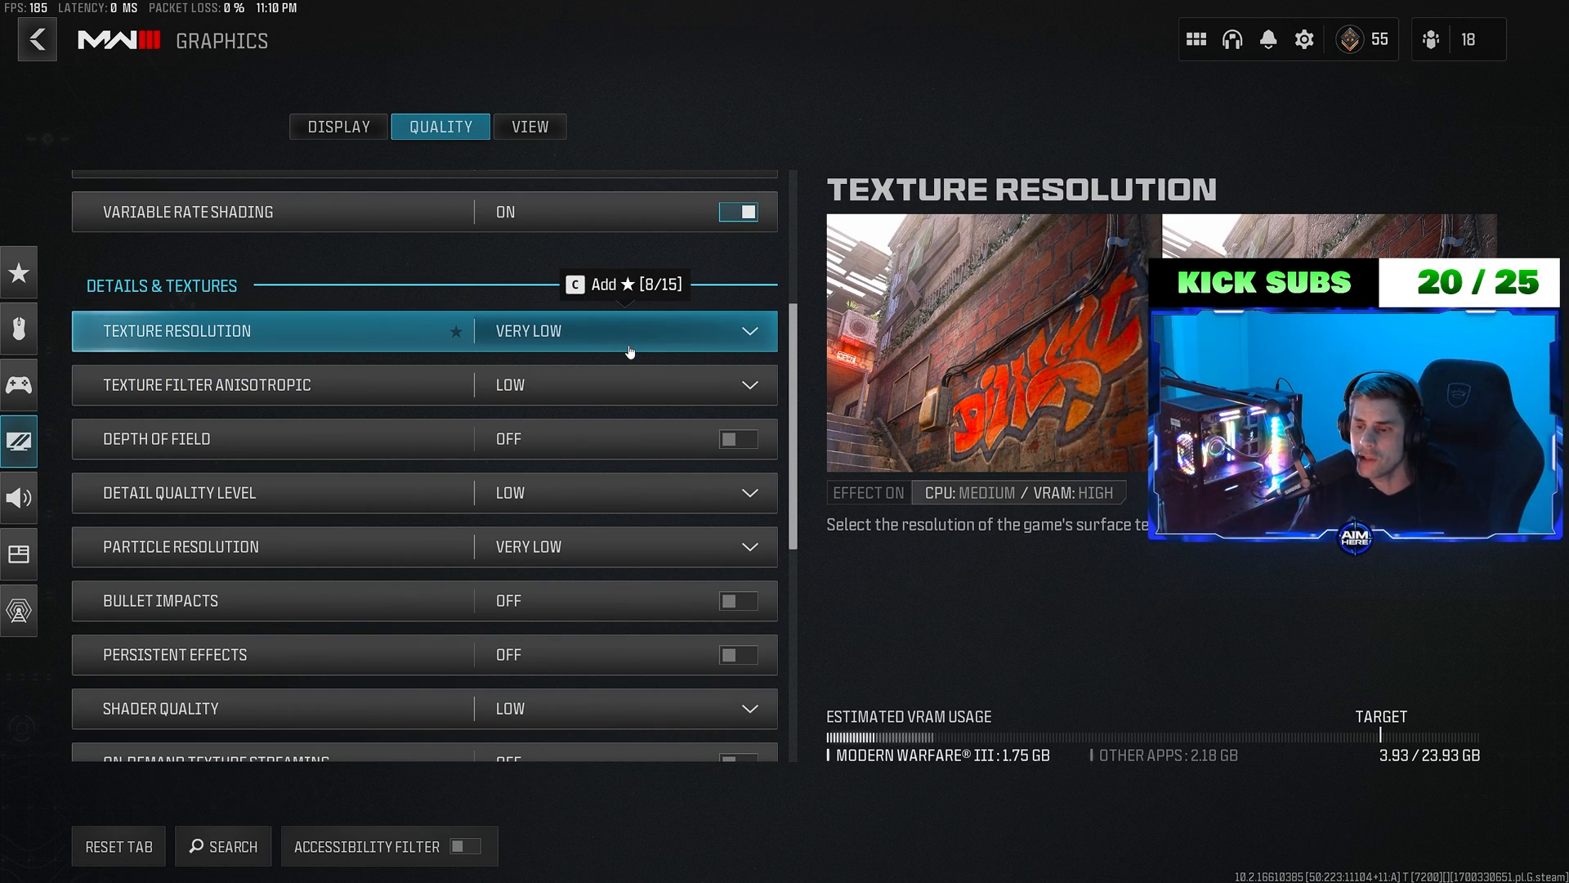
pyautogui.scroll(-3)
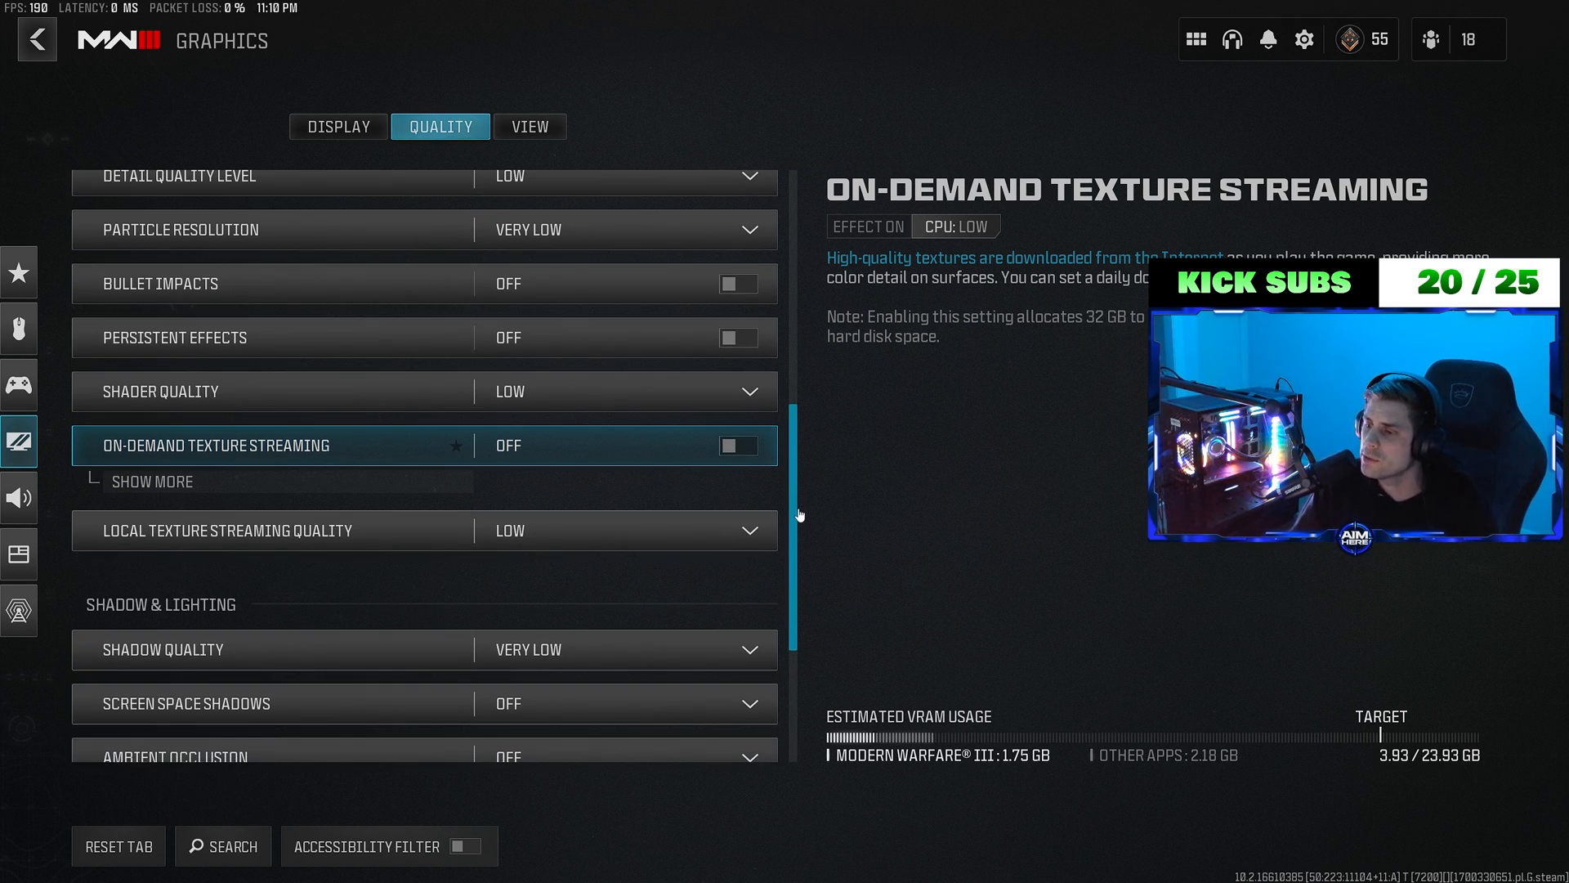
pyautogui.moveTo(794, 512)
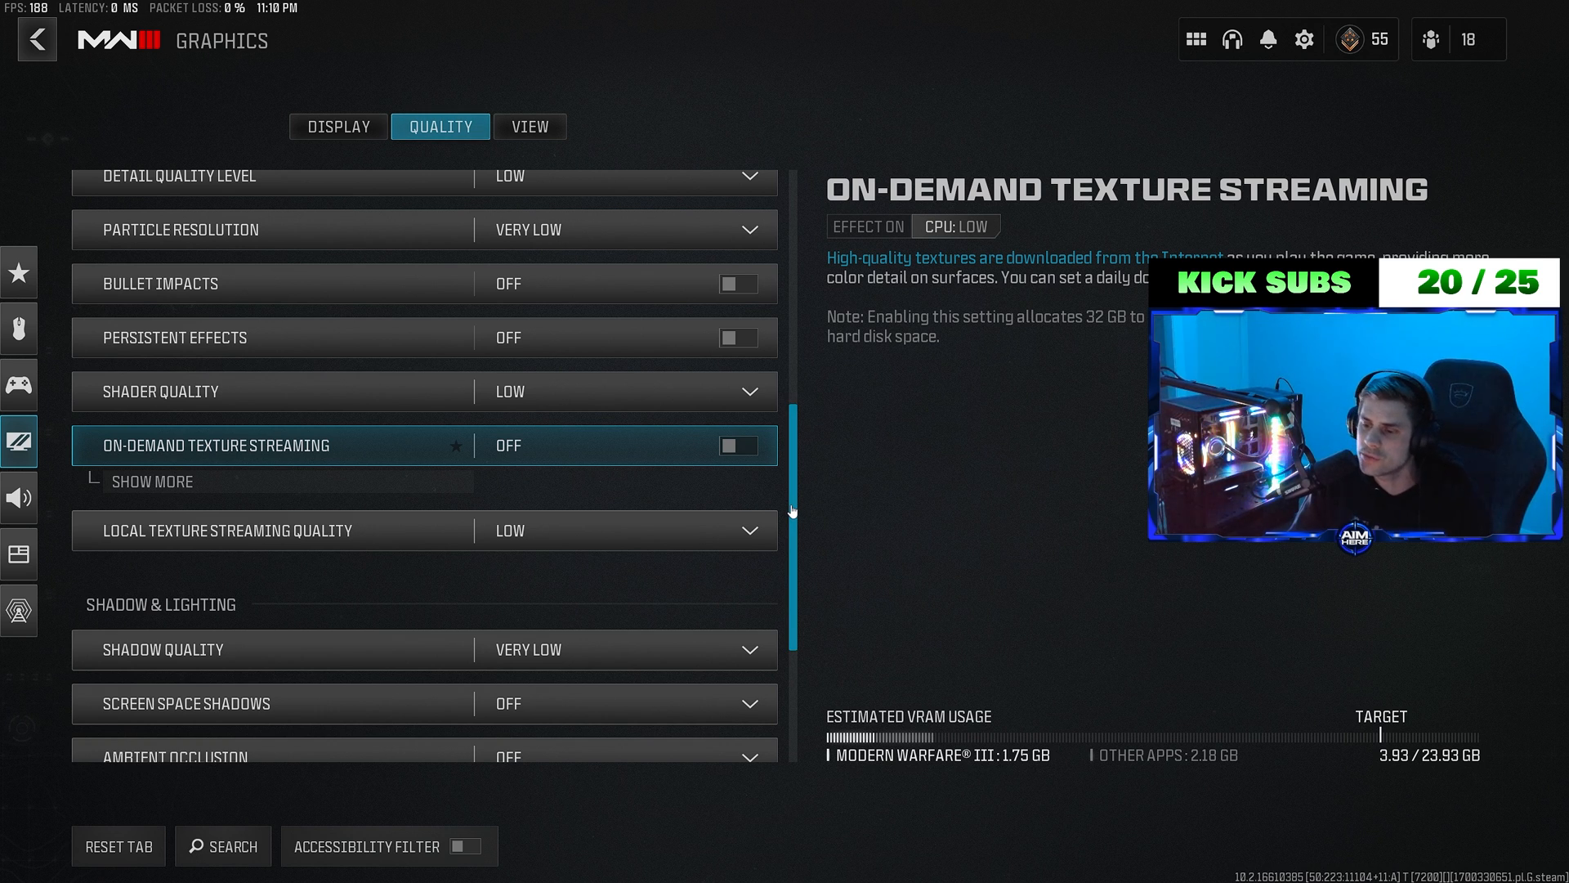
pyautogui.click(529, 126)
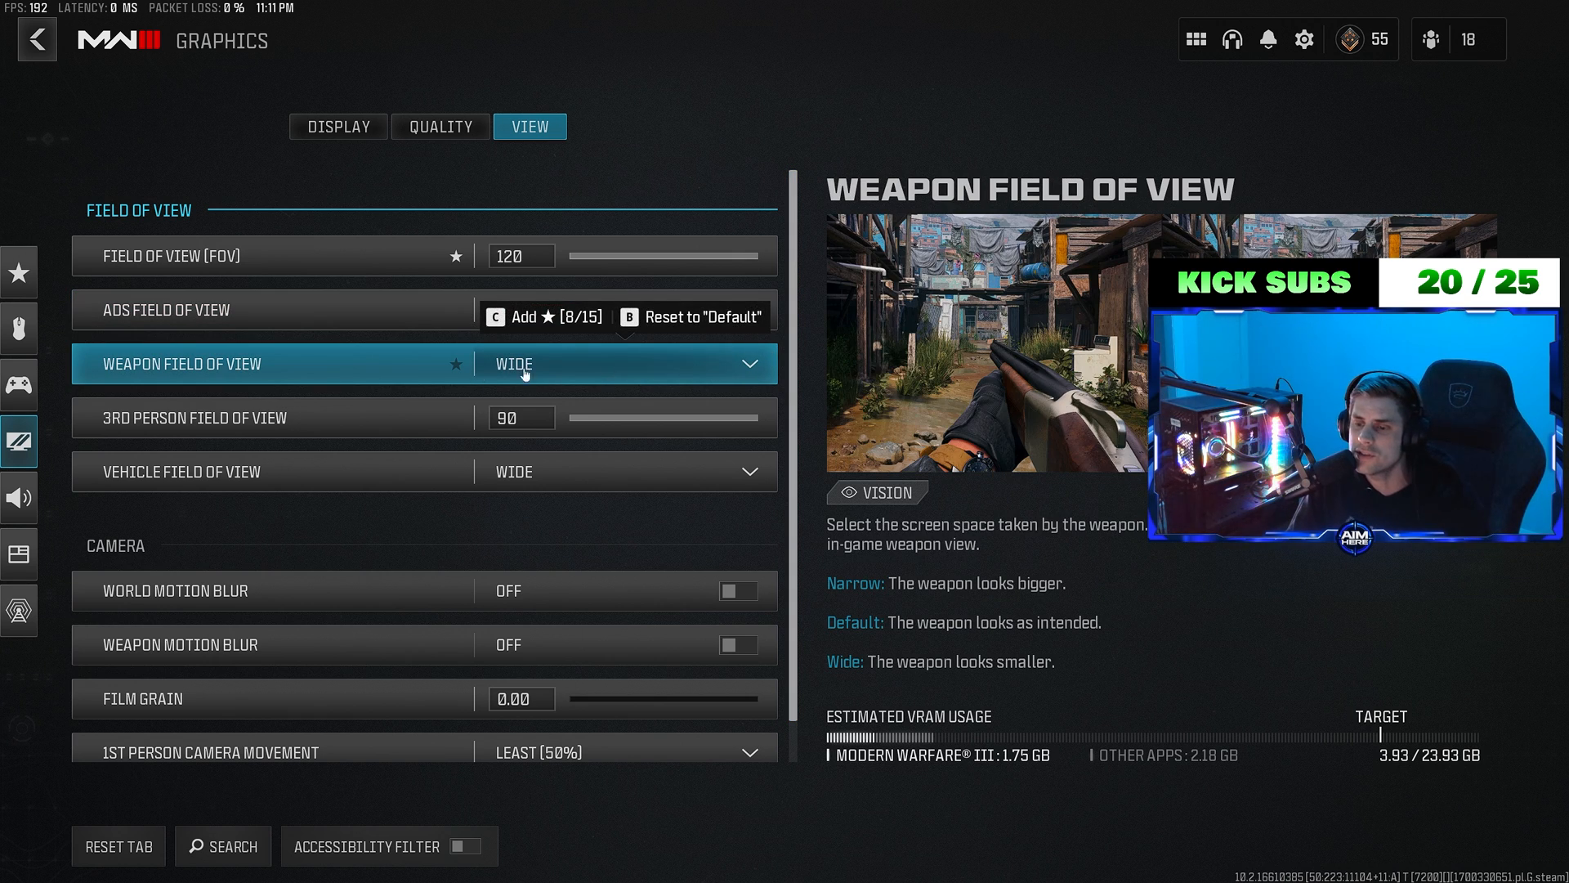
pyautogui.moveTo(641, 391)
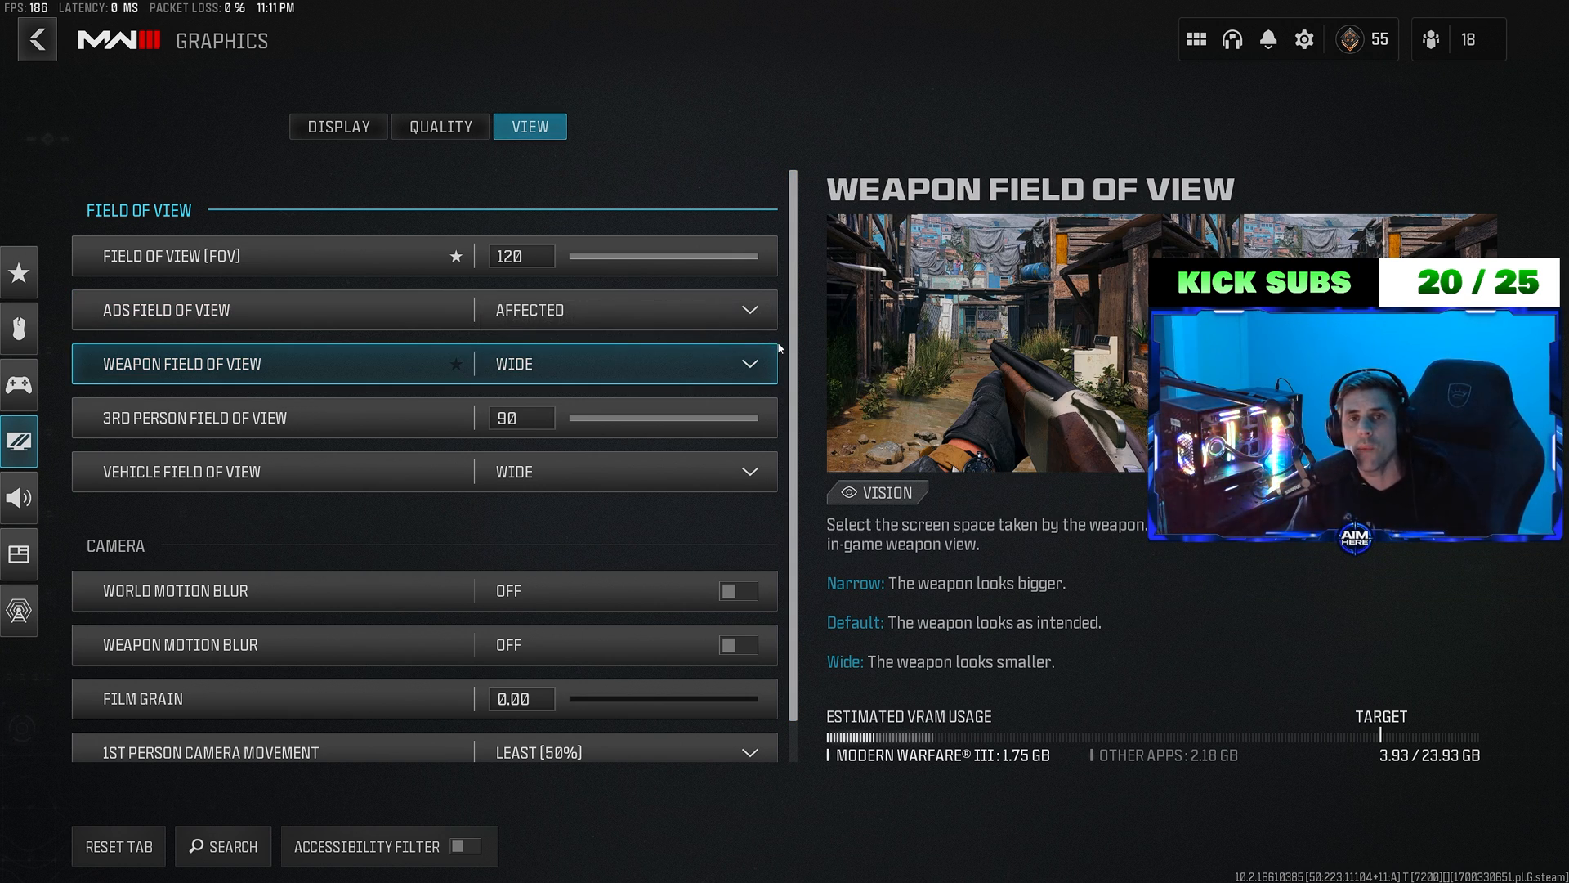
# Confirm FOV 120, Weapon FOV Wide, motion blur off, and return to the HQ menu.
pyautogui.scroll(-3)
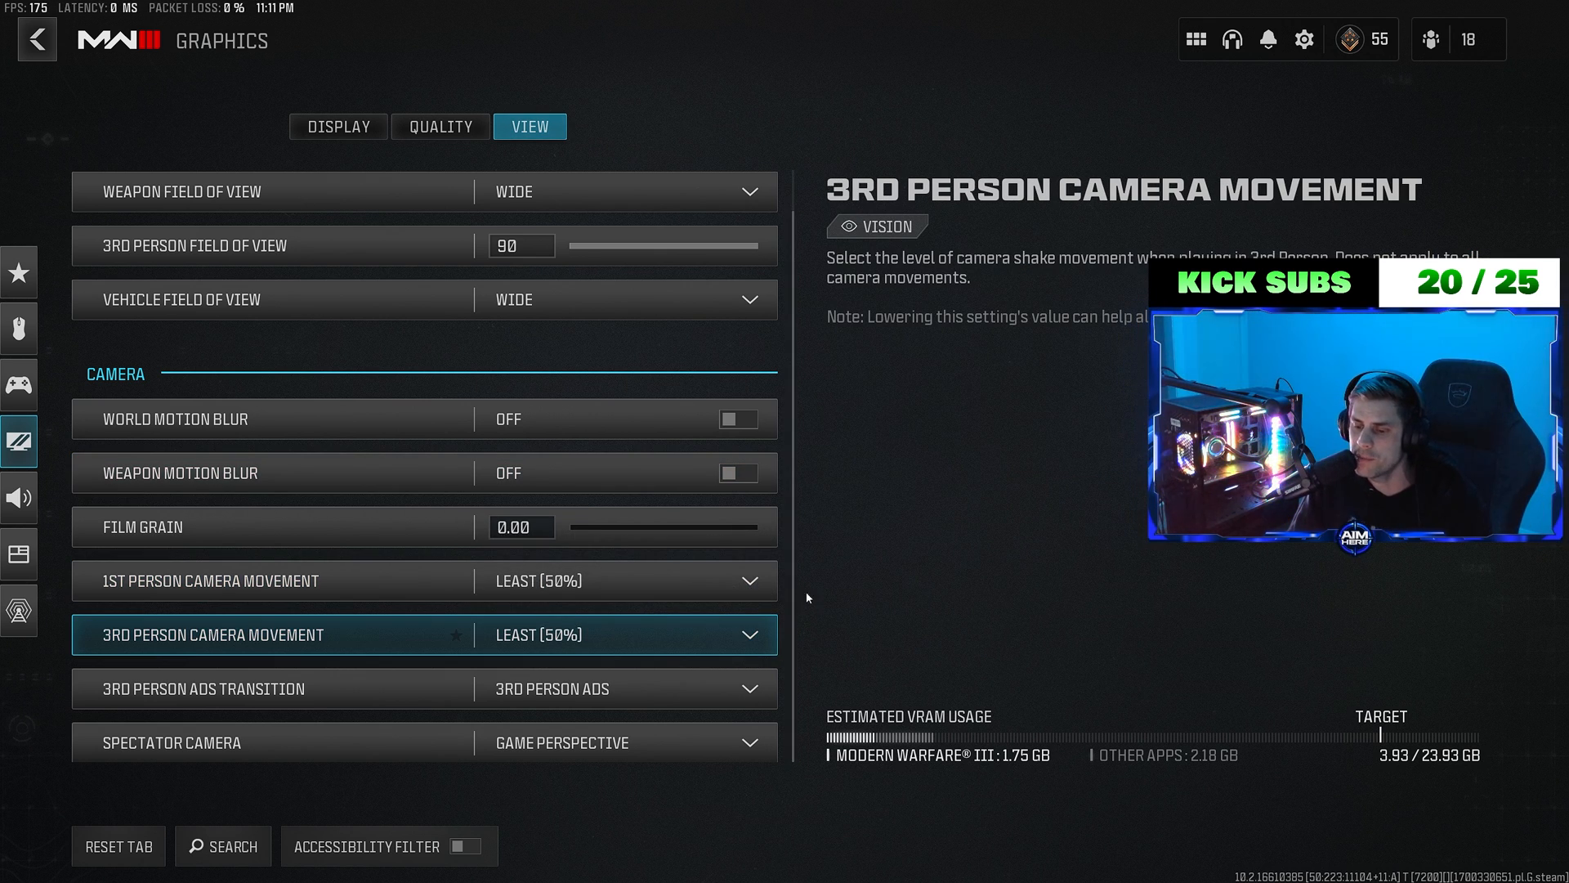
pyautogui.click(36, 39)
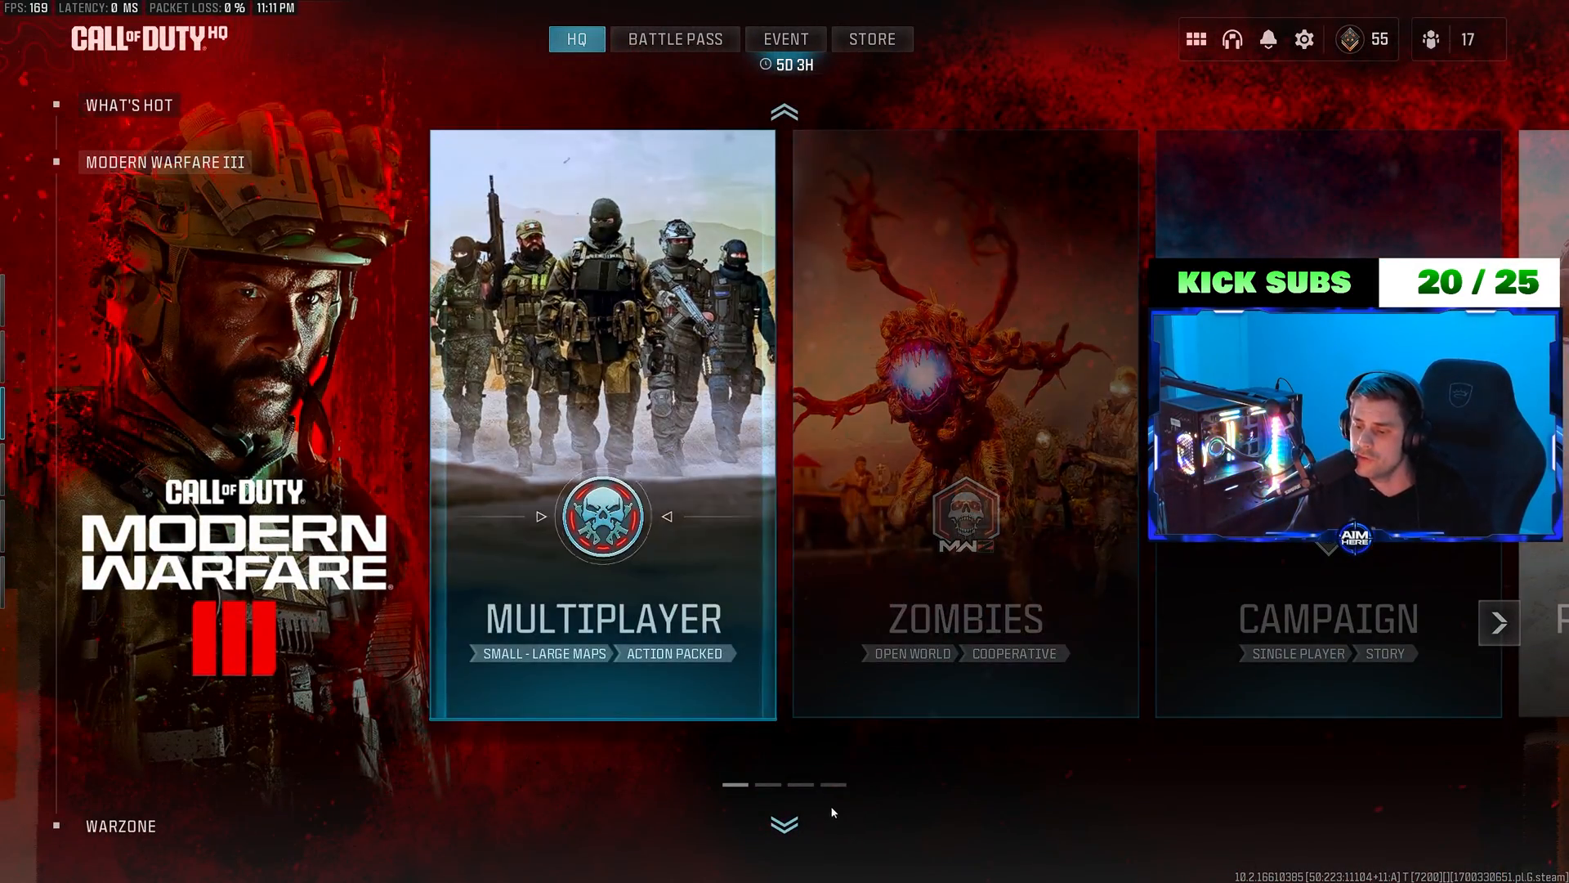
# Start the Benchmark from Private Match, landing on the Graphics Display settings.
pyautogui.click(1498, 622)
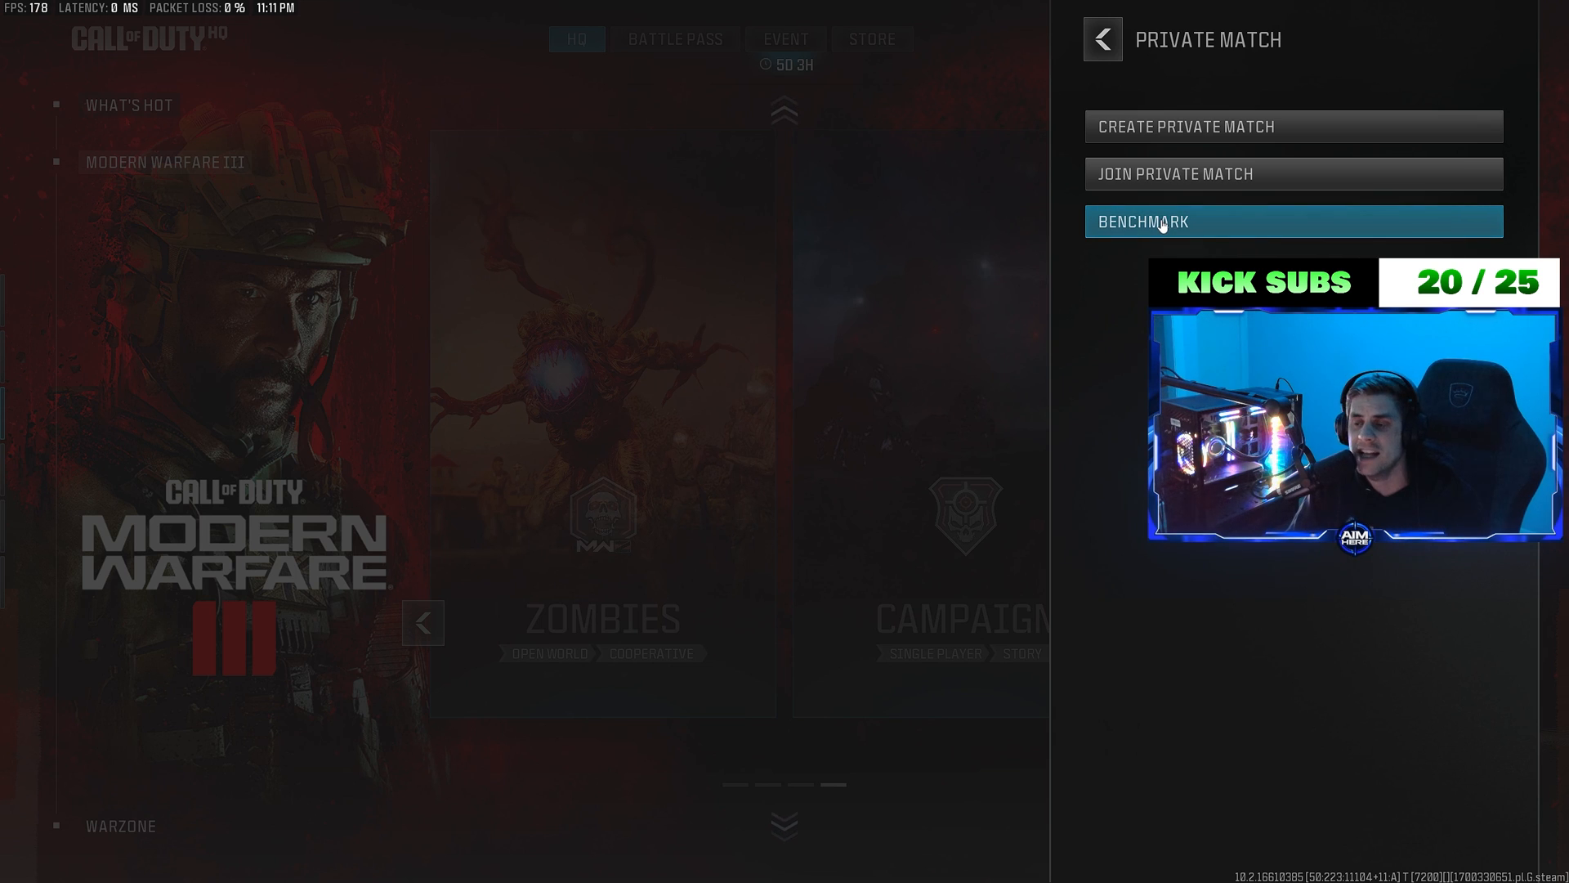
pyautogui.click(1144, 220)
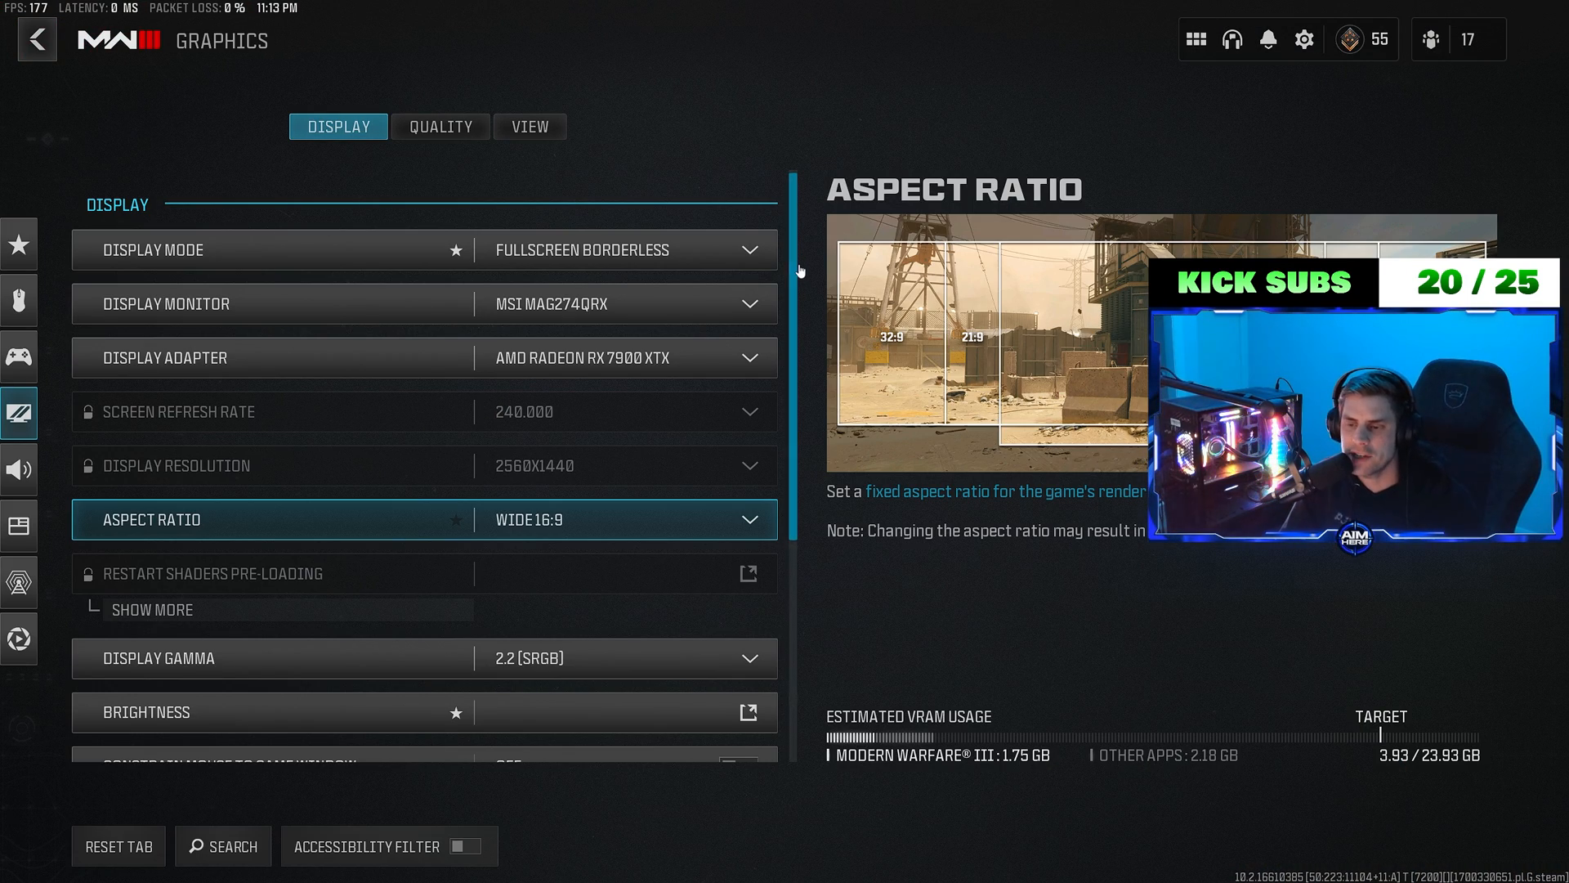
# Scroll through the full Display settings list.
pyautogui.scroll(-3)
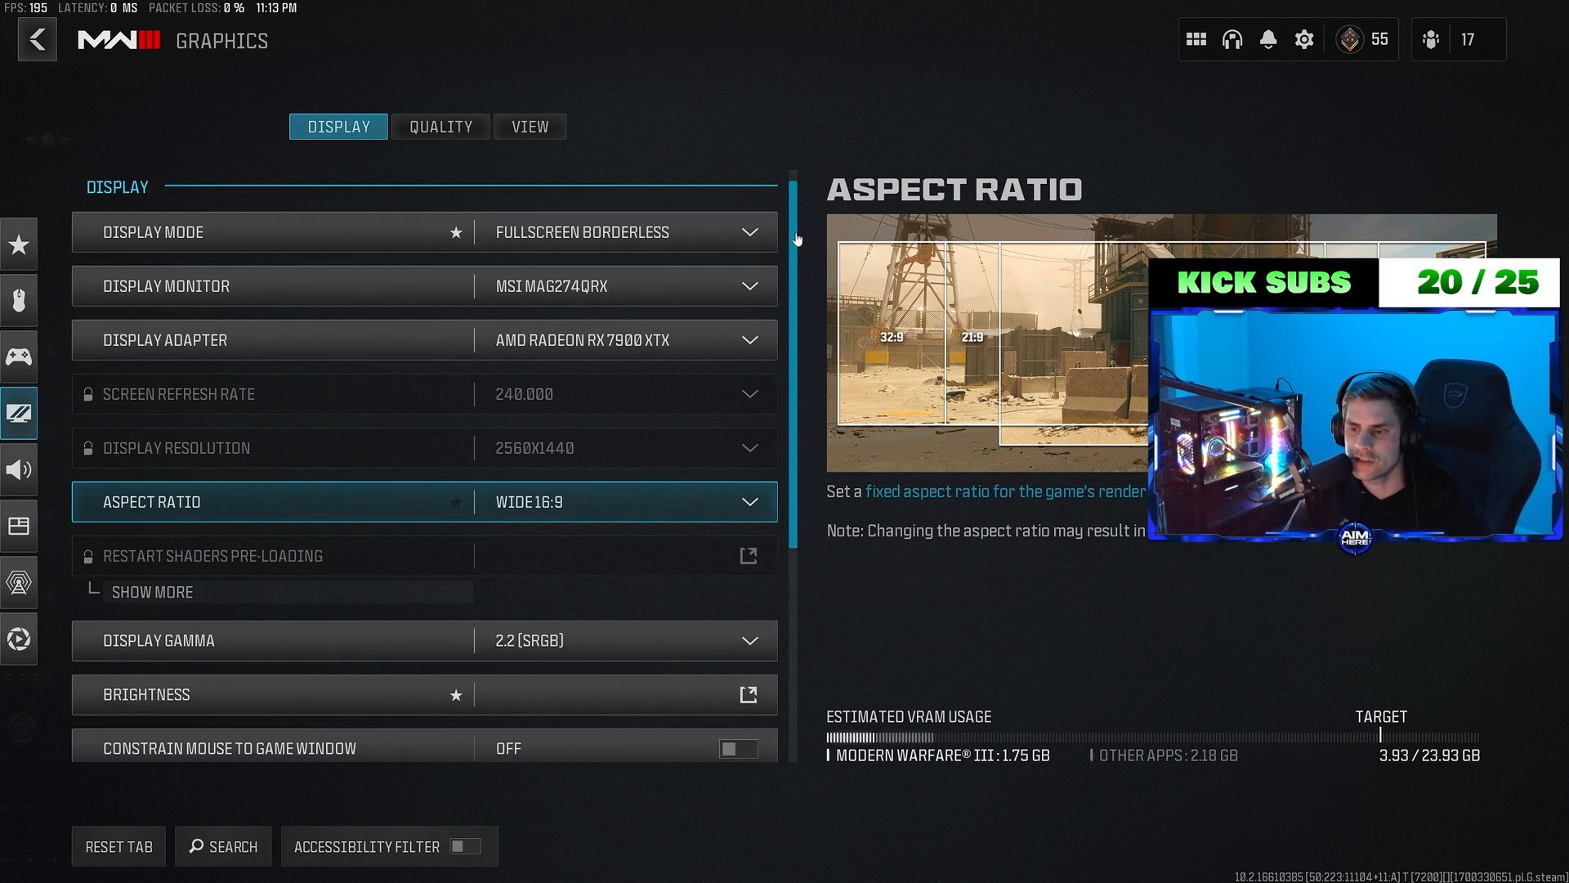
pyautogui.scroll(-3)
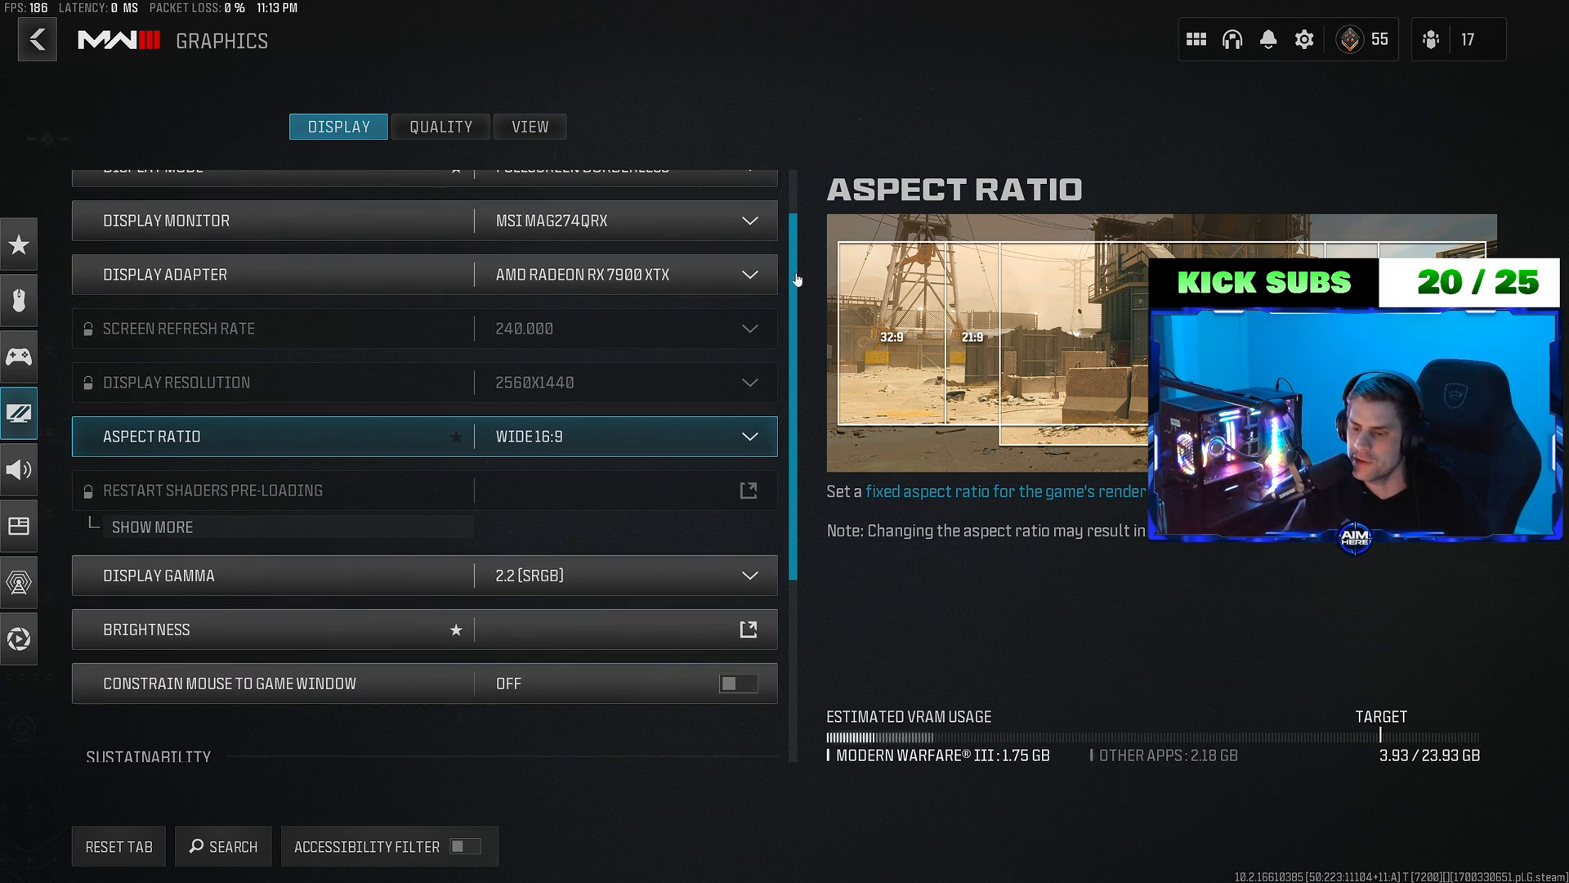
pyautogui.scroll(-3)
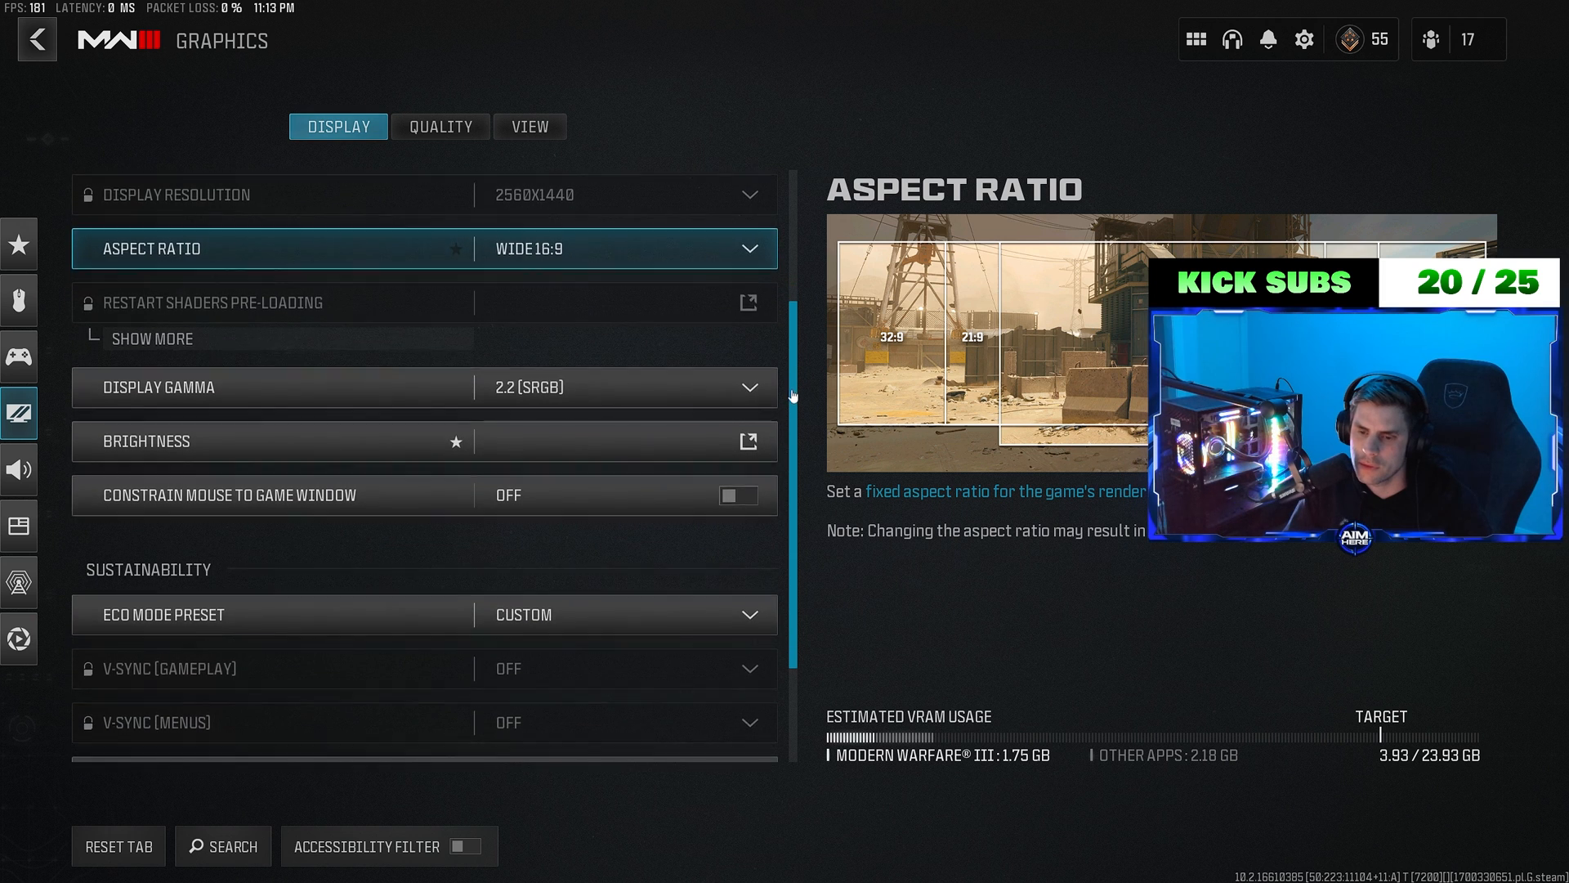
pyautogui.scroll(-3)
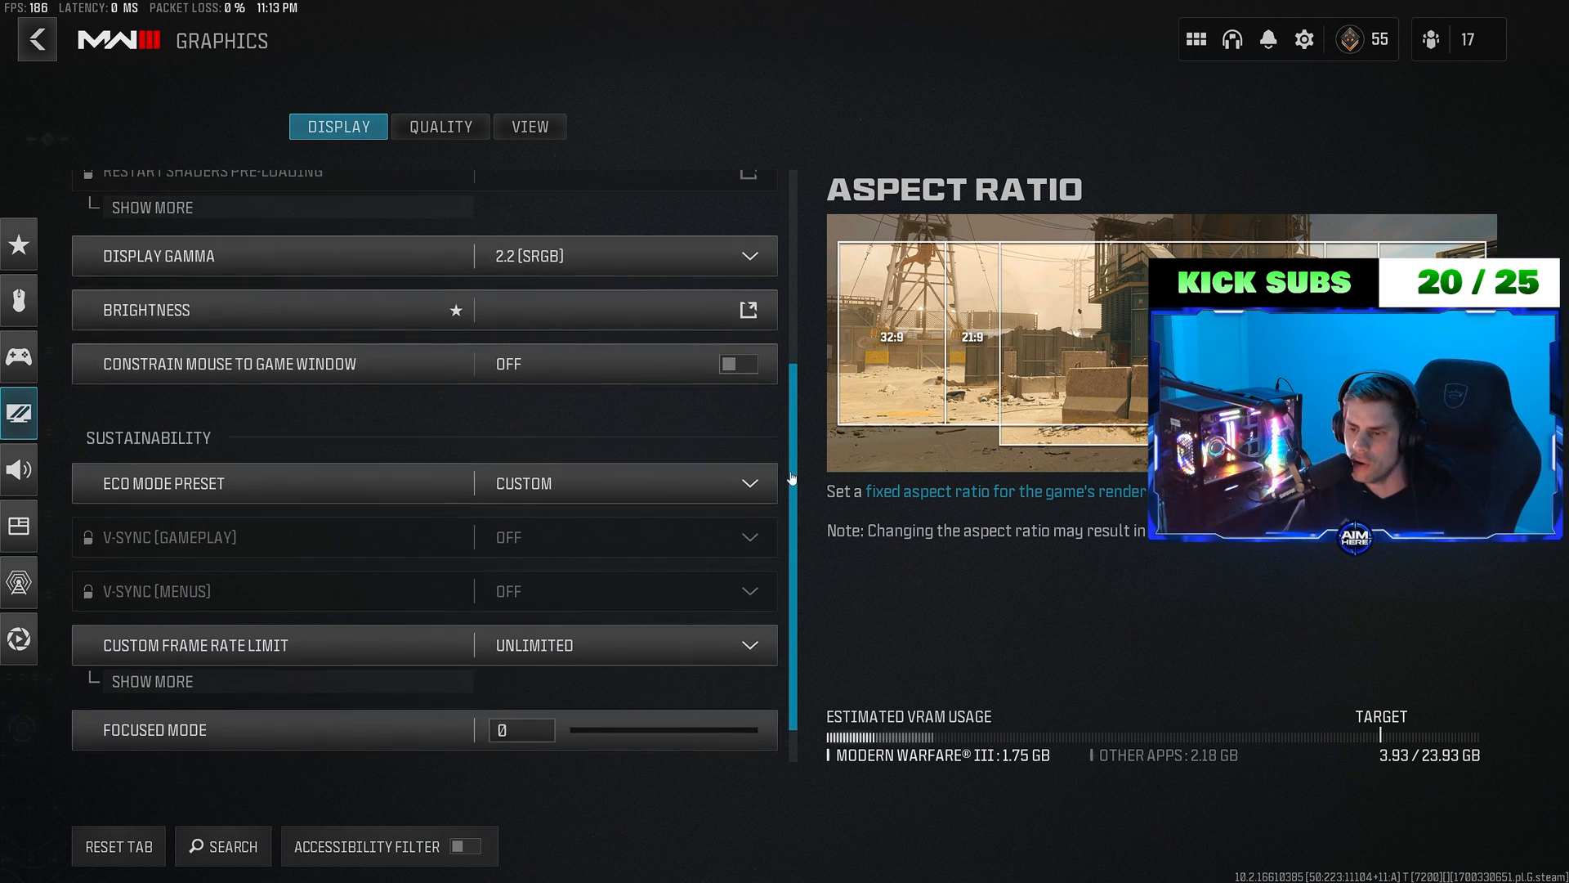
pyautogui.scroll(-3)
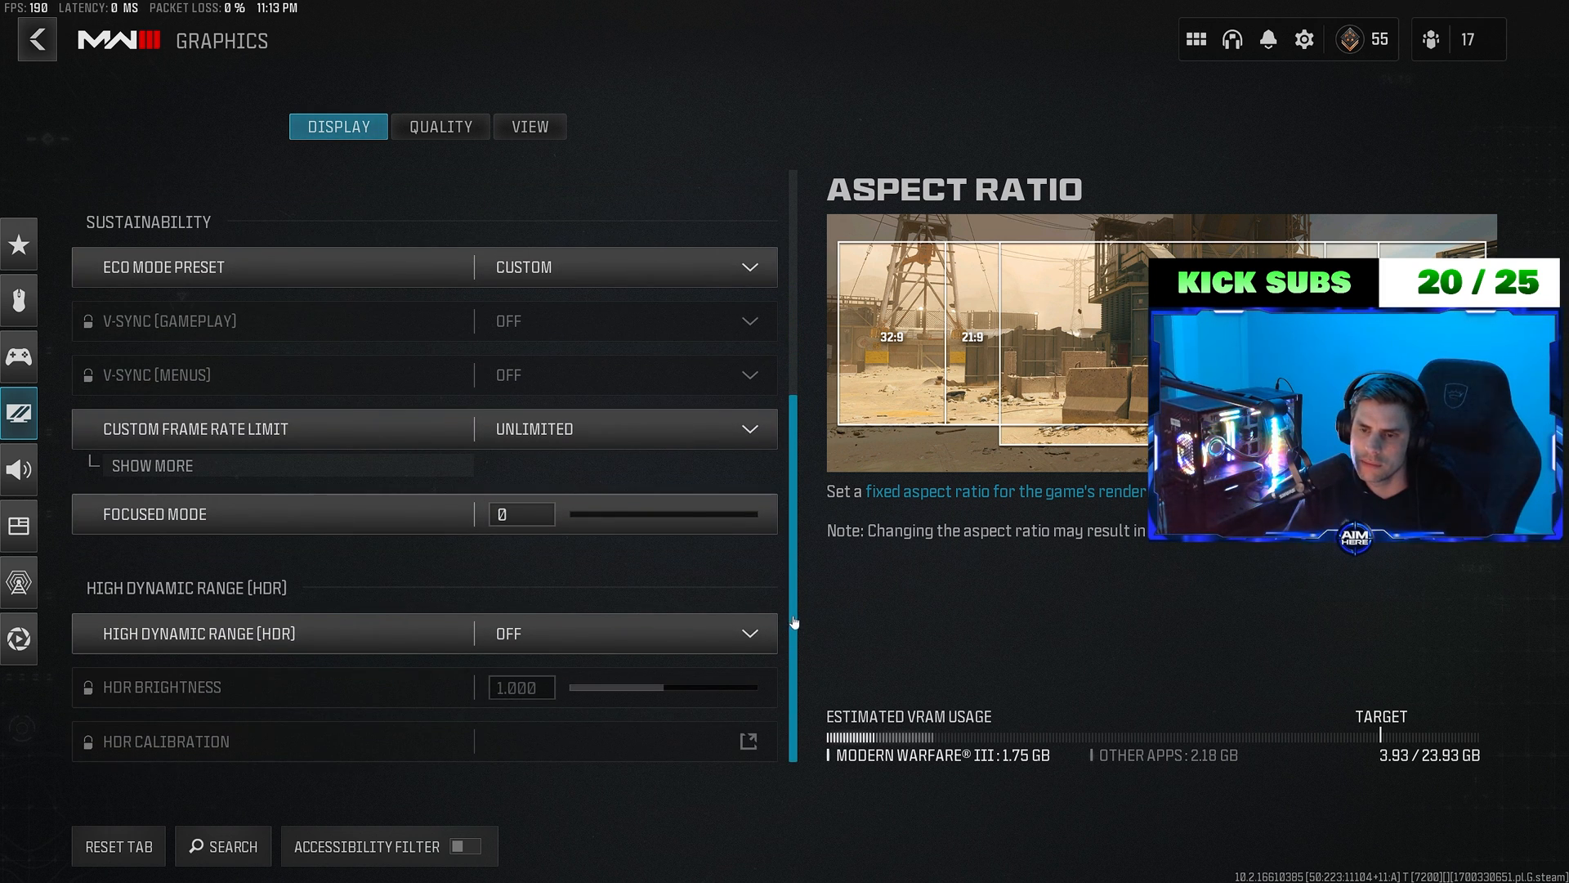
# Scroll through the Quality settings and land on the View settings showing FOV 120.
pyautogui.click(438, 126)
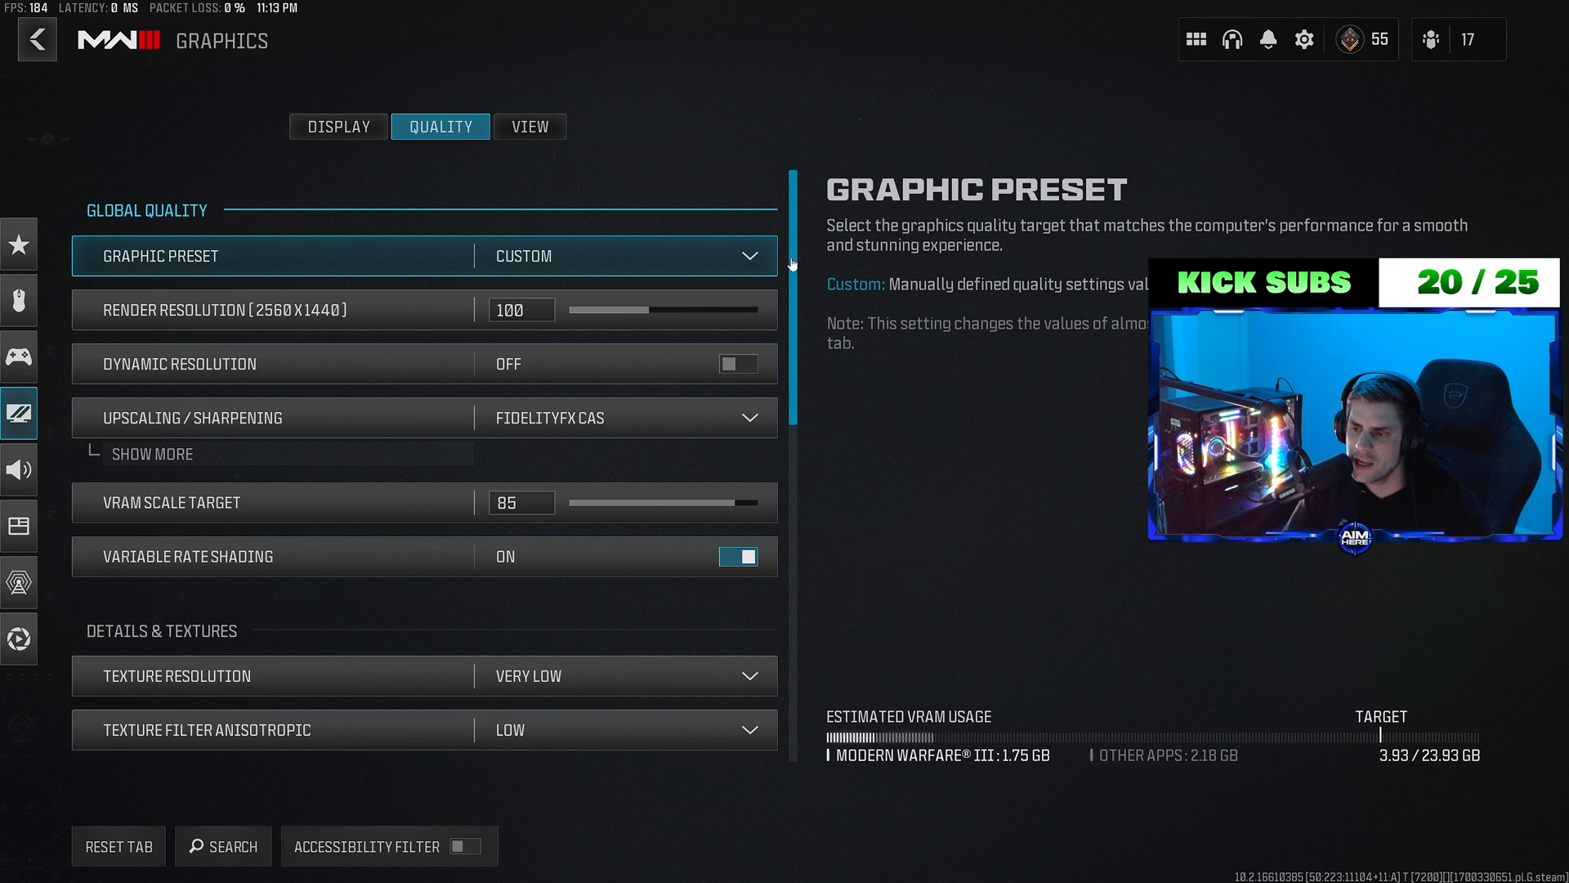
pyautogui.scroll(-3)
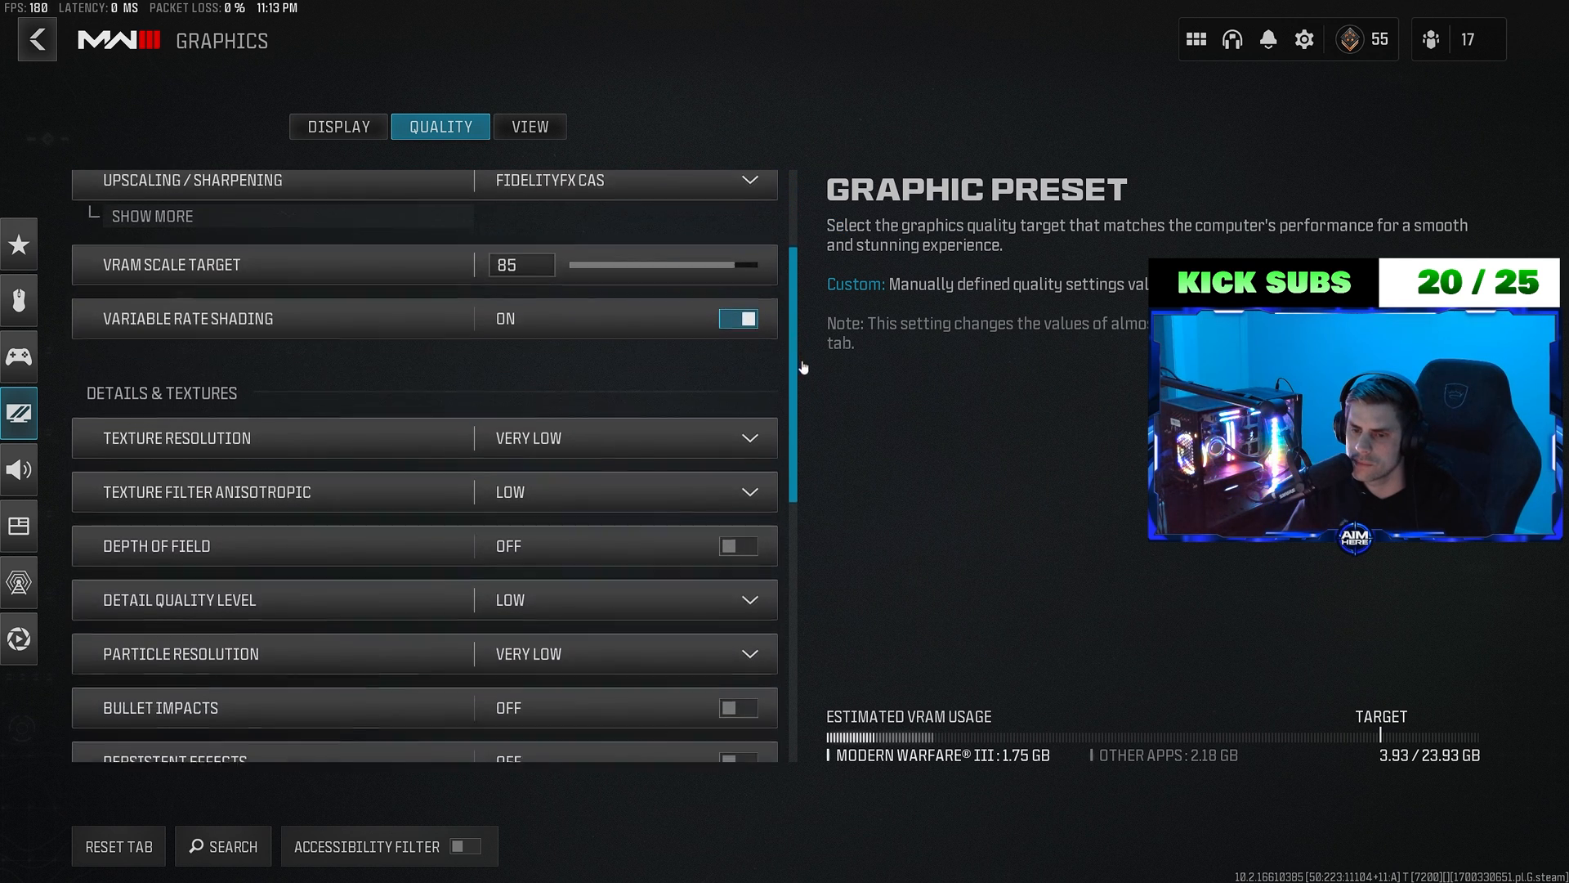
pyautogui.scroll(-3)
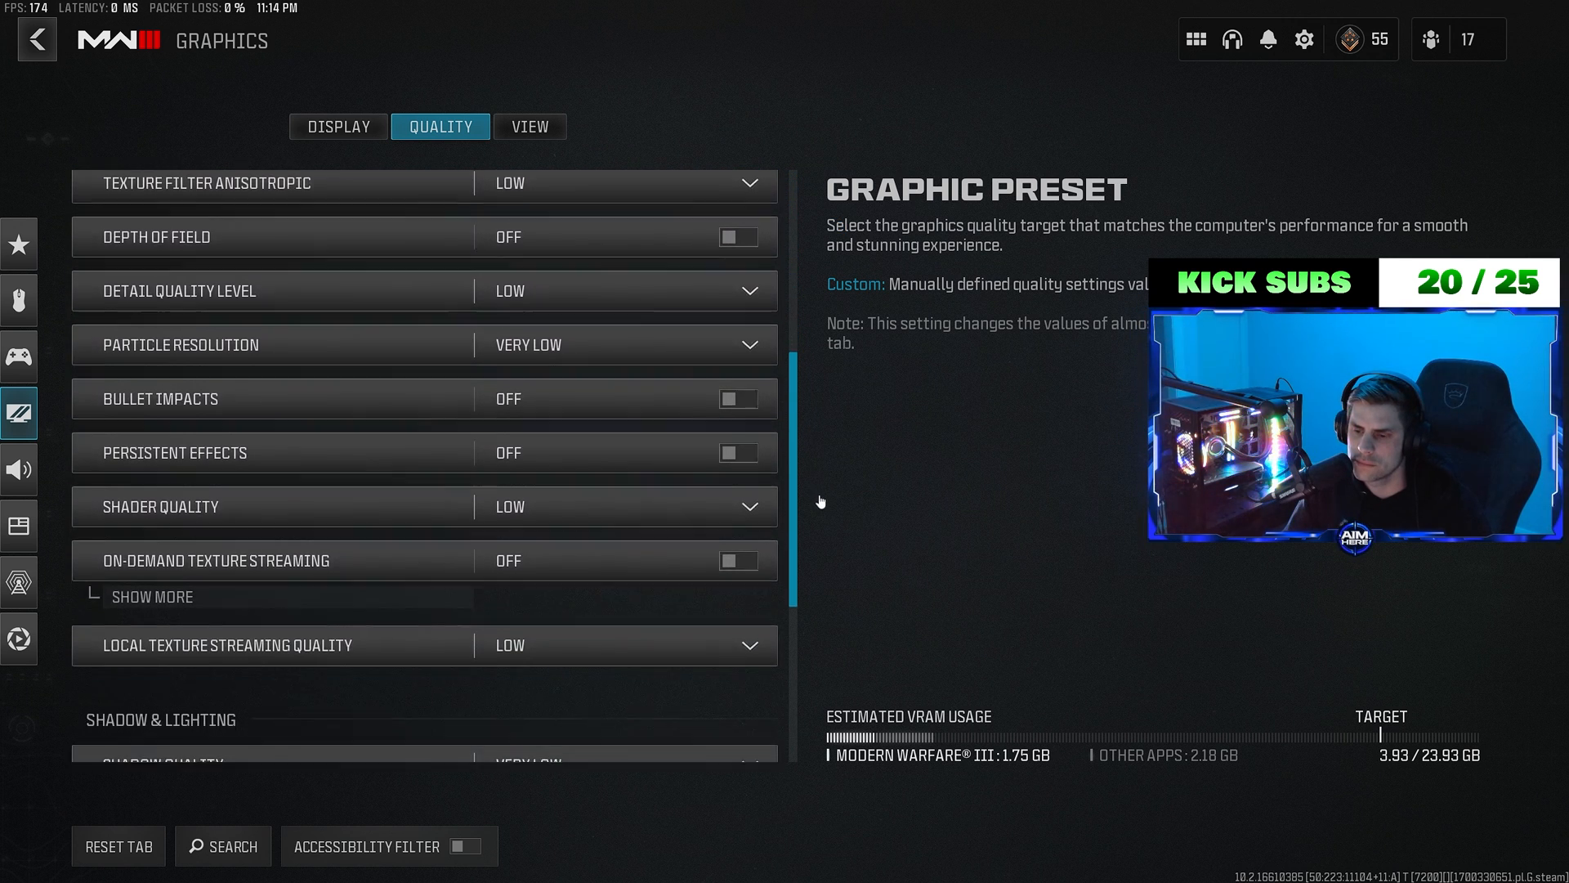
pyautogui.scroll(-3)
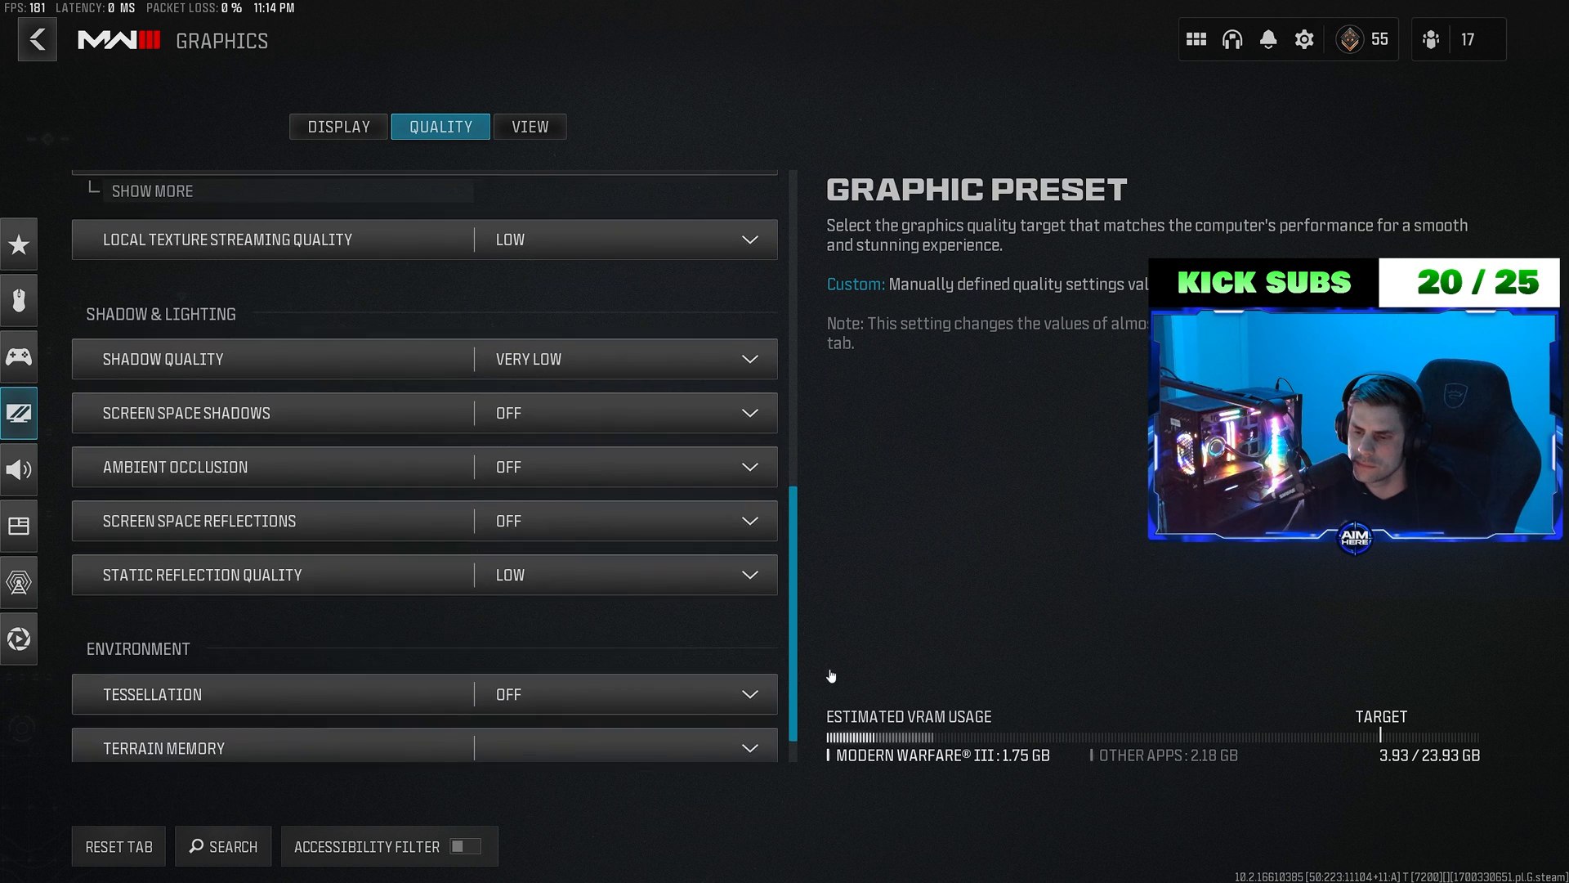
pyautogui.scroll(-3)
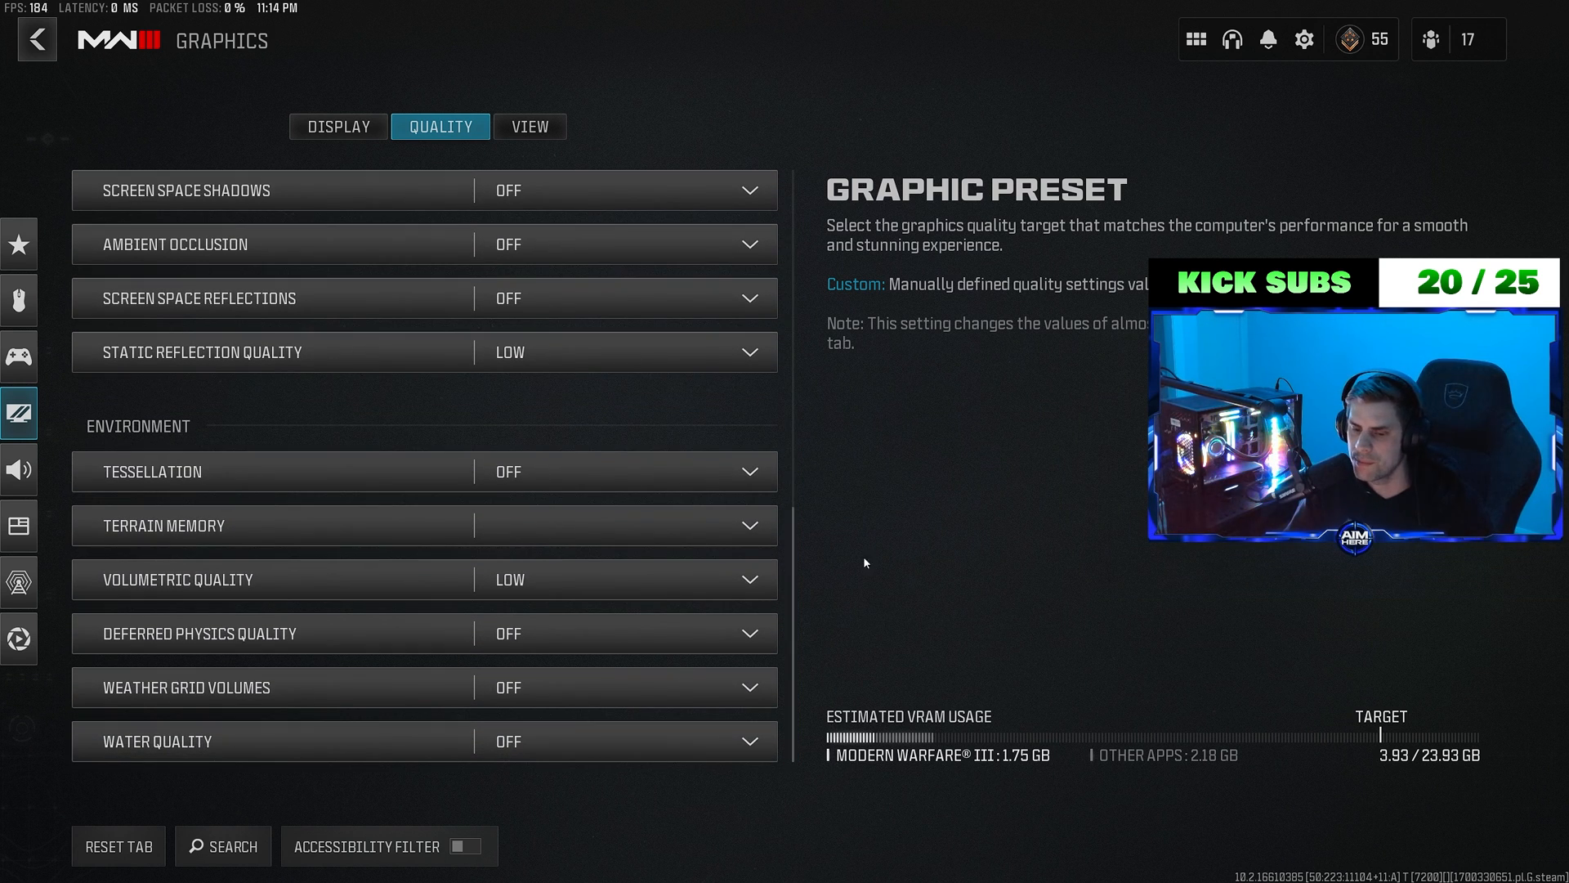
pyautogui.click(530, 126)
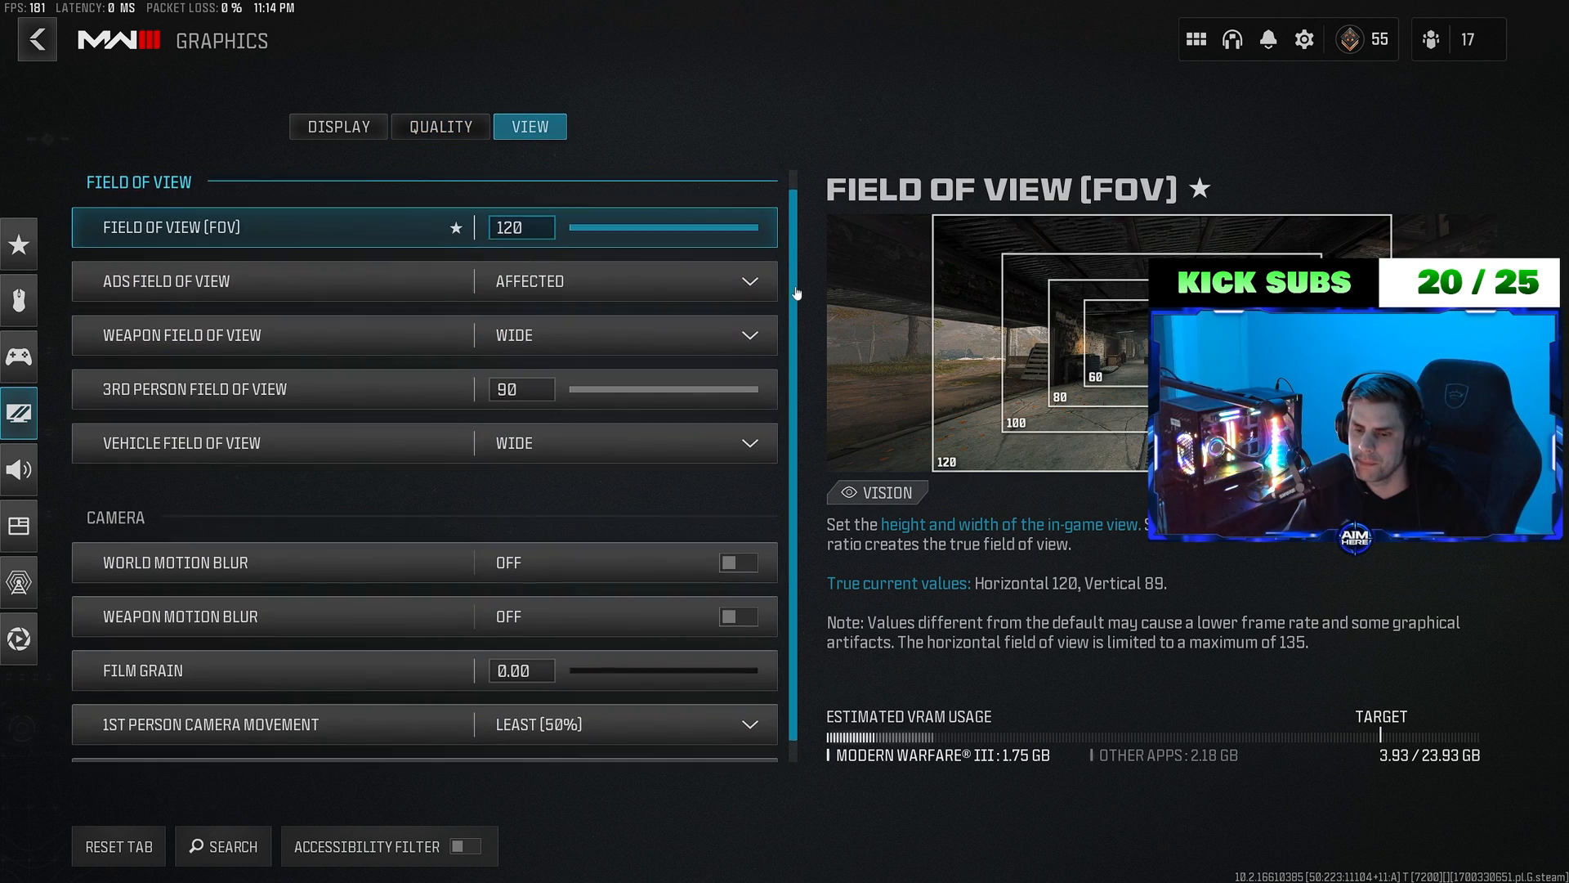
pyautogui.scroll(-3)
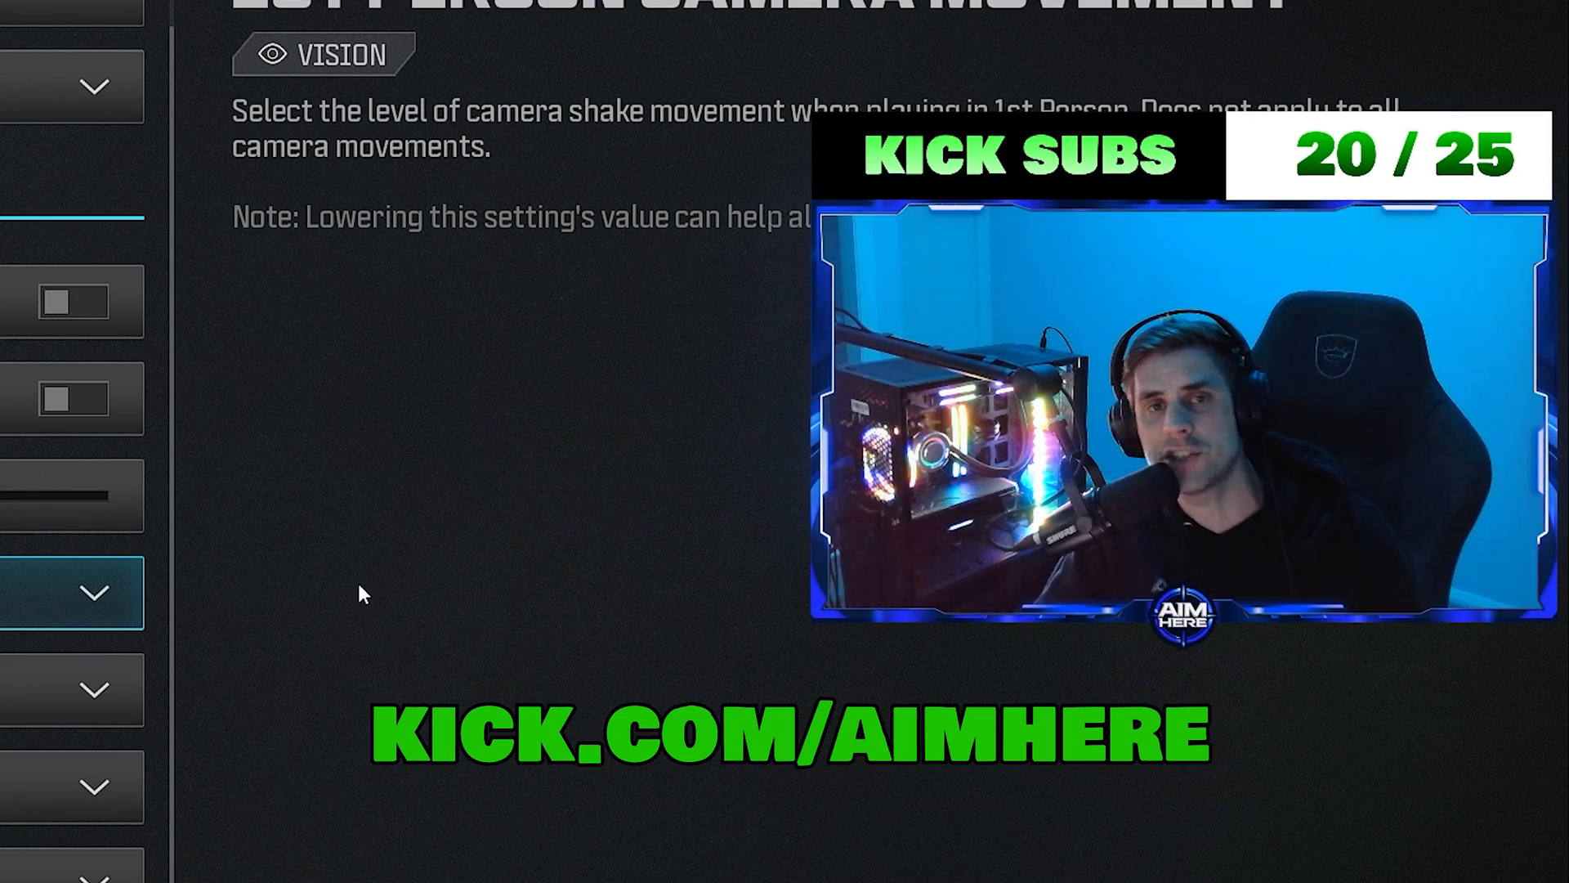
pyautogui.moveTo(377, 580)
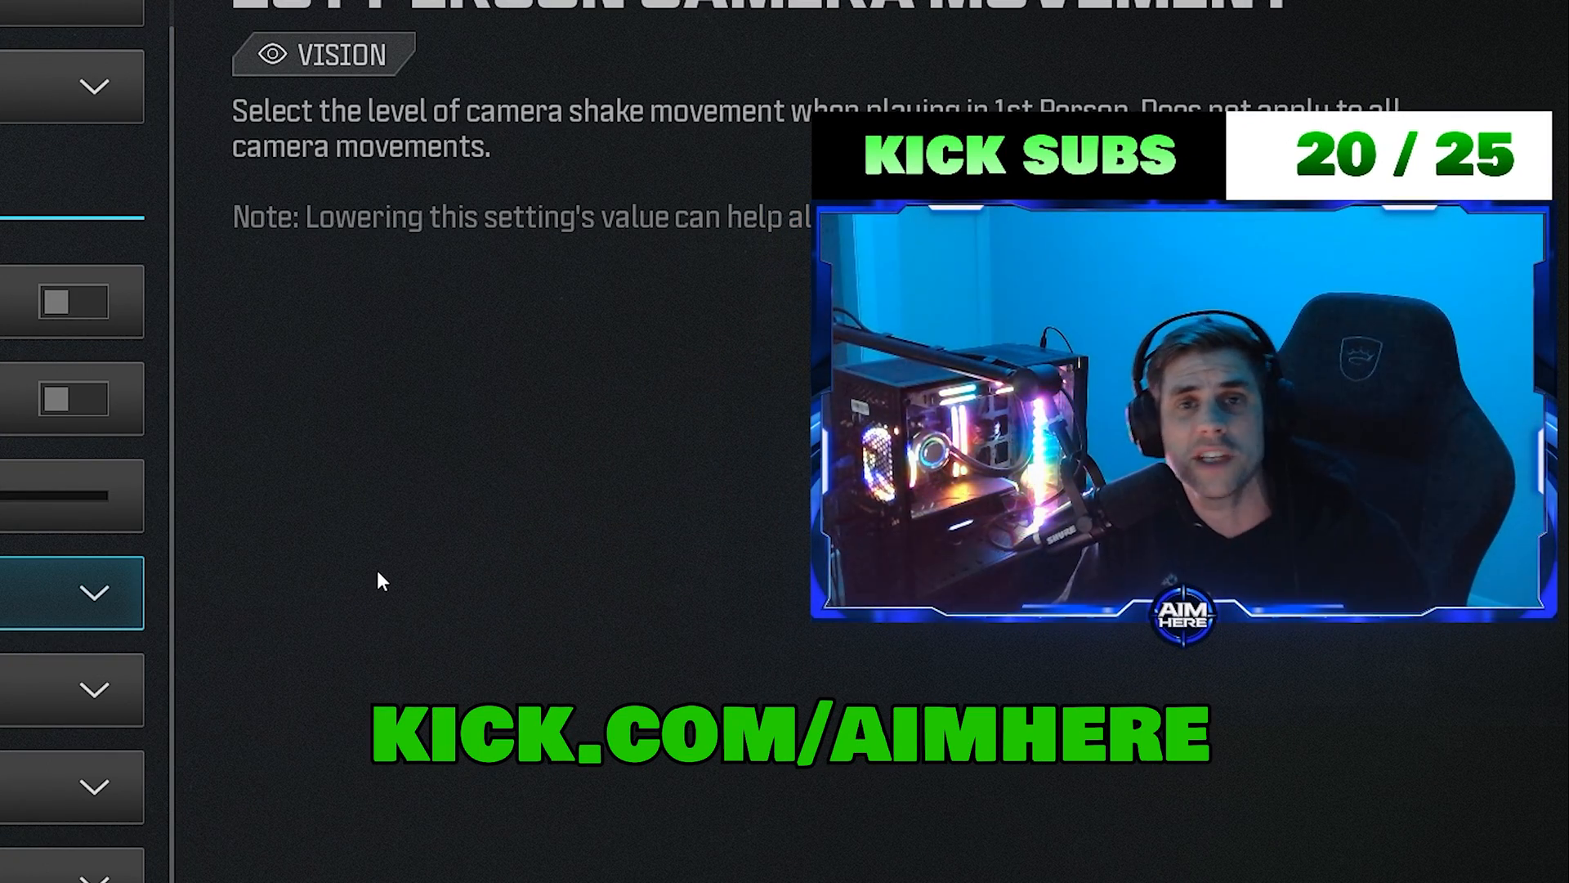